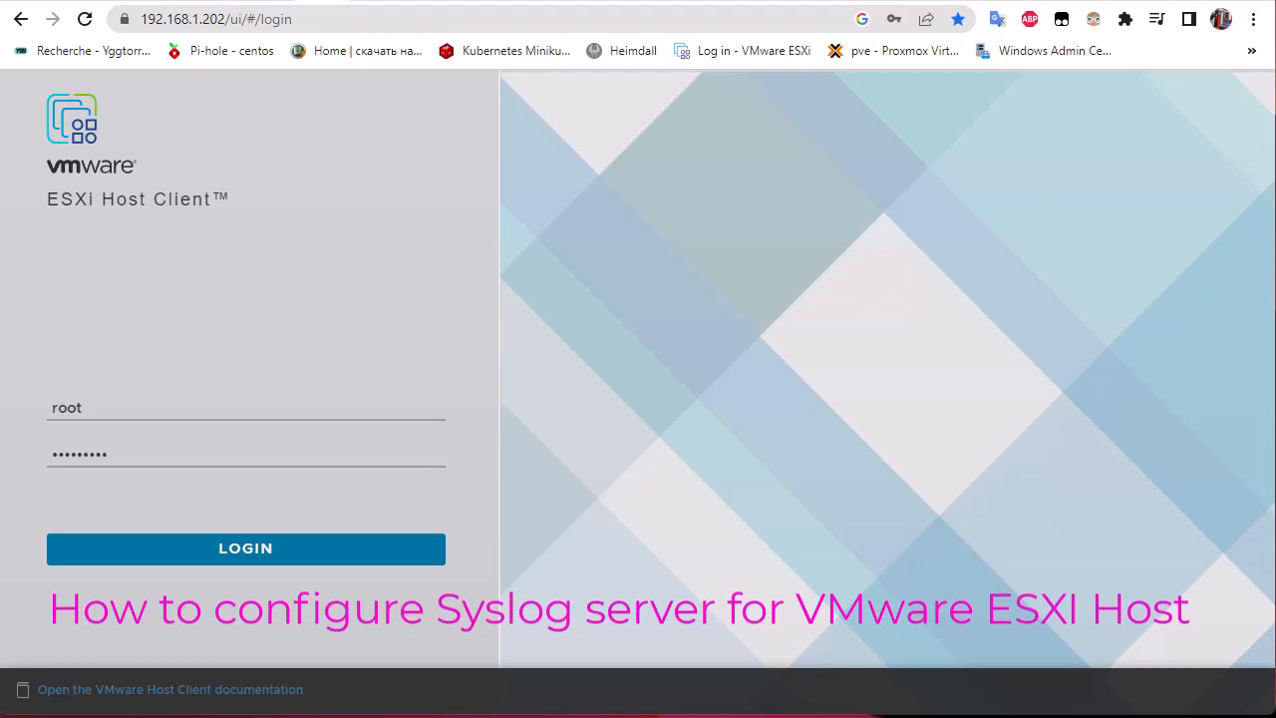
pyautogui.moveTo(718, 16)
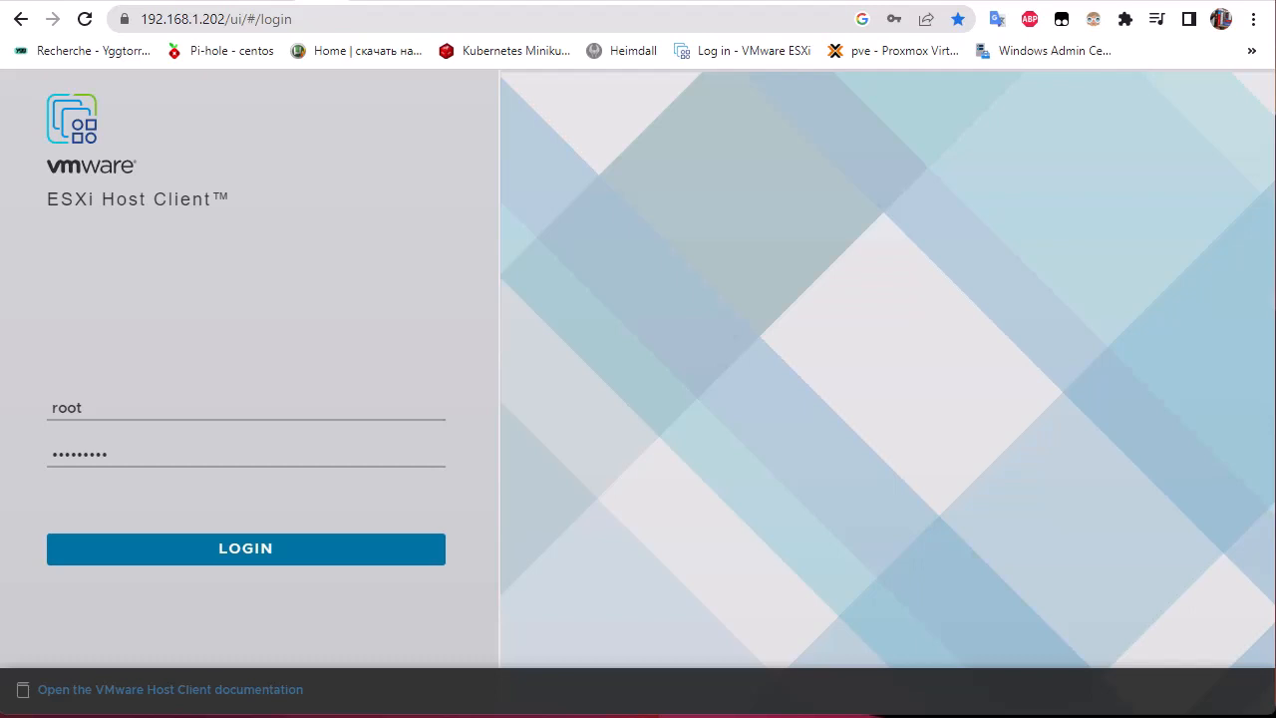
# Step: Sign in to the ESXi host and bring up its management settings
pyautogui.click(245, 548)
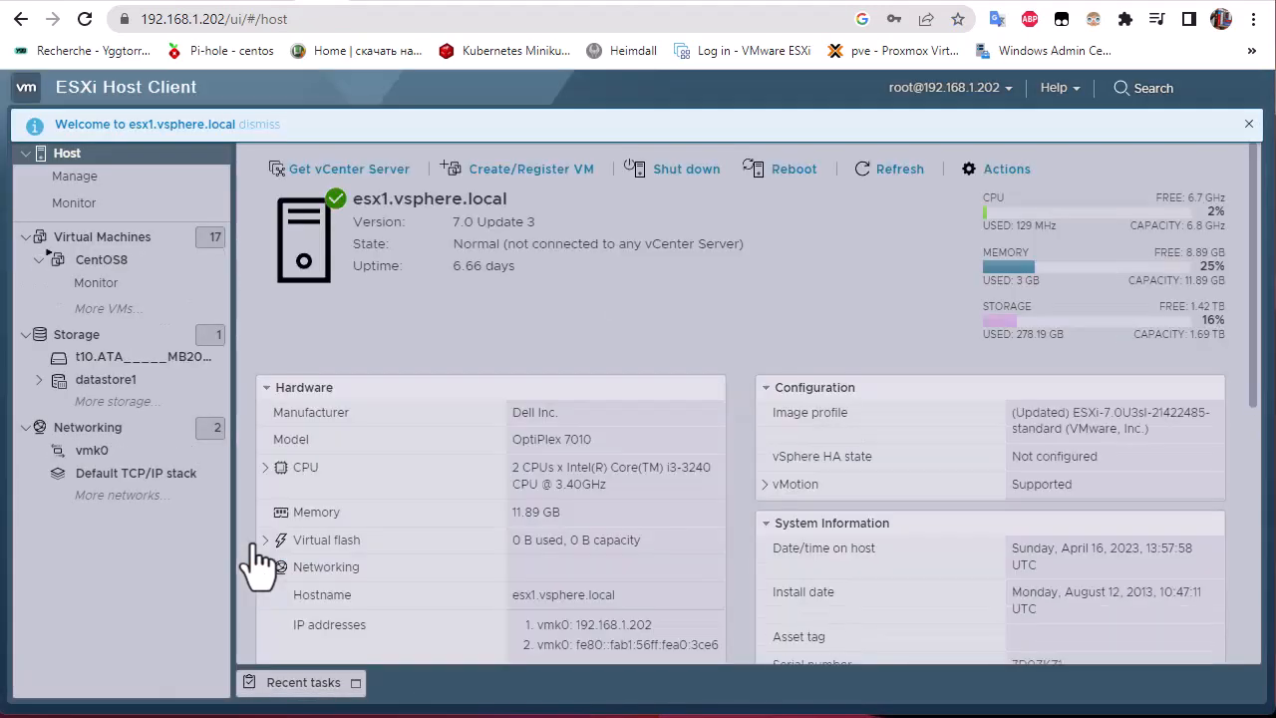
pyautogui.moveTo(1036, 199)
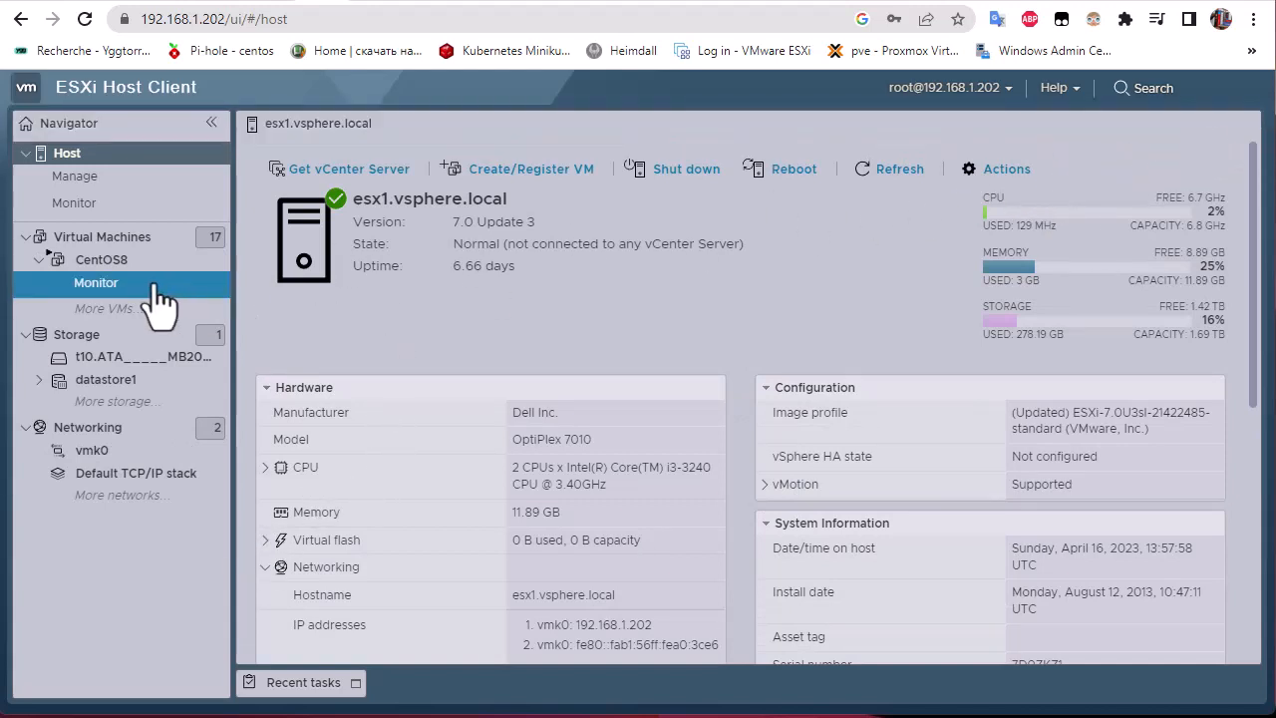
pyautogui.click(73, 176)
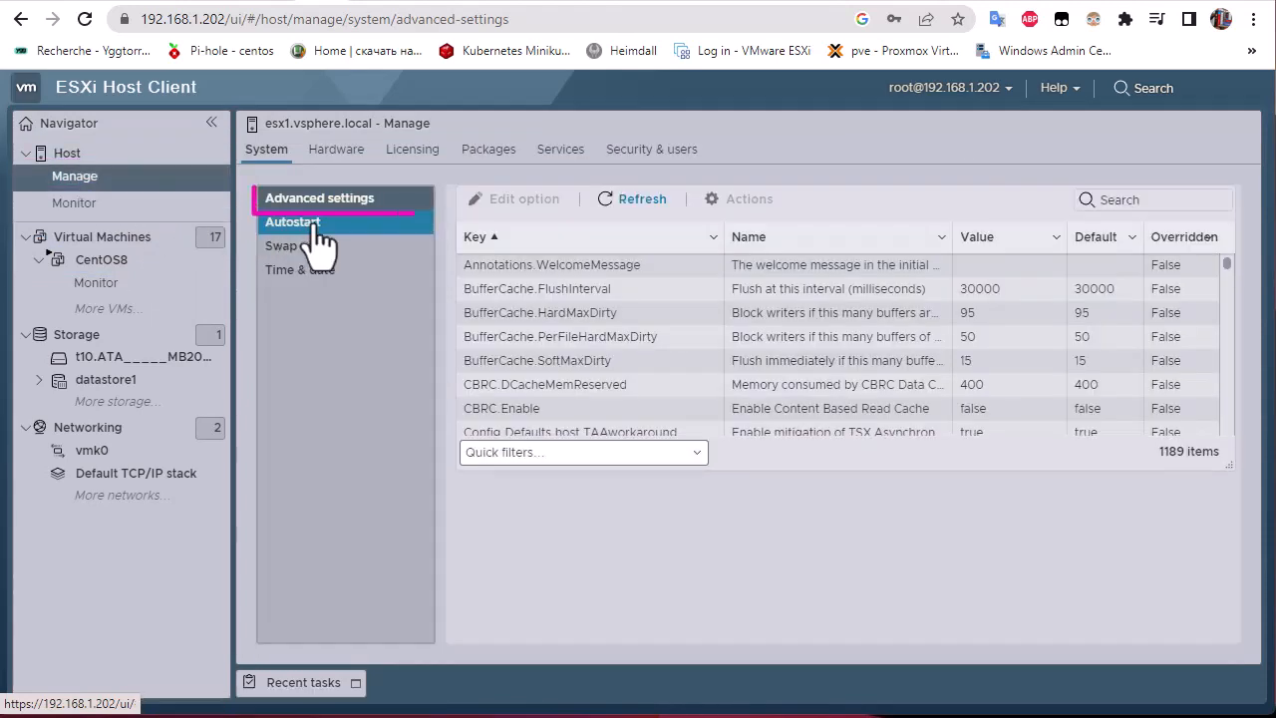
pyautogui.moveTo(742, 329)
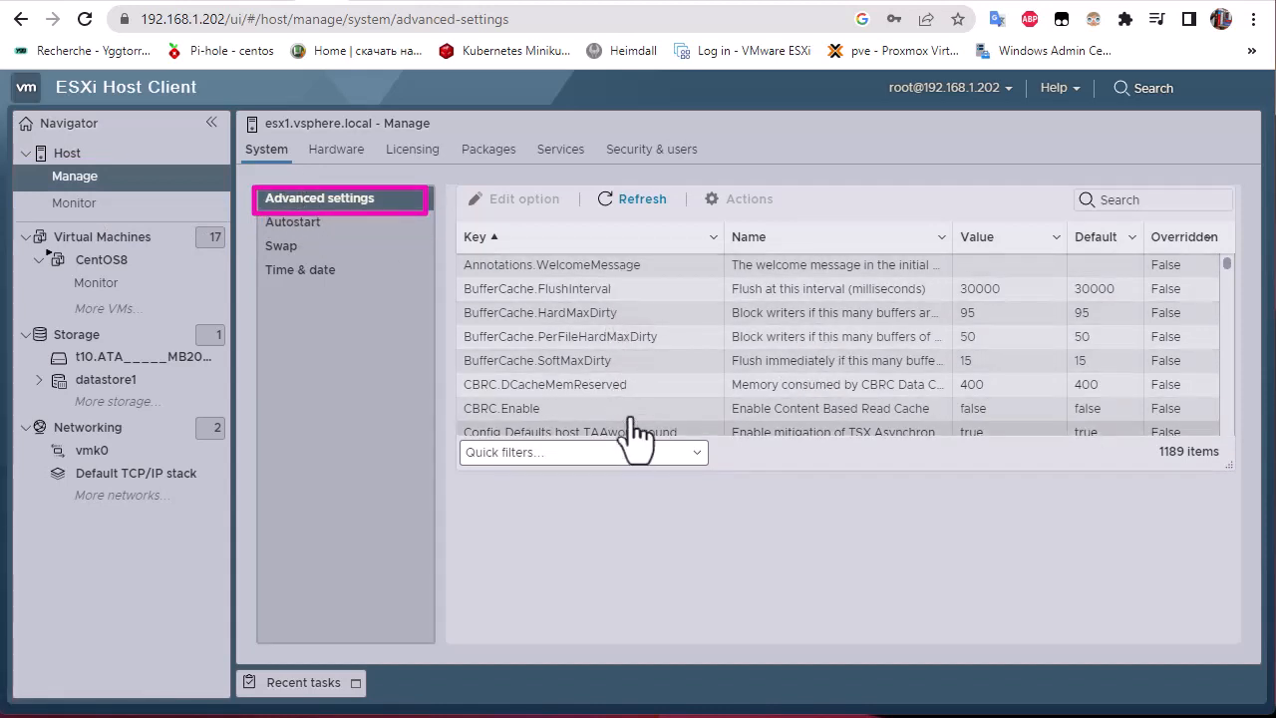
pyautogui.moveTo(1236, 279)
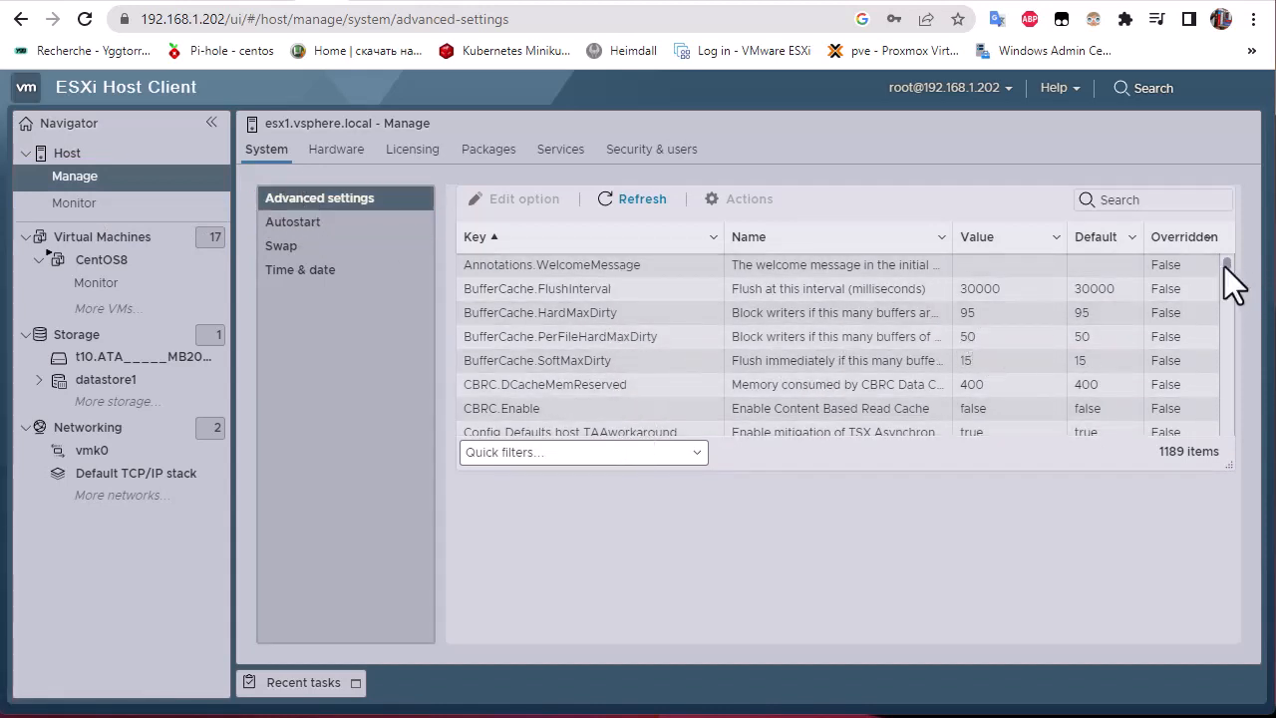
# Step: Scroll the Advanced settings list down to the Syslog.global.logHost entry
pyautogui.scroll(-3)
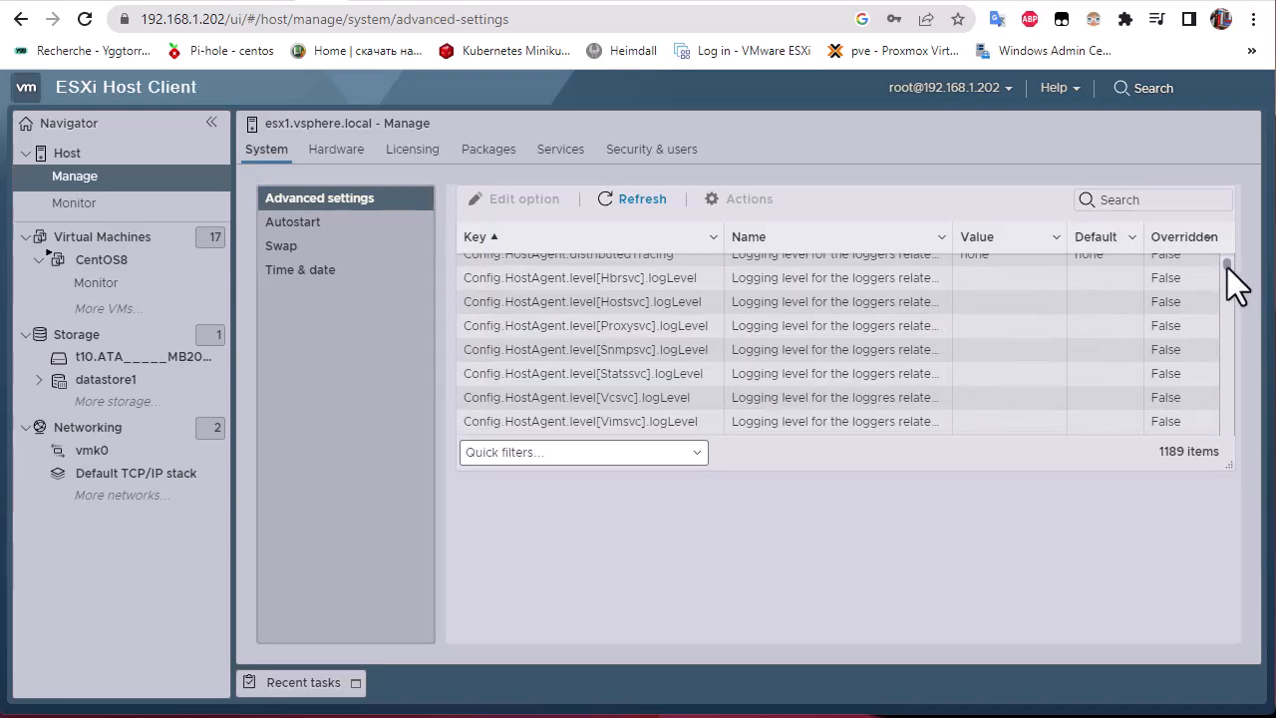
pyautogui.scroll(-3)
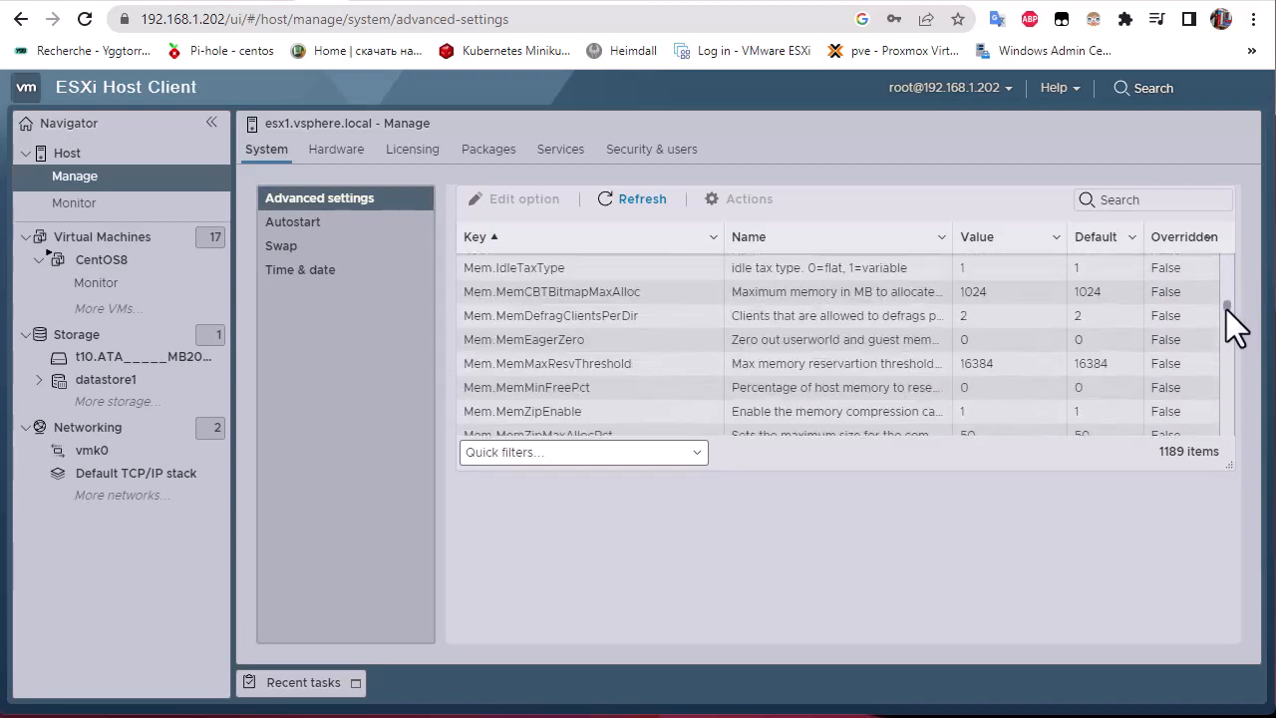
pyautogui.scroll(-3)
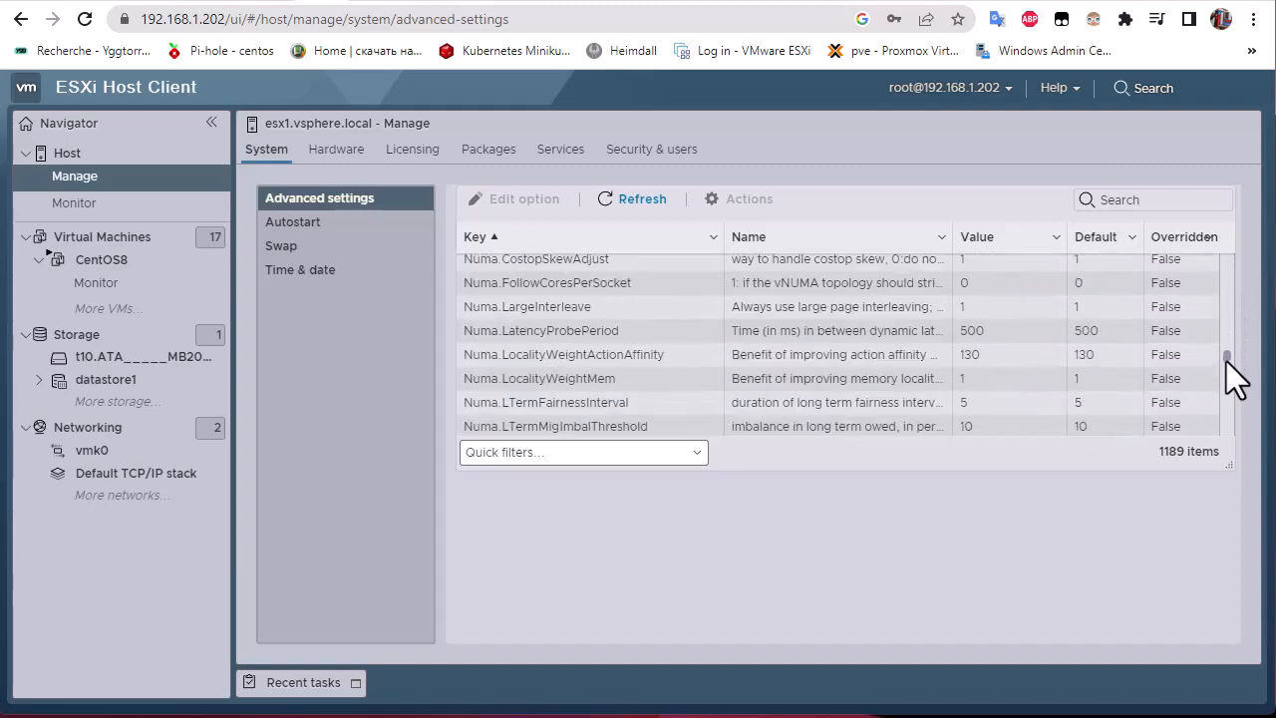
pyautogui.scroll(-3)
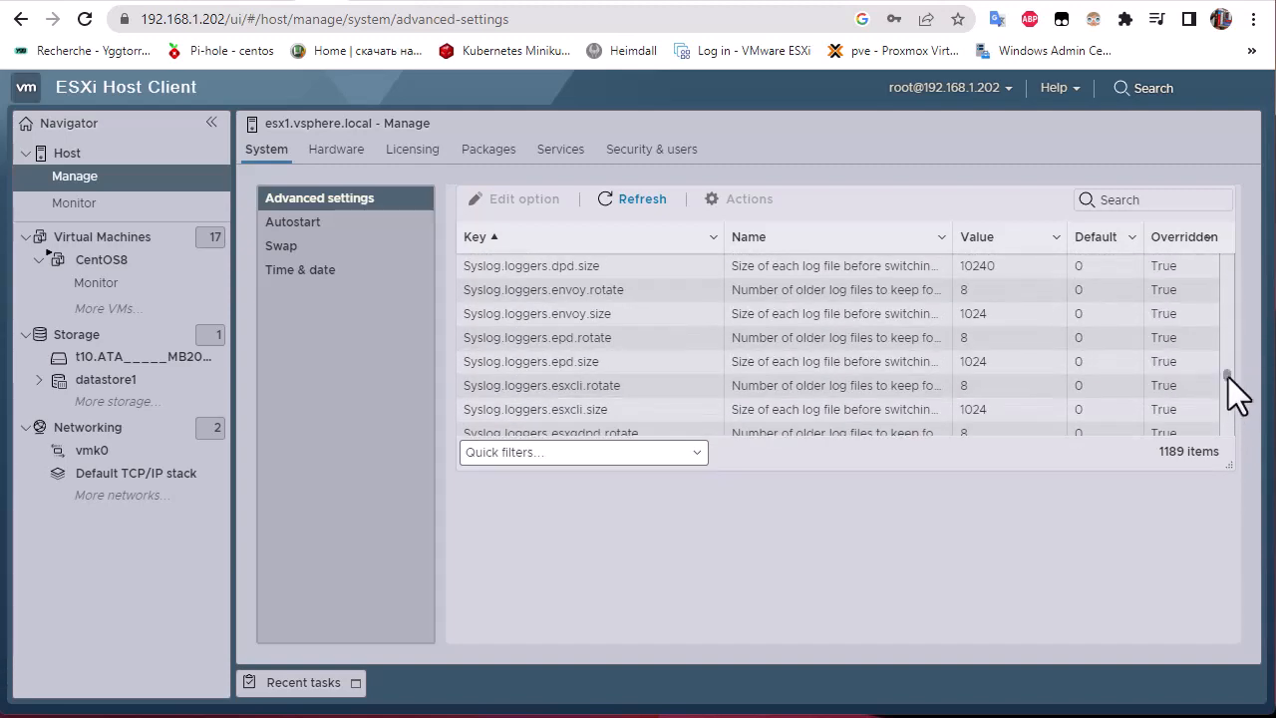
pyautogui.scroll(-3)
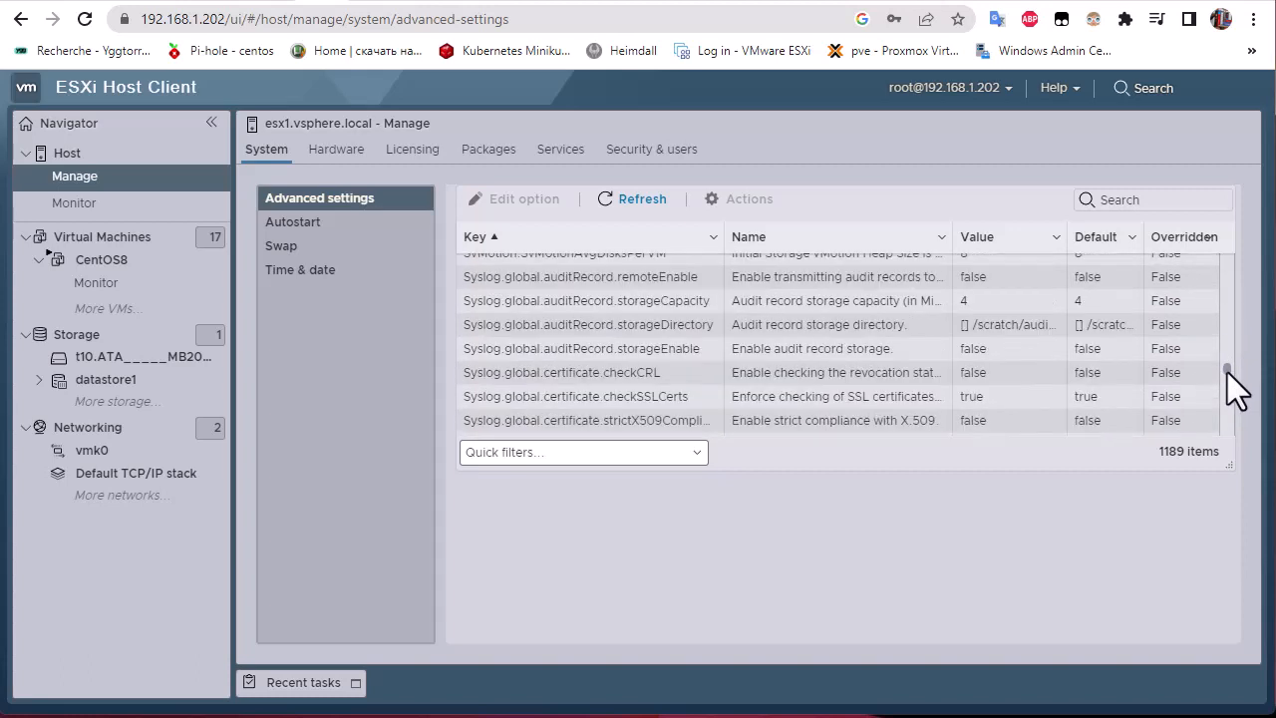
pyautogui.scroll(3)
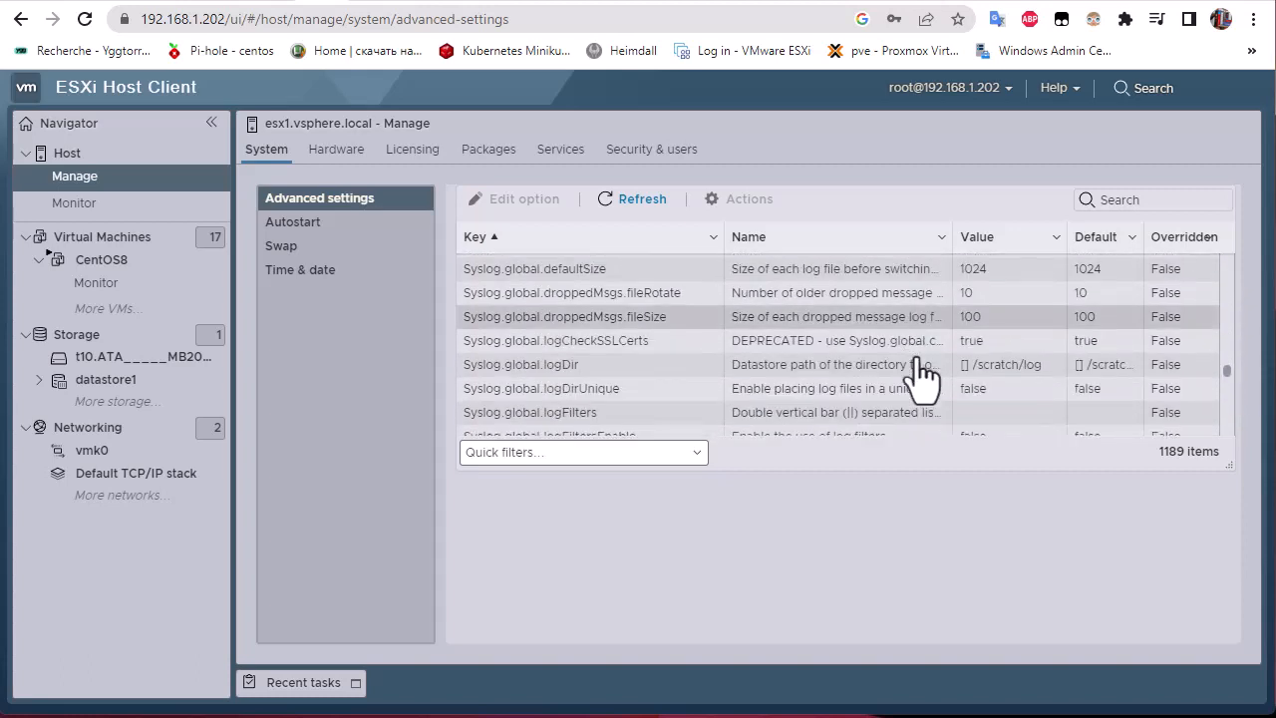
pyautogui.scroll(-3)
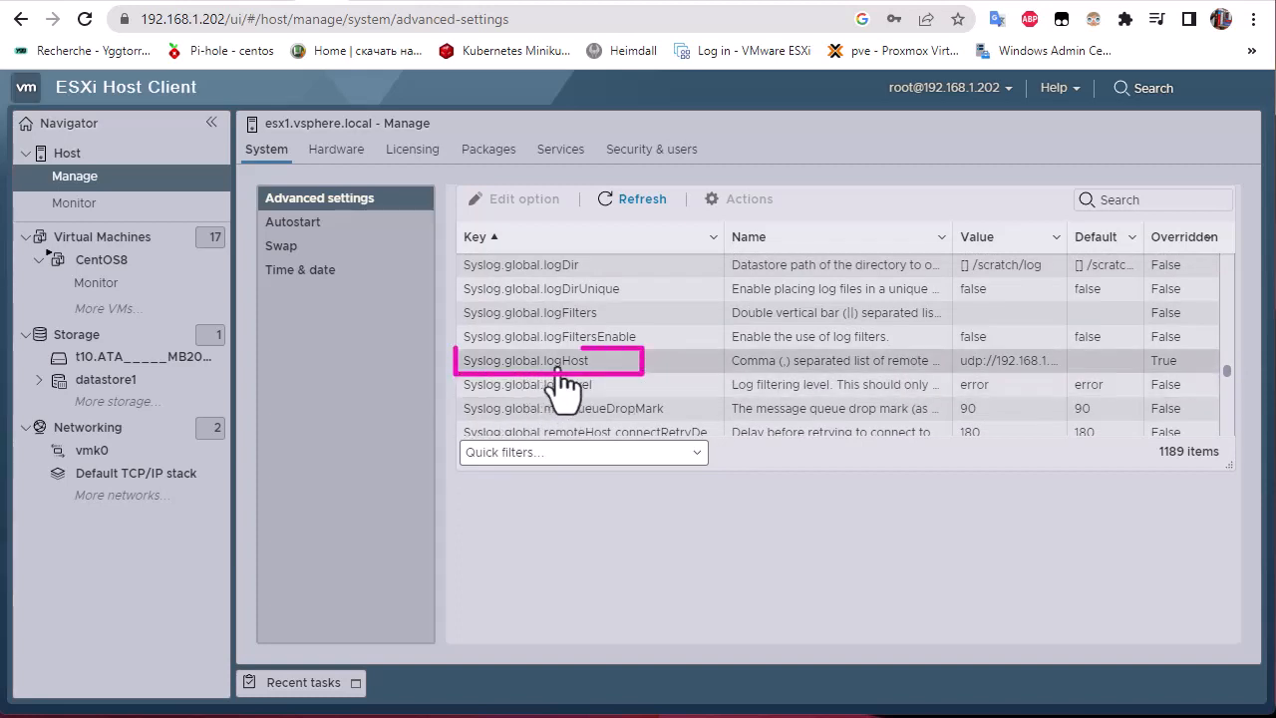
# Step: Save udp://192.168.1.15 as the new Syslog.global.logHost value
pyautogui.click(526, 359)
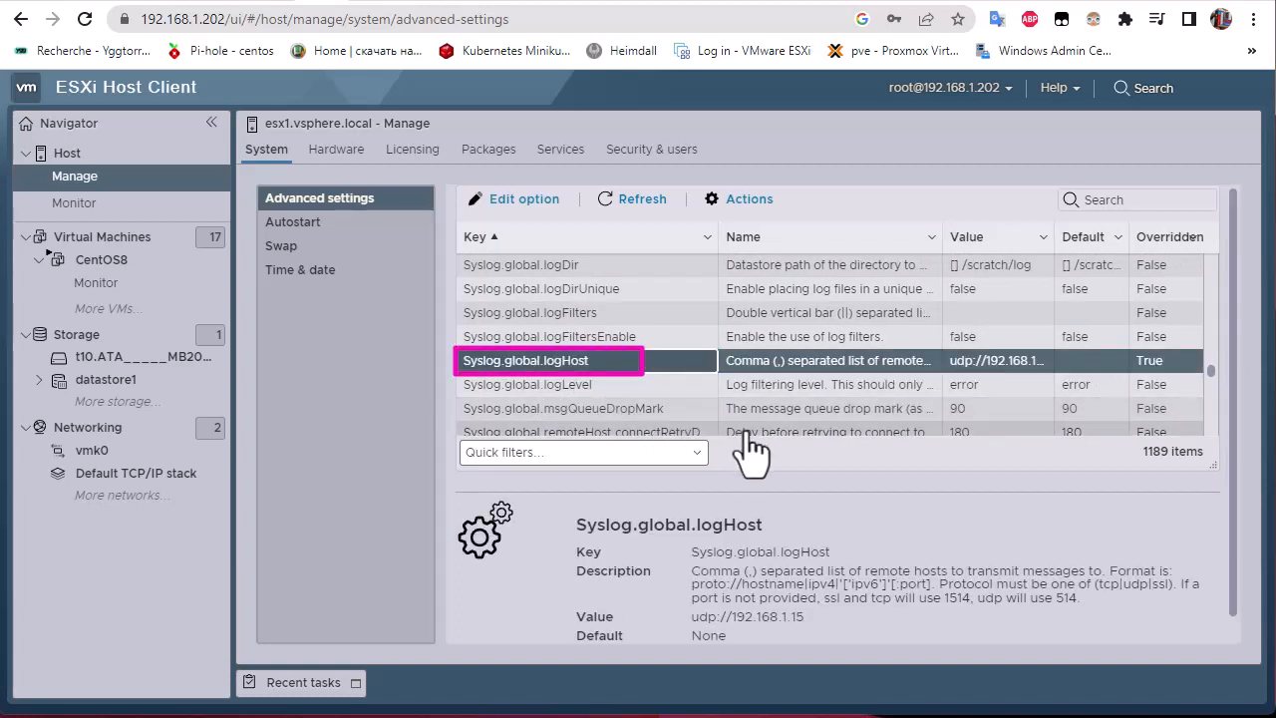
pyautogui.moveTo(682, 409)
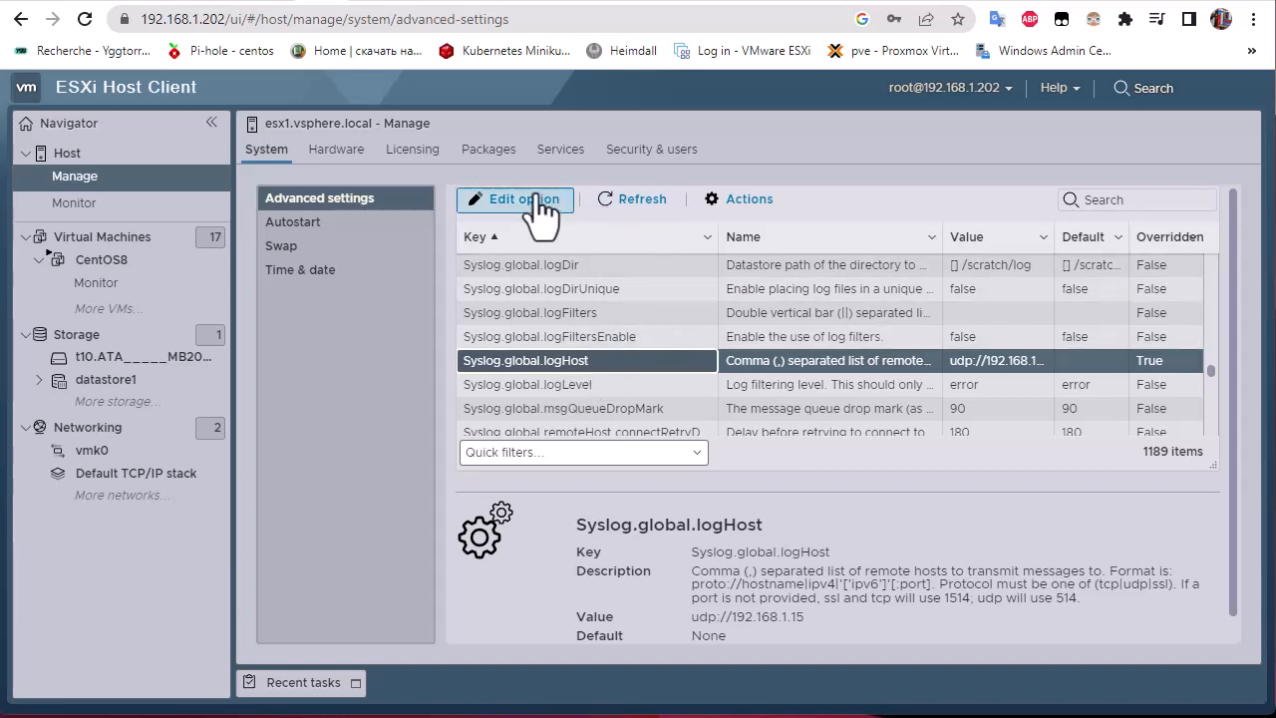
pyautogui.click(514, 200)
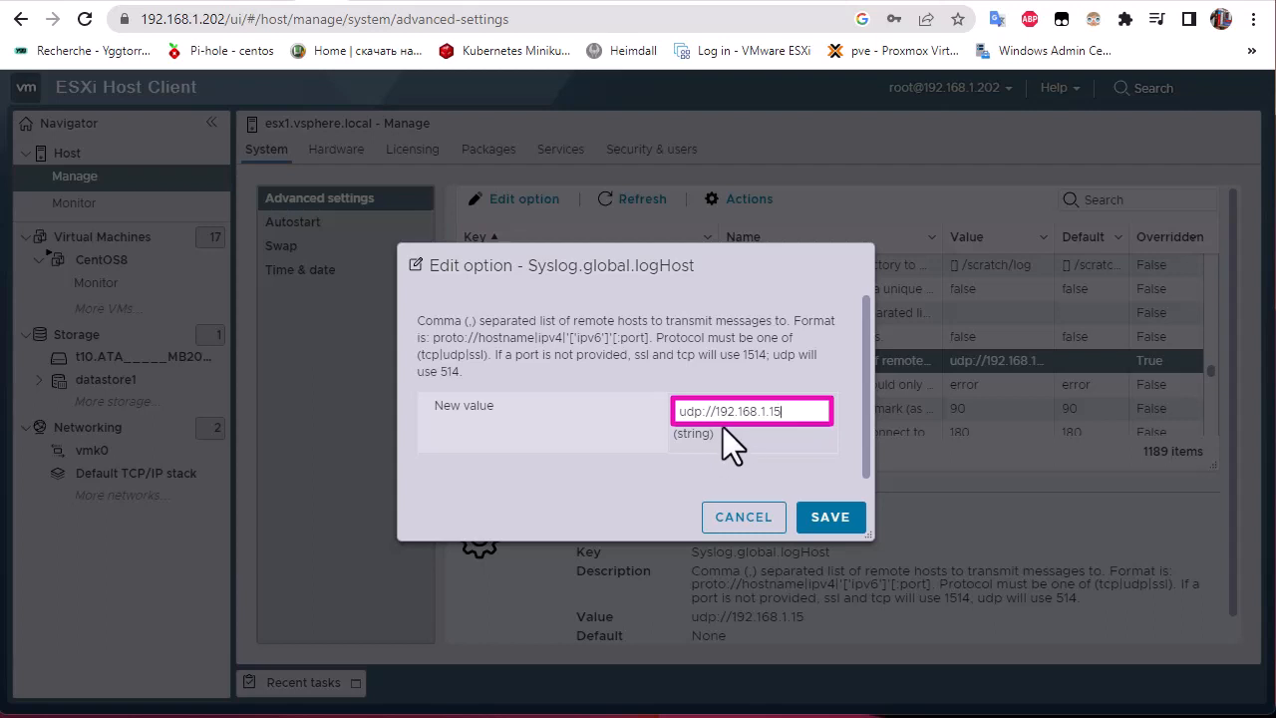
pyautogui.moveTo(808, 456)
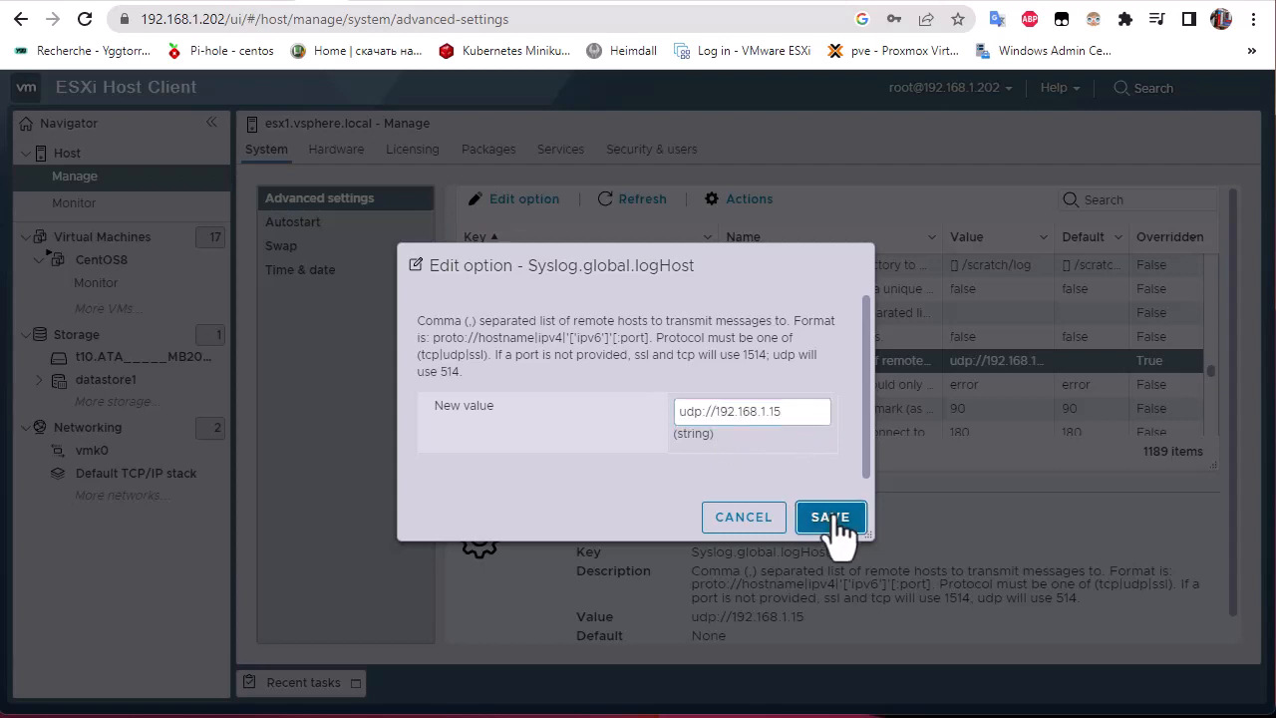
pyautogui.click(829, 517)
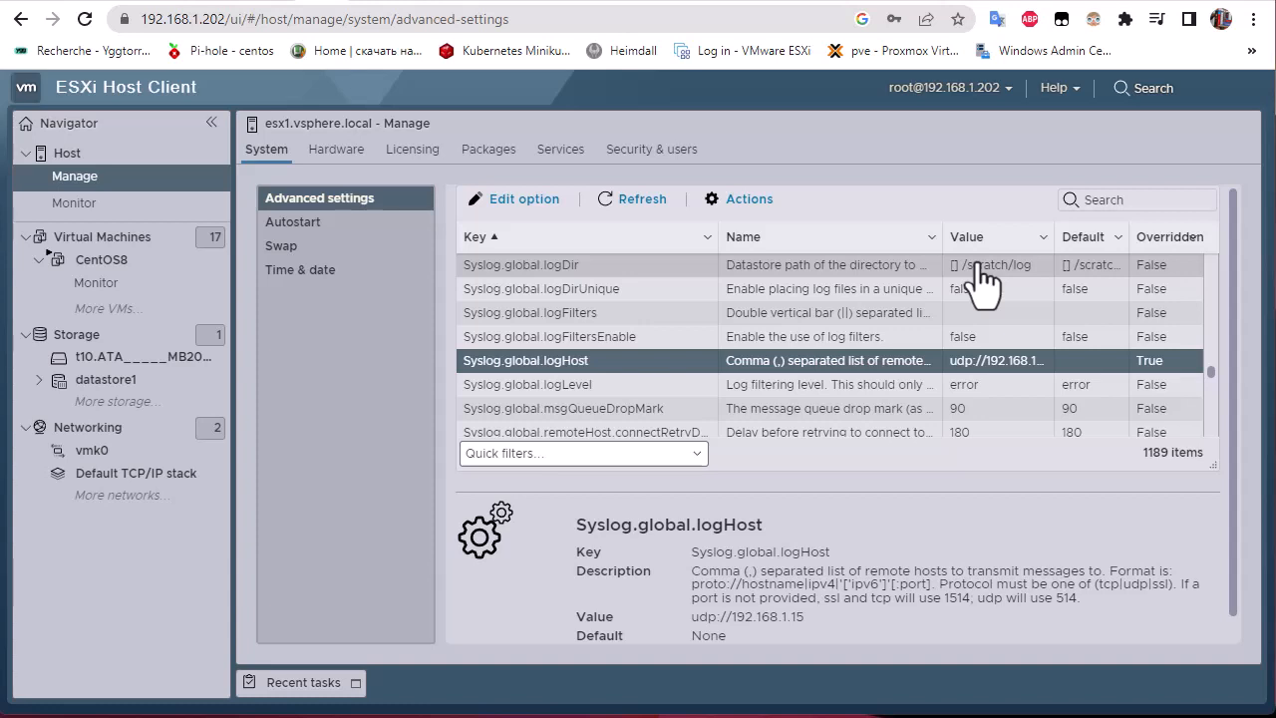
pyautogui.moveTo(343, 259)
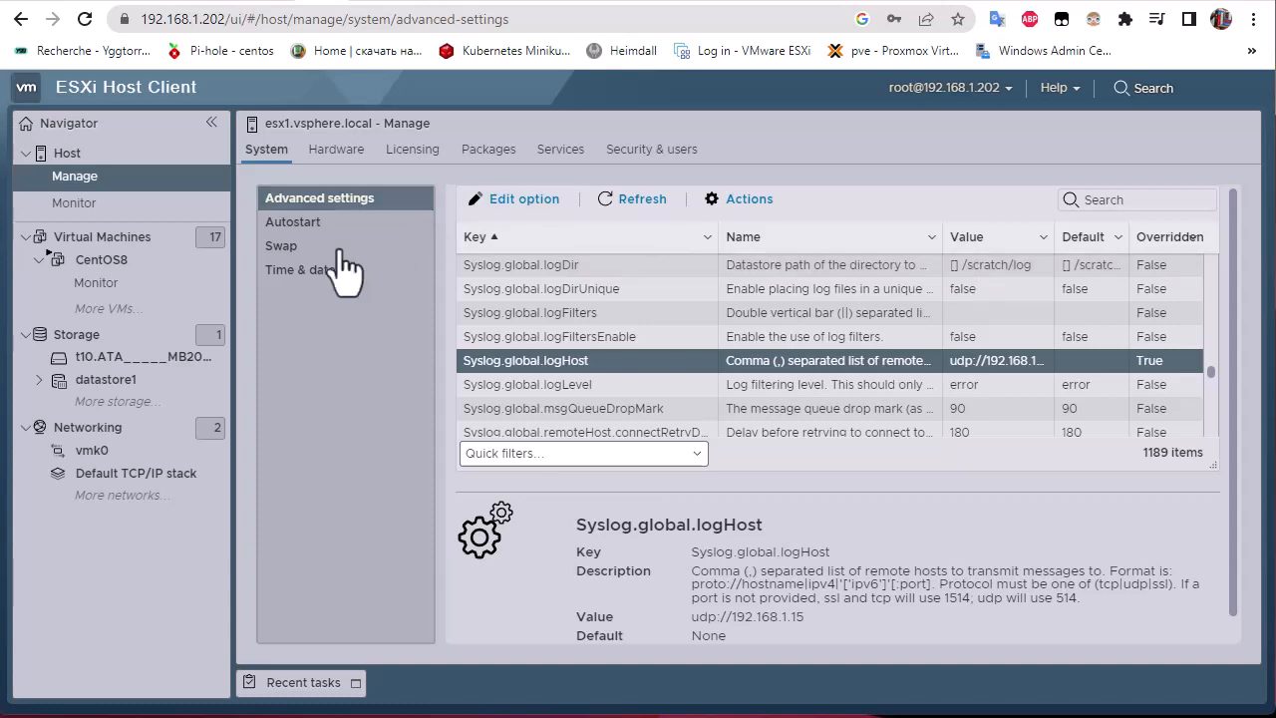
pyautogui.moveTo(88, 427)
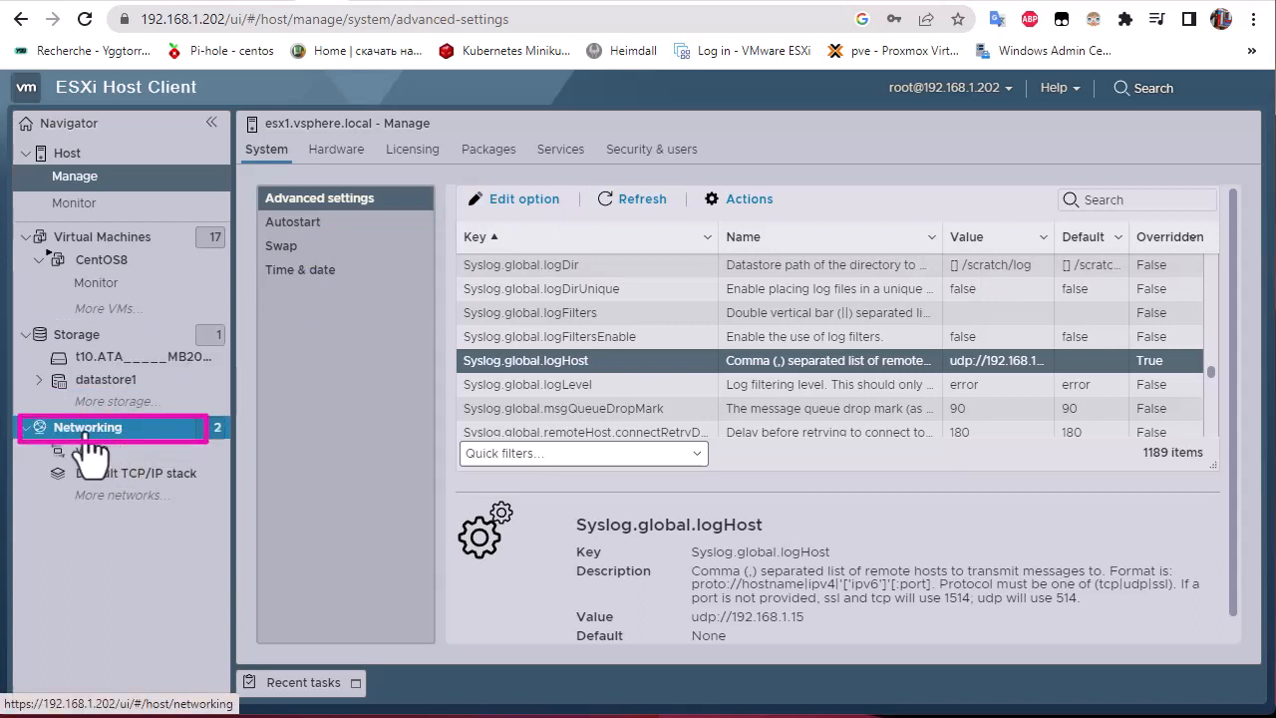
# Step: Show the host's firewall rules under Networking and locate the syslog rule
pyautogui.click(88, 426)
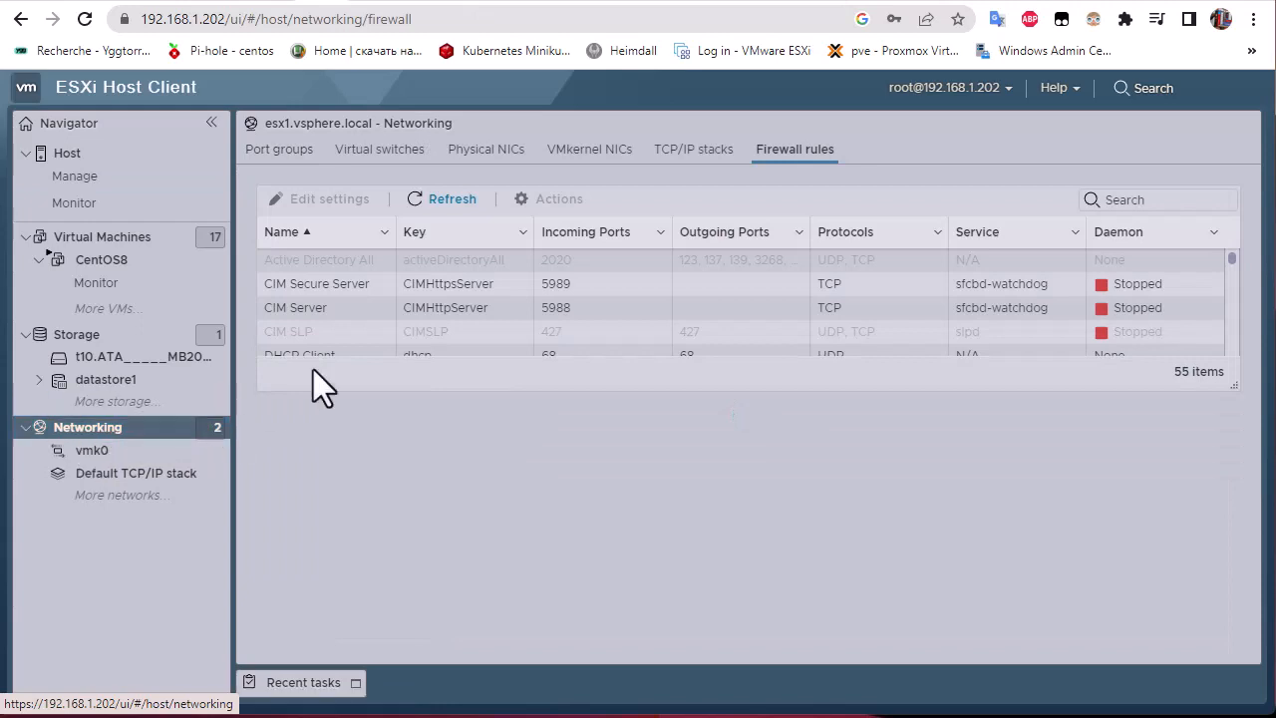
pyautogui.moveTo(848, 163)
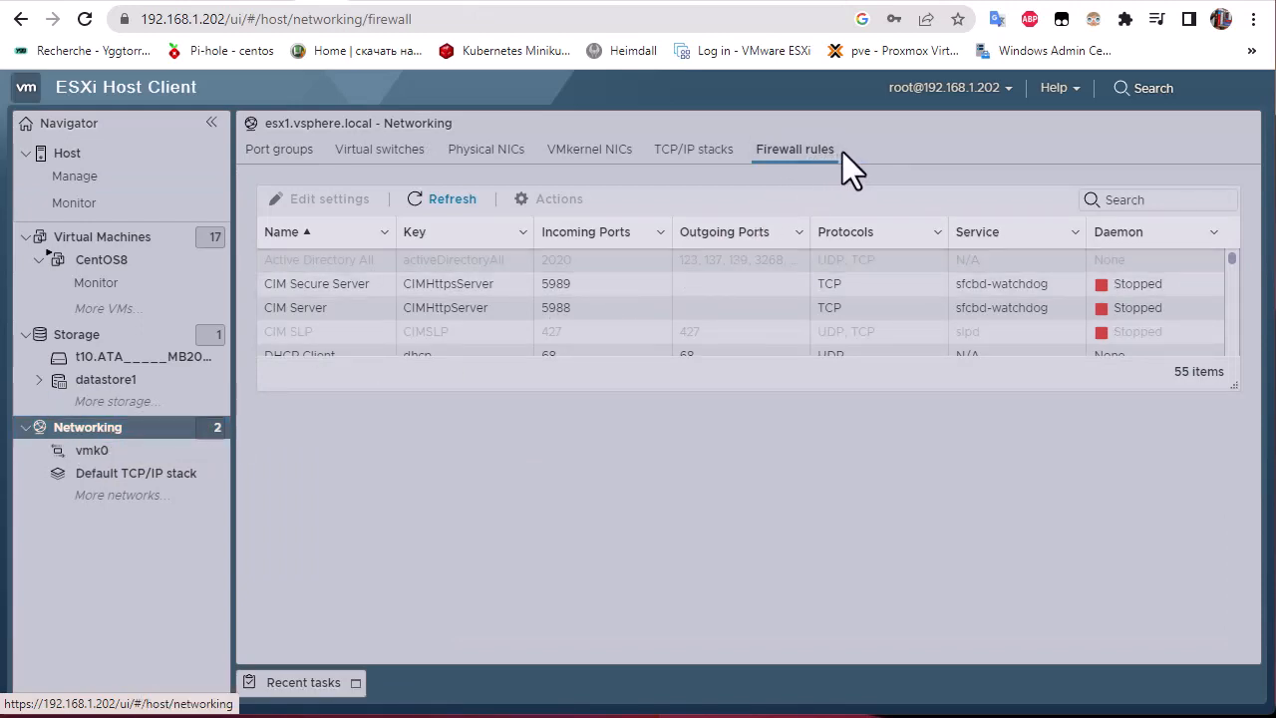
pyautogui.click(793, 148)
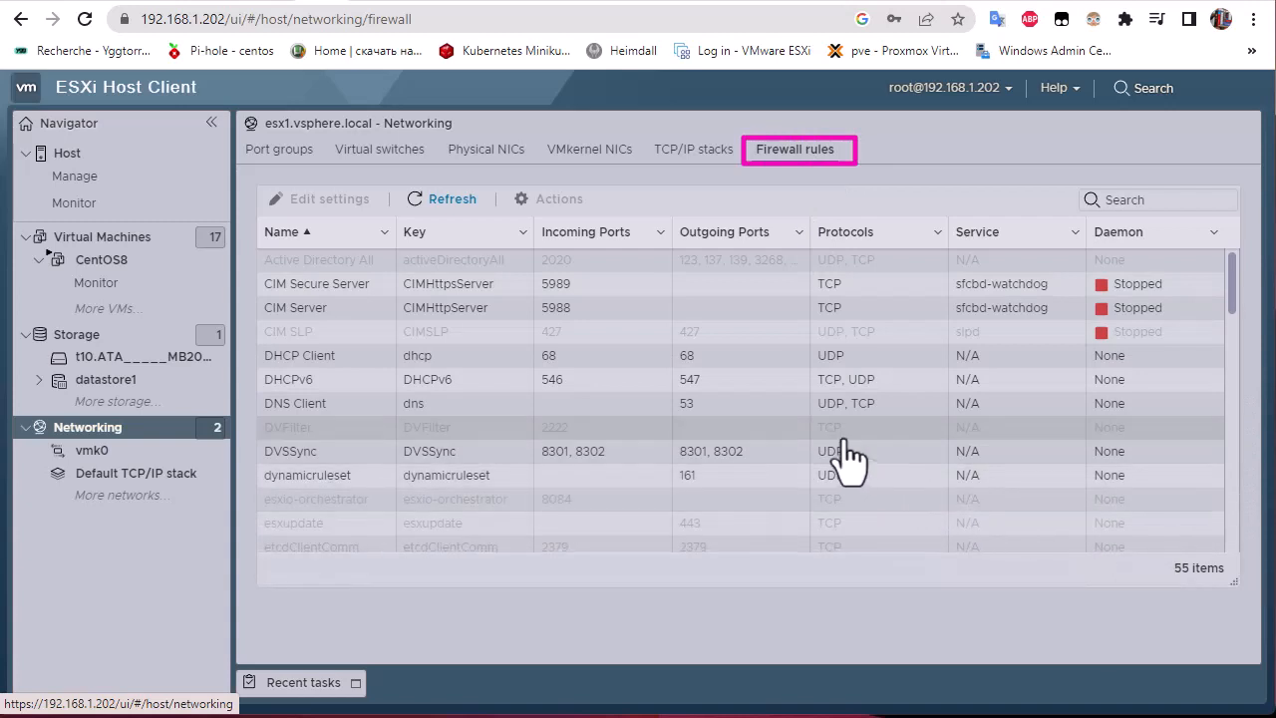
pyautogui.scroll(-3)
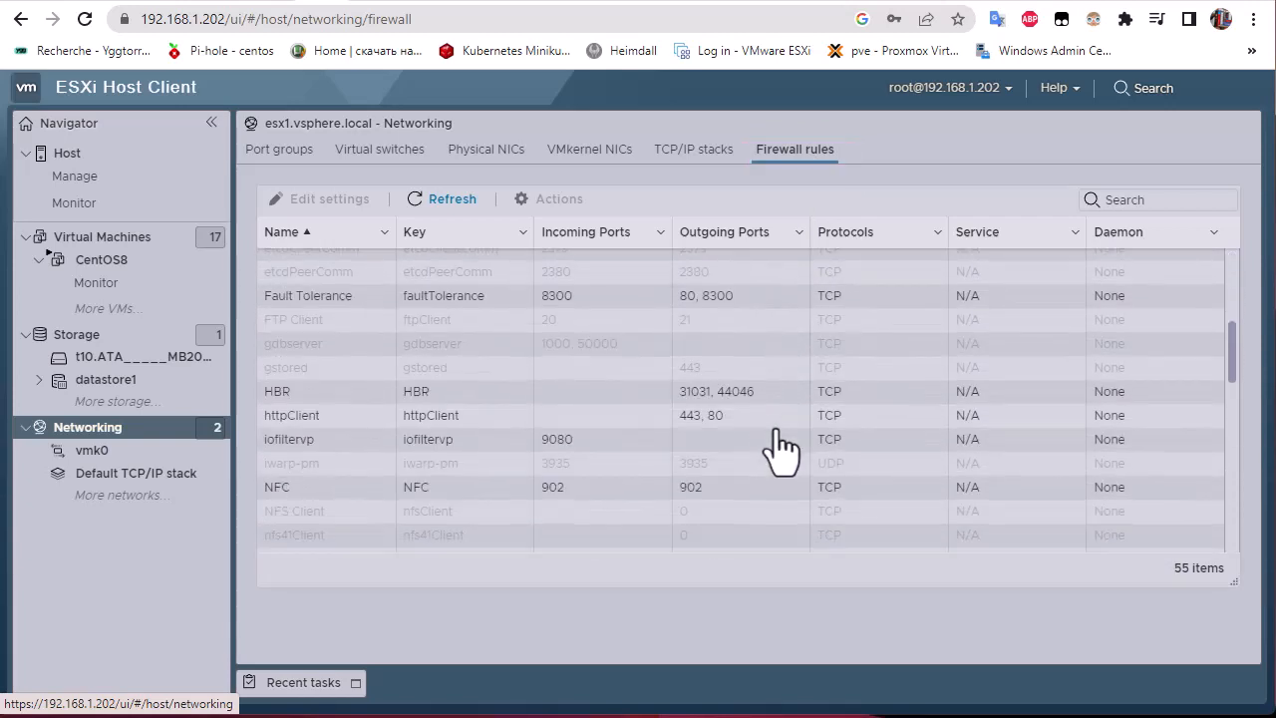
pyautogui.scroll(-3)
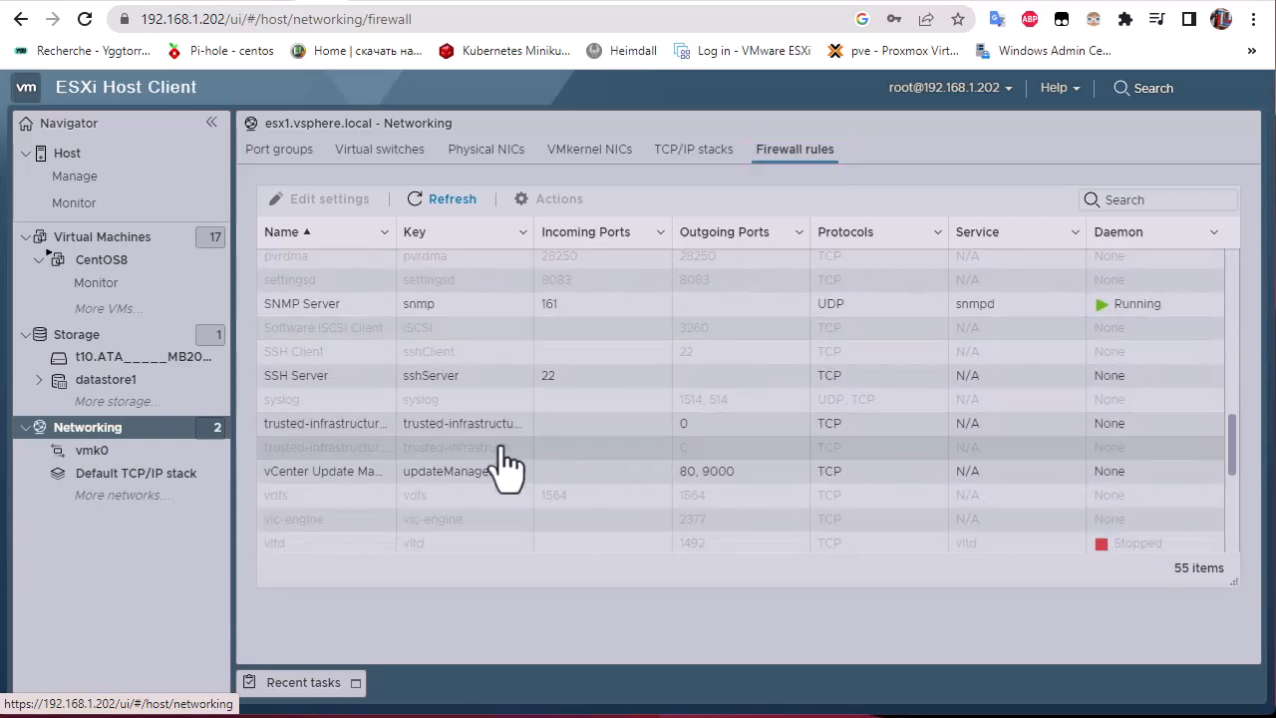
pyautogui.moveTo(409, 423)
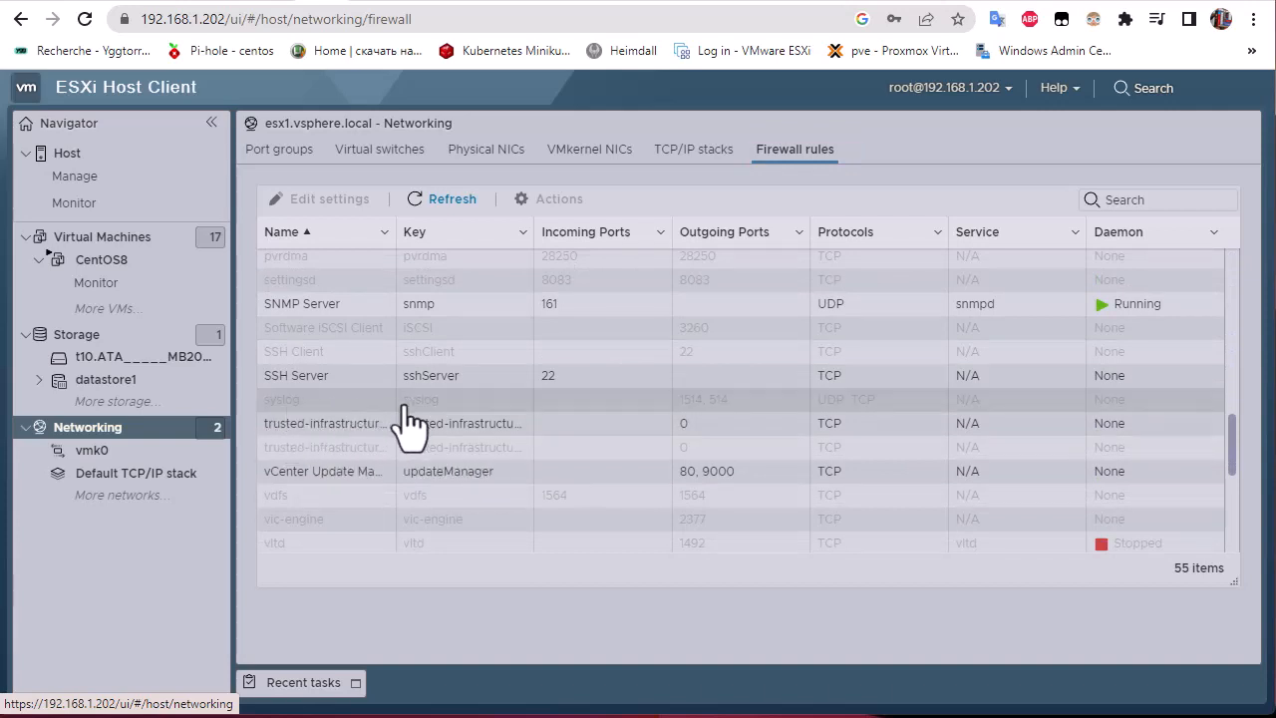
pyautogui.moveTo(323, 416)
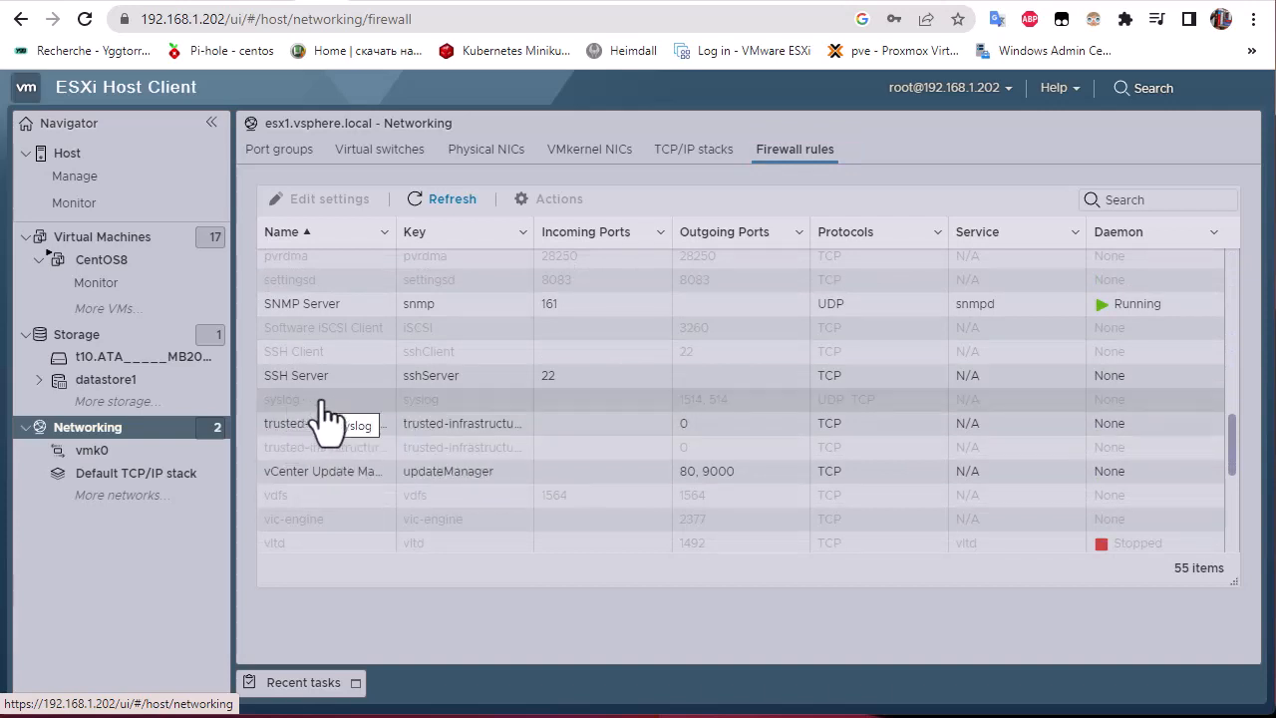
# Step: Enable the syslog firewall ruleset from its Actions menu
pyautogui.click(319, 398)
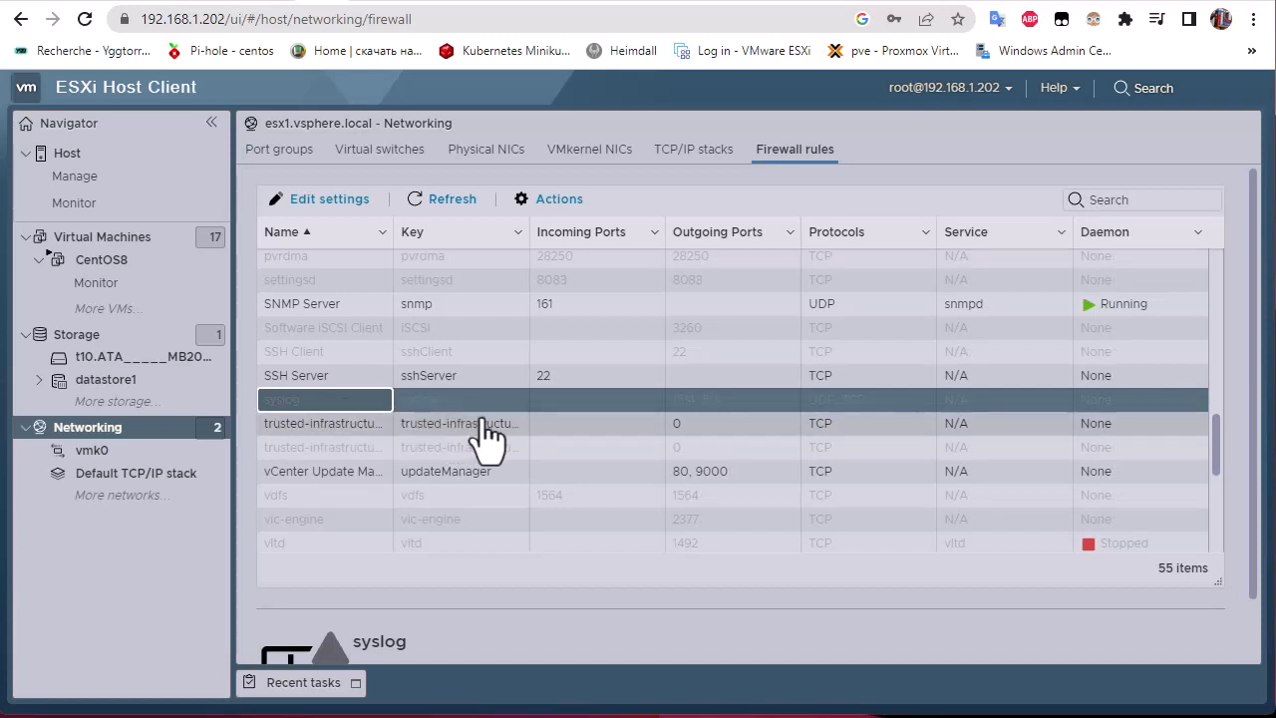
pyautogui.moveTo(558, 199)
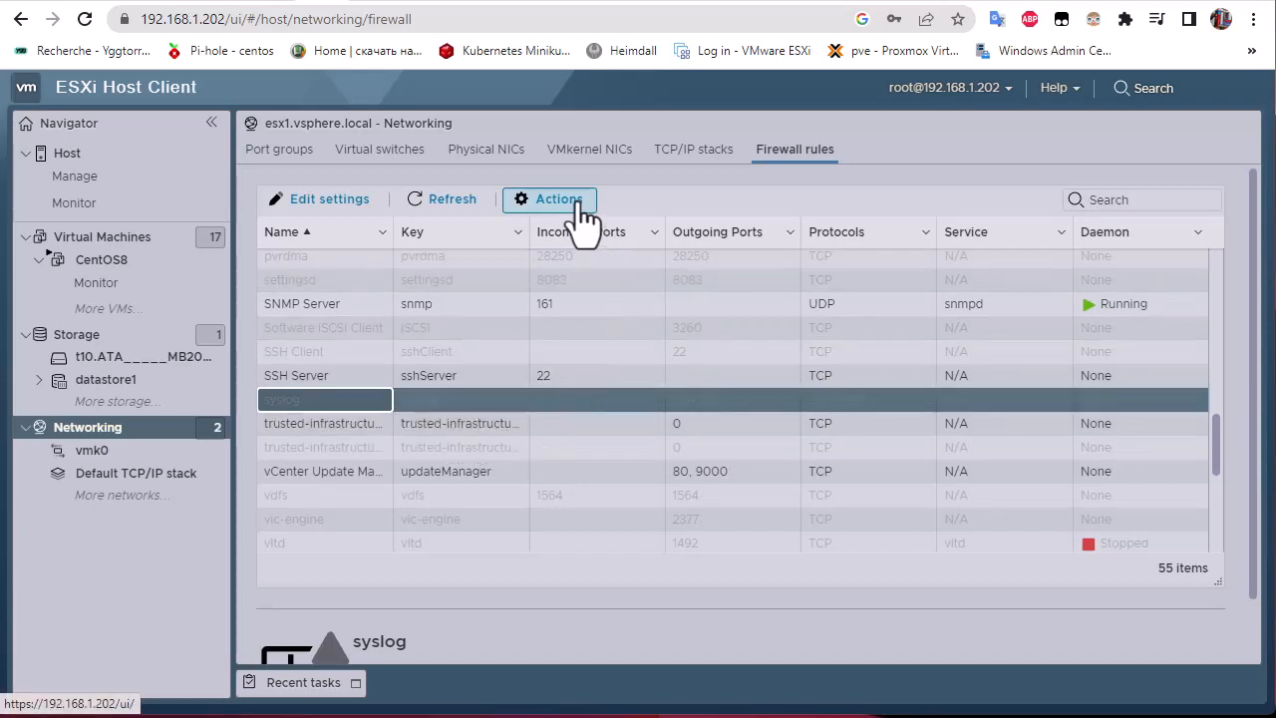
pyautogui.click(558, 199)
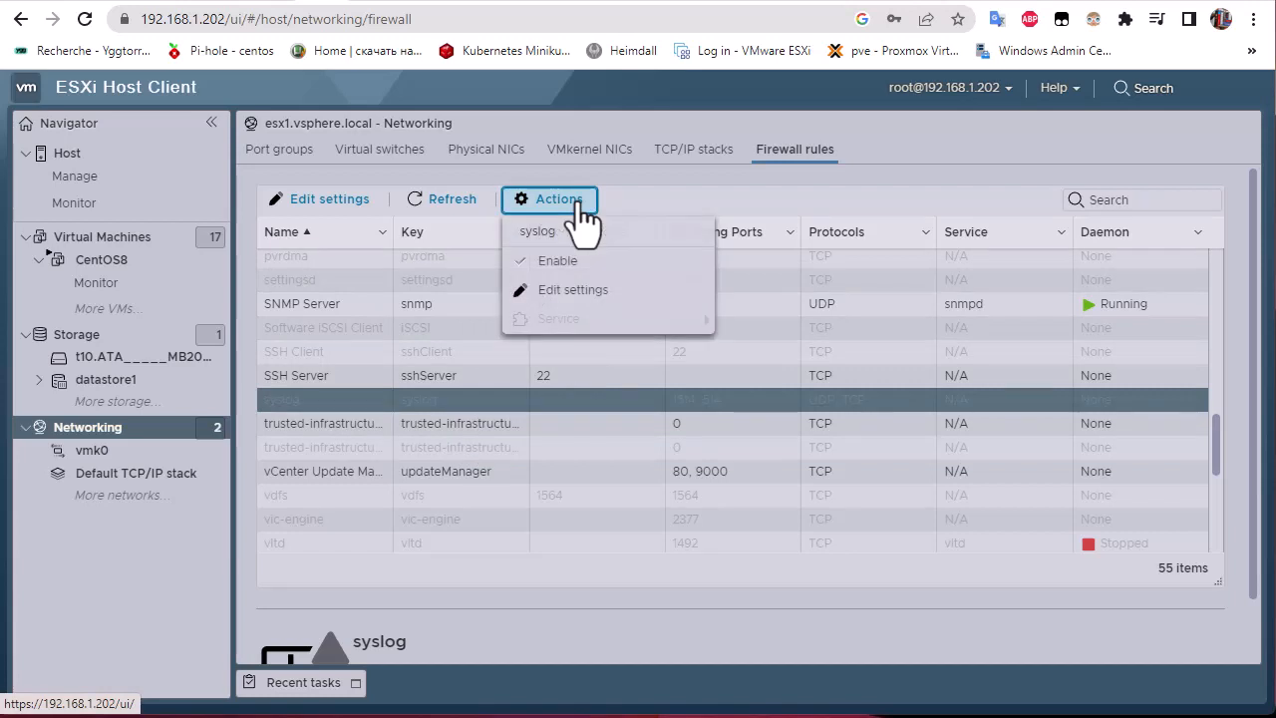
pyautogui.moveTo(574, 260)
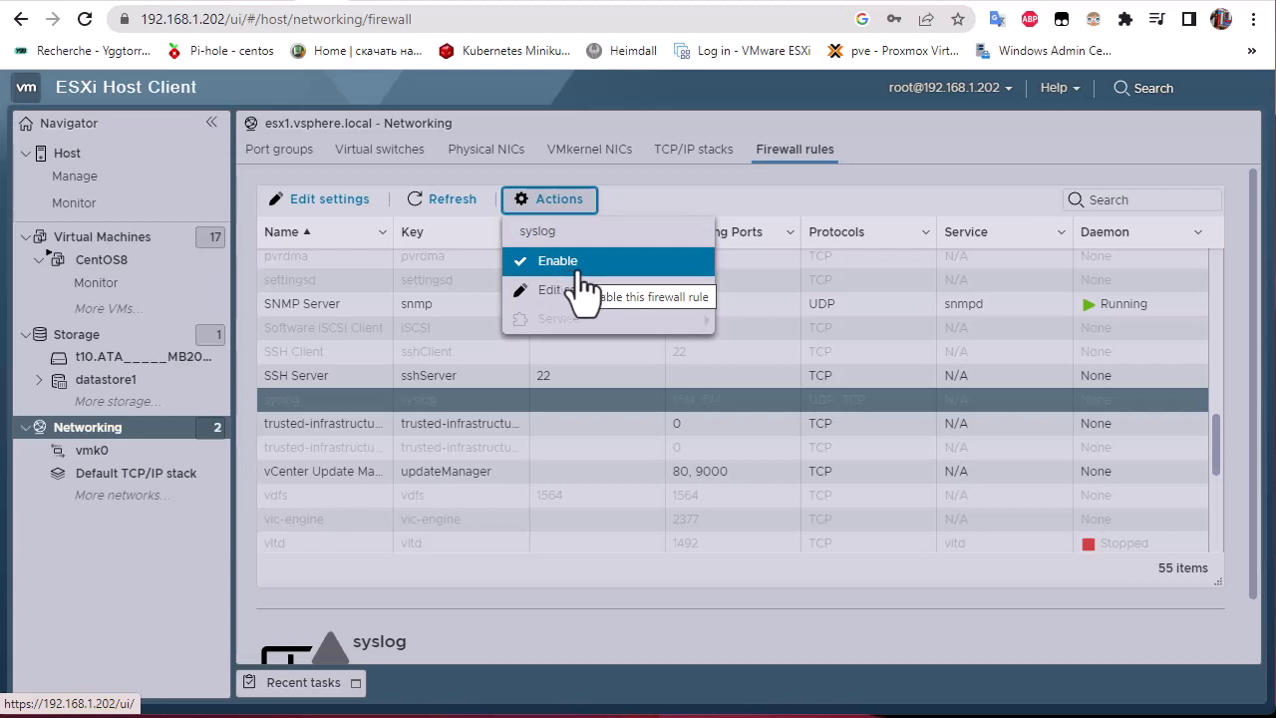
pyautogui.click(559, 259)
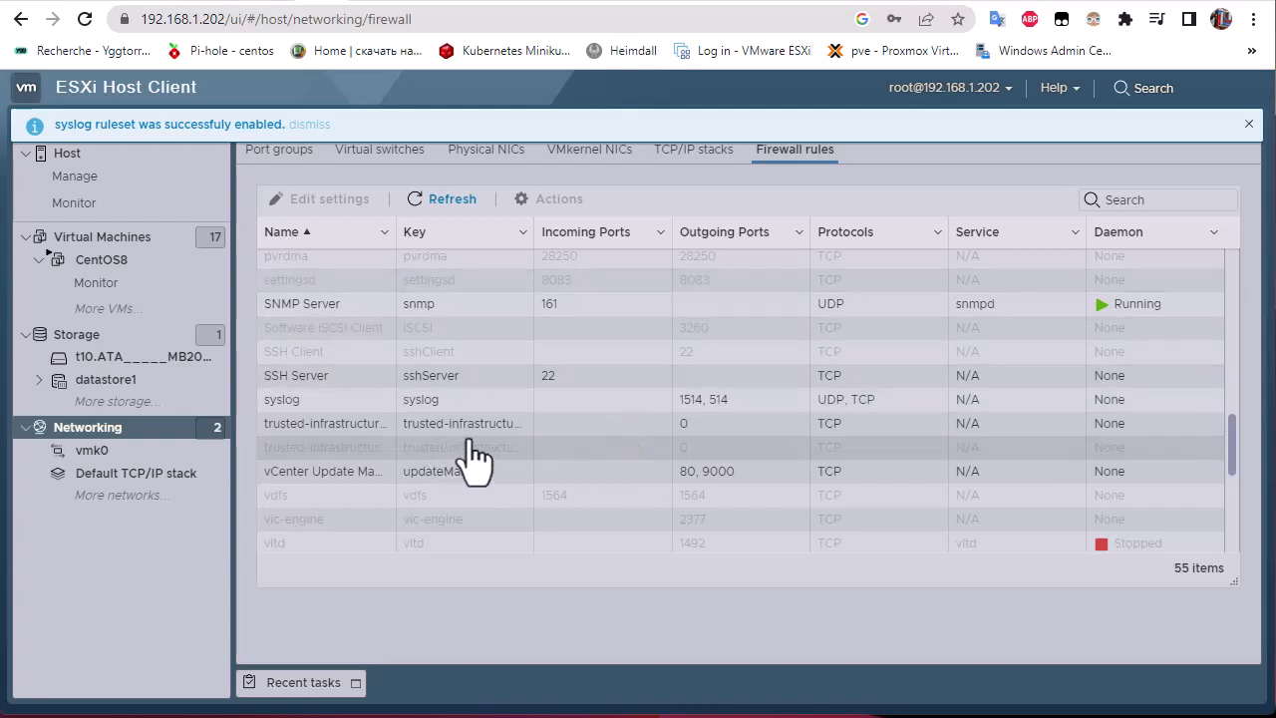
pyautogui.moveTo(568, 458)
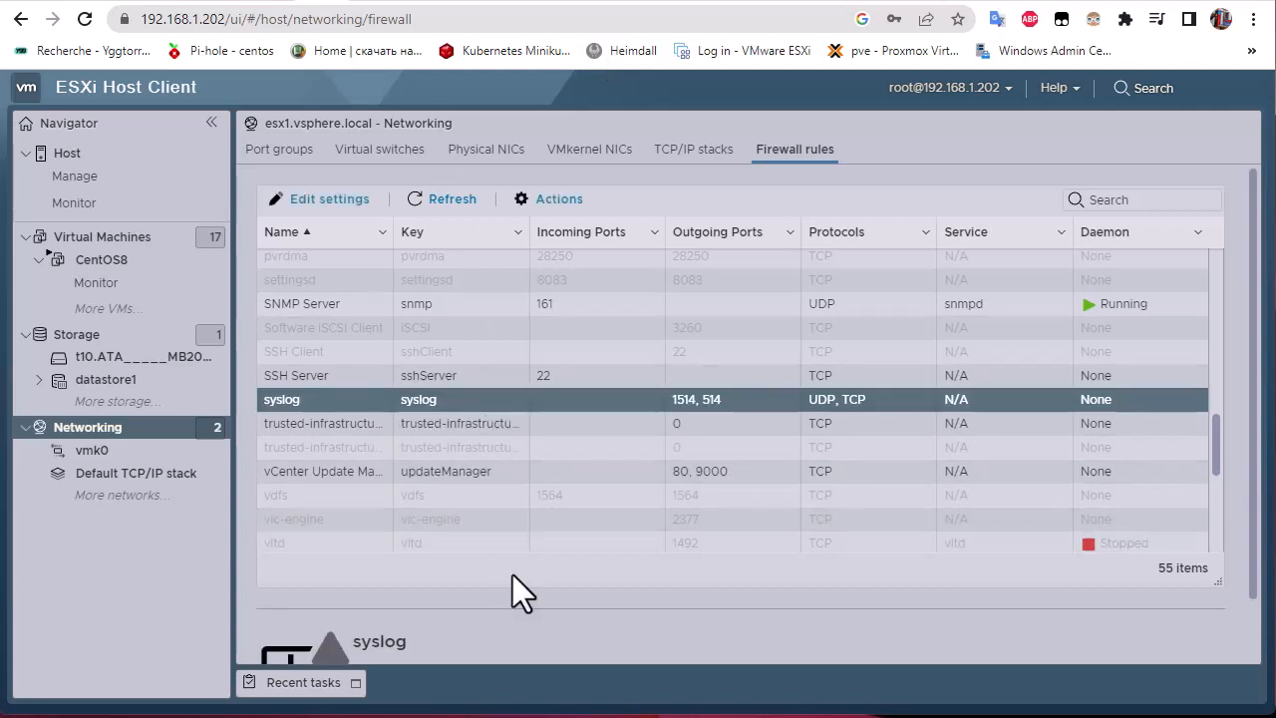
pyautogui.moveTo(995, 349)
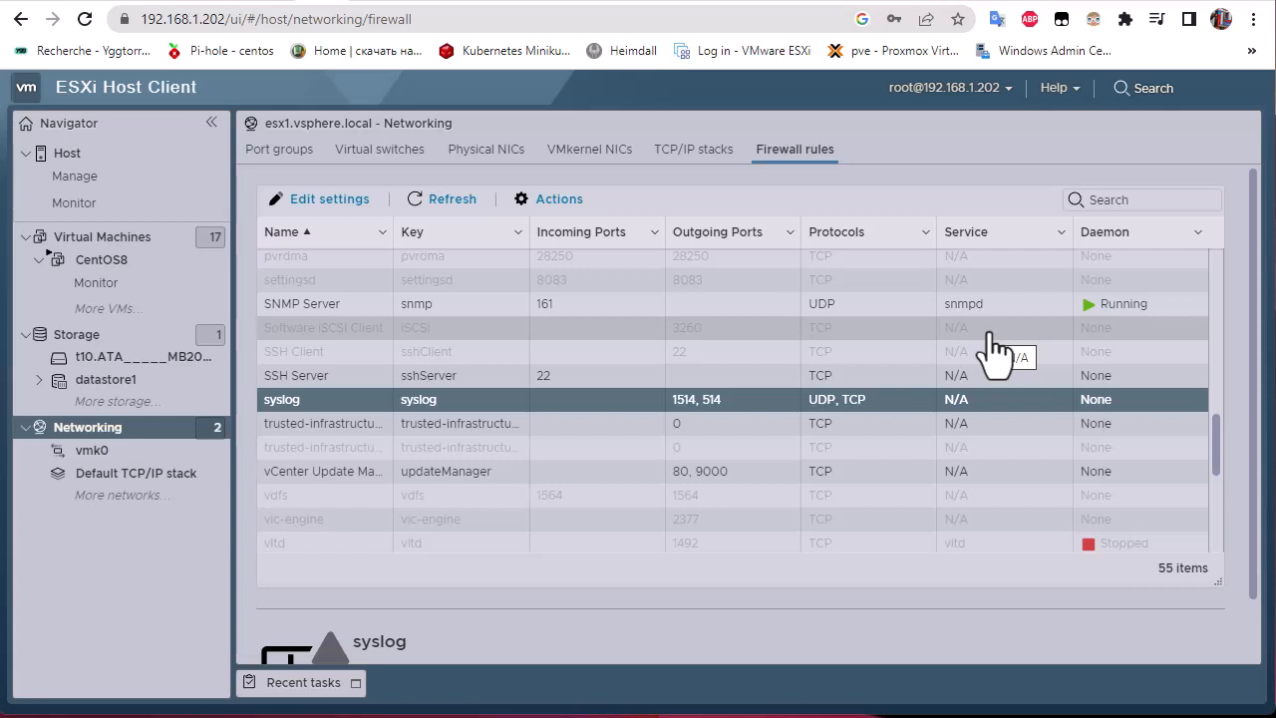
pyautogui.moveTo(582, 30)
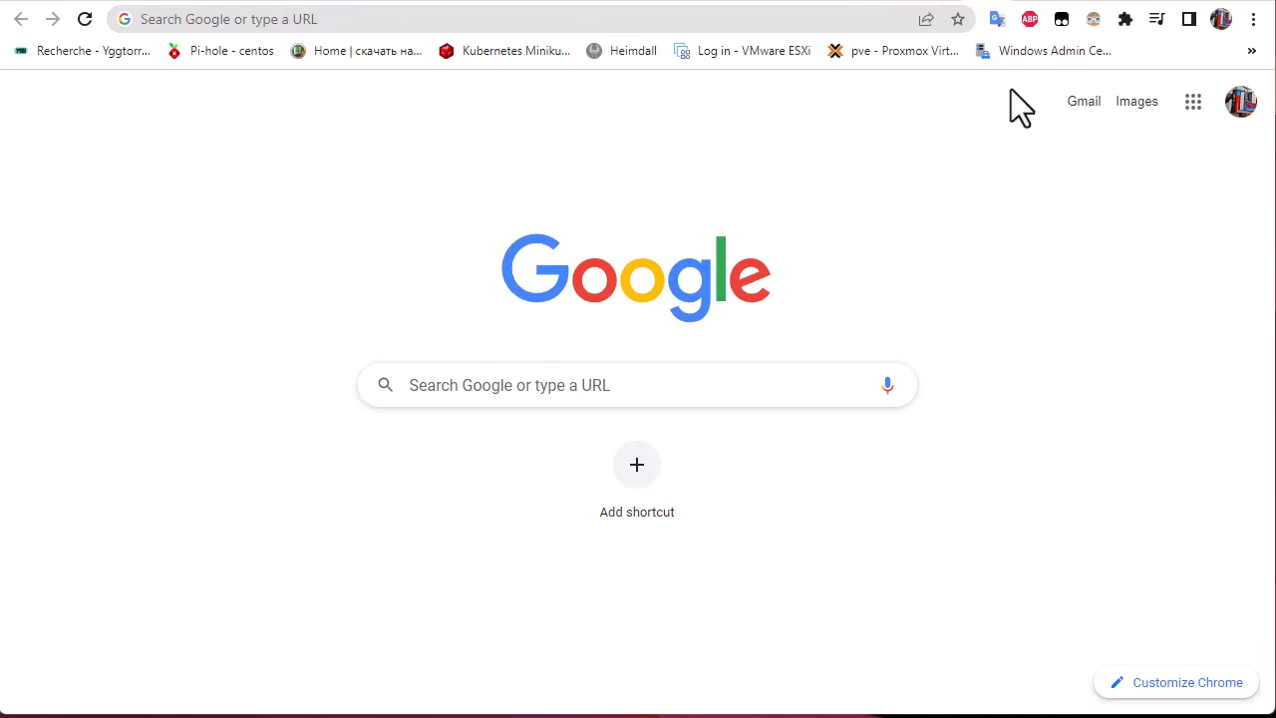
pyautogui.moveTo(438, 60)
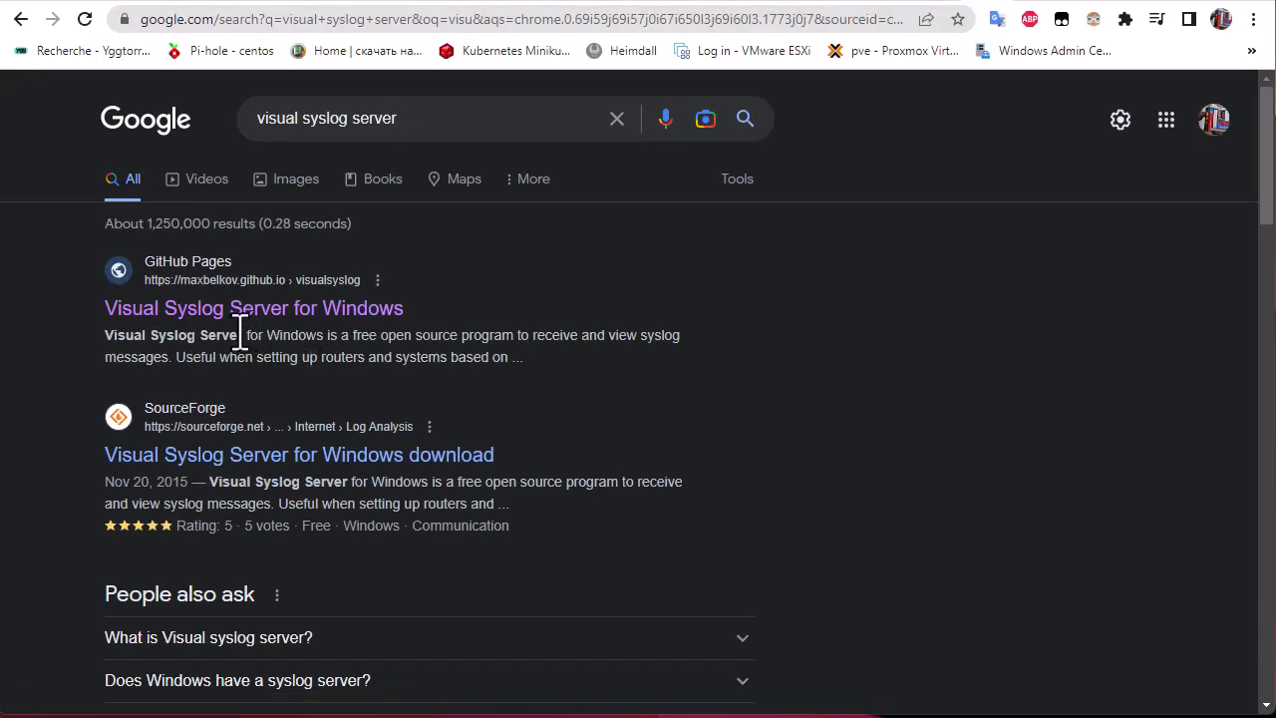
# Step: Choose the Visual Syslog Server for Windows result from the search listing
pyautogui.click(253, 307)
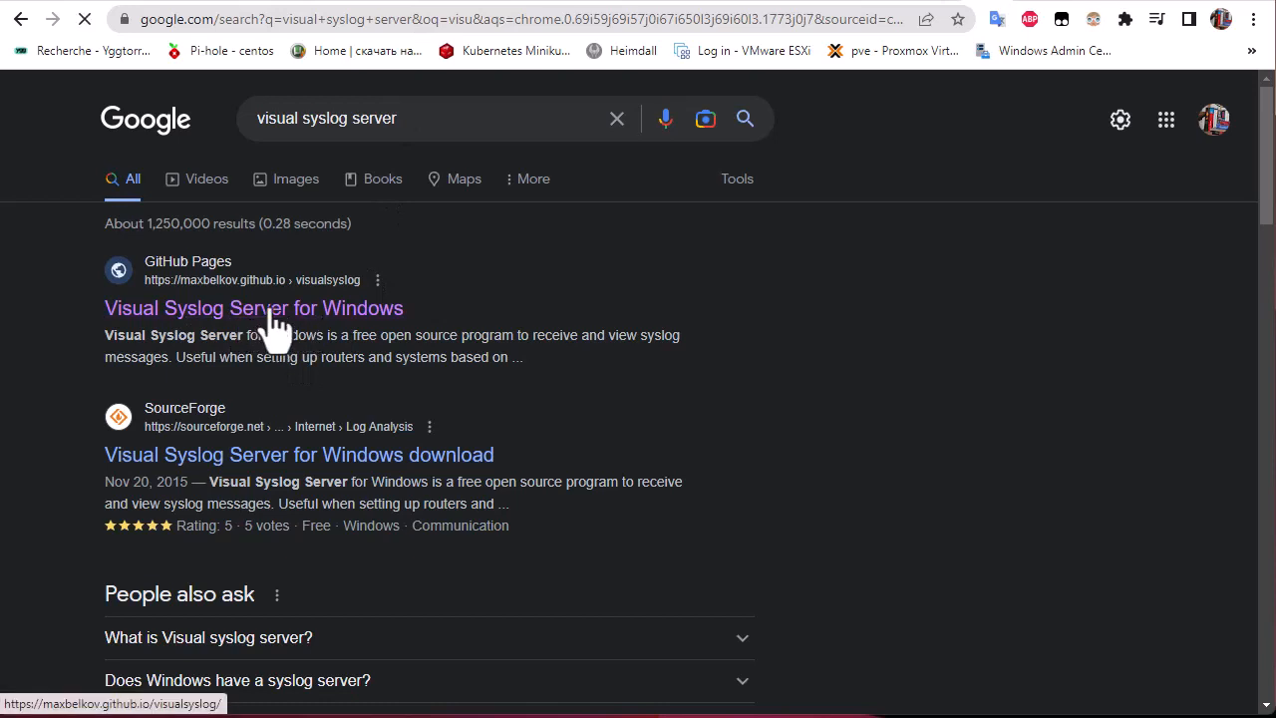
# Step: Read down the project page to Download and go to the latest stable release 1.6.2
pyautogui.click(255, 307)
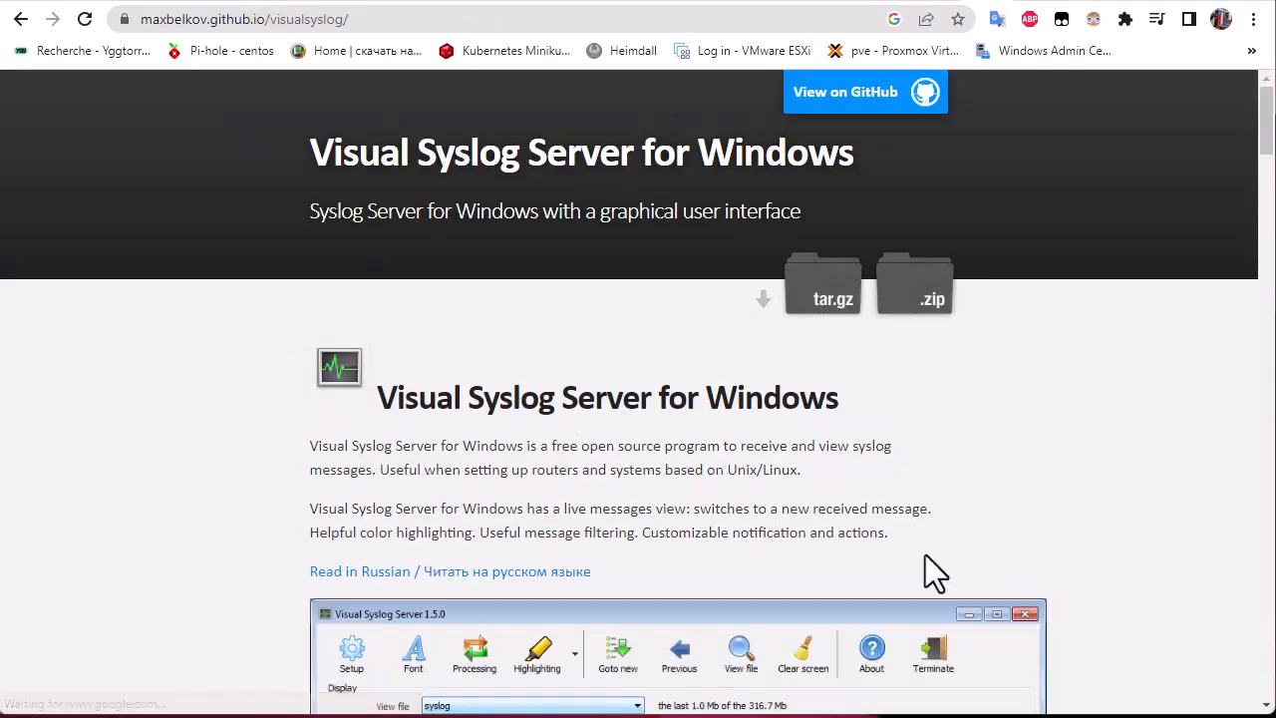
pyautogui.moveTo(343, 475)
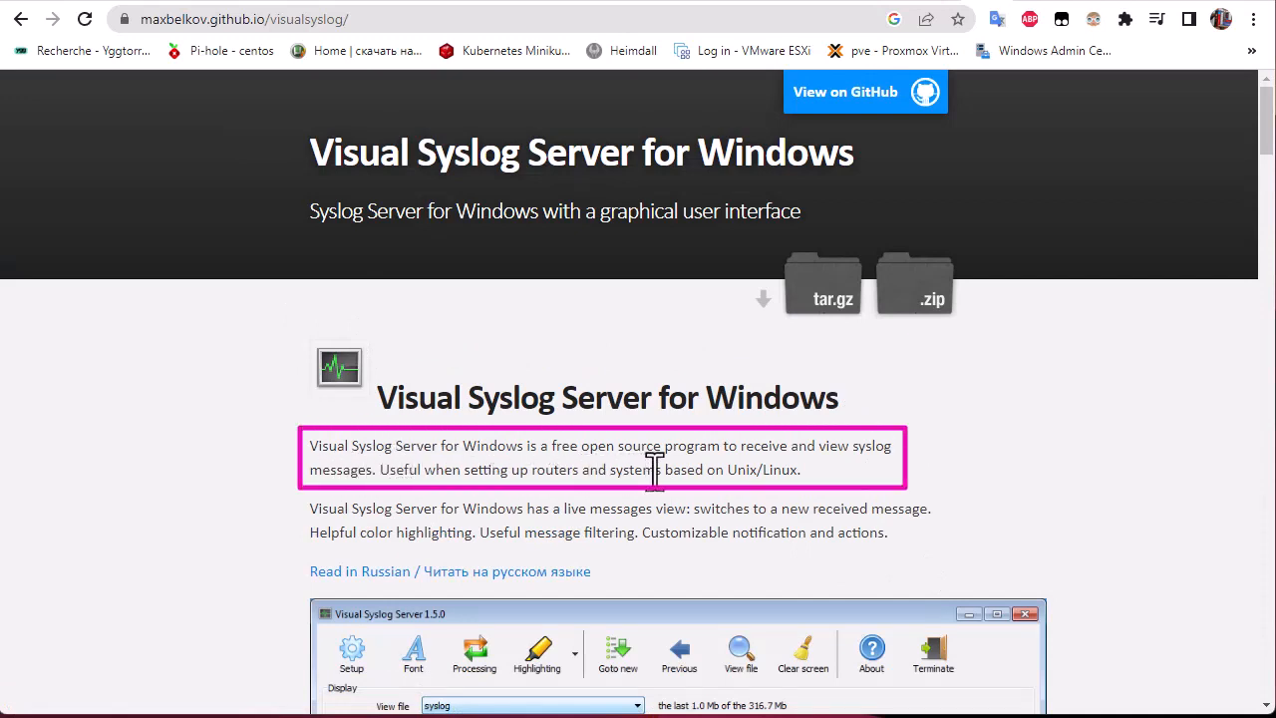
pyautogui.moveTo(940, 502)
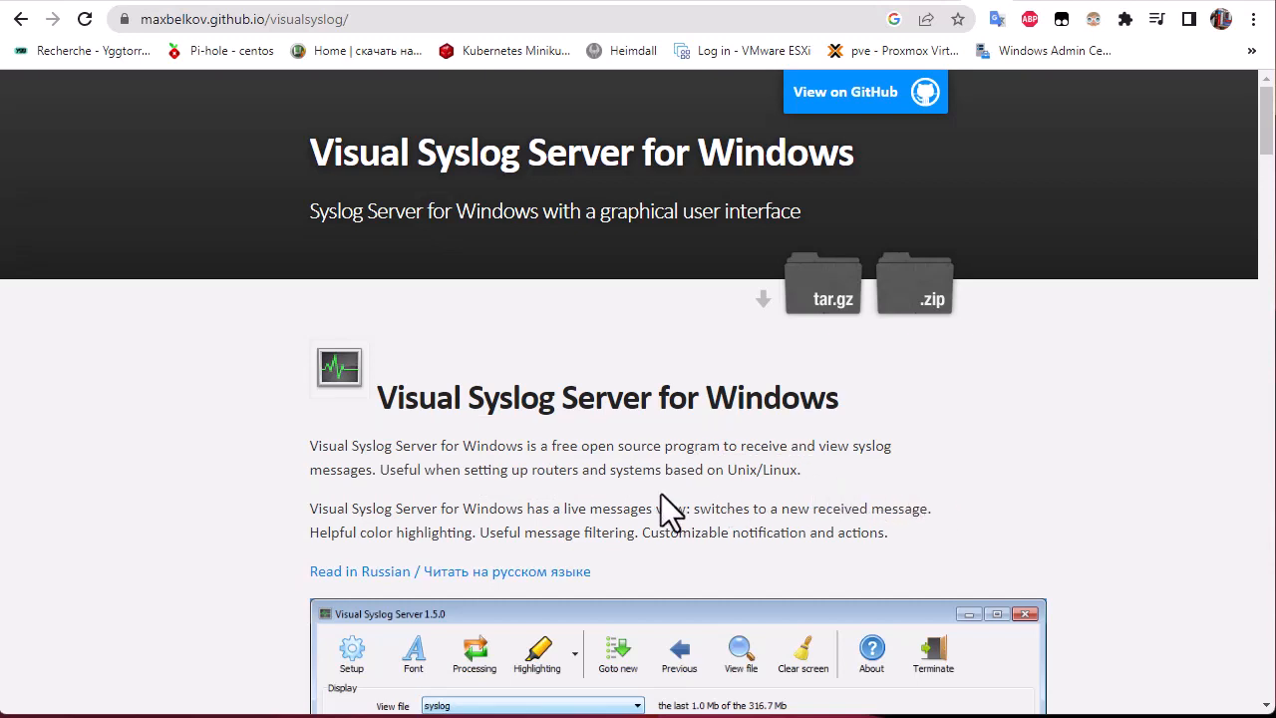
pyautogui.scroll(-3)
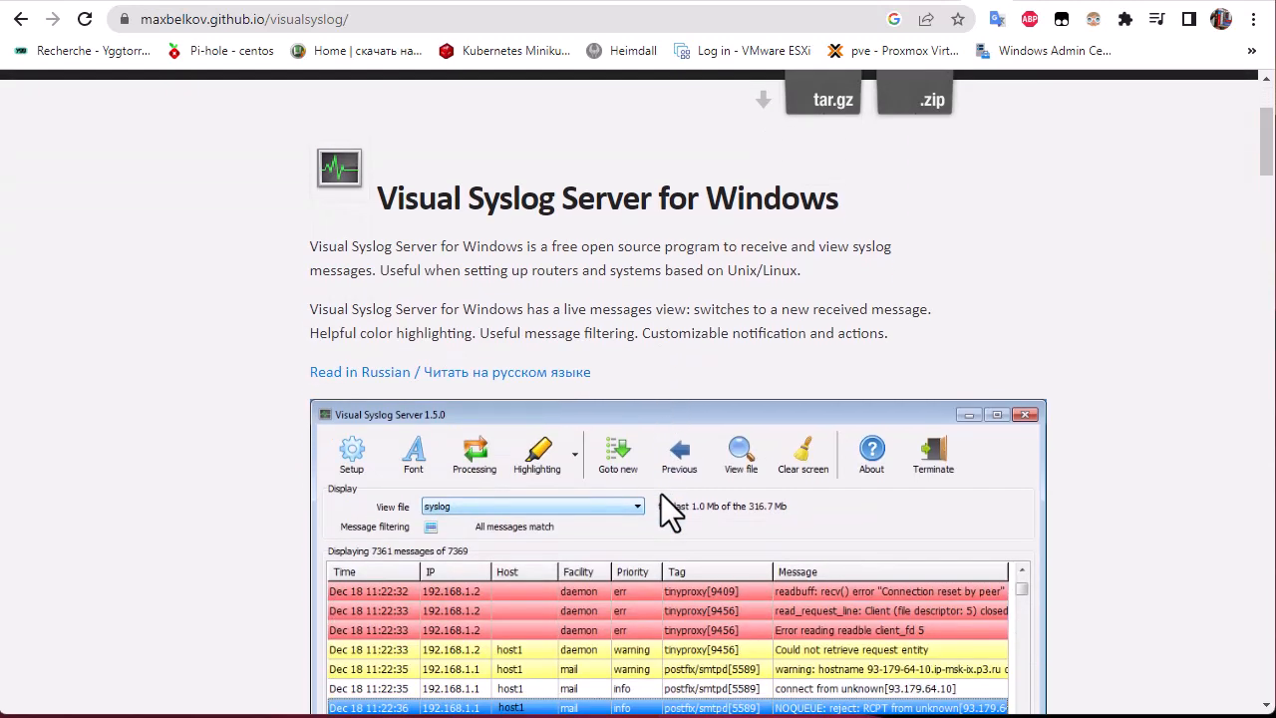
pyautogui.scroll(-3)
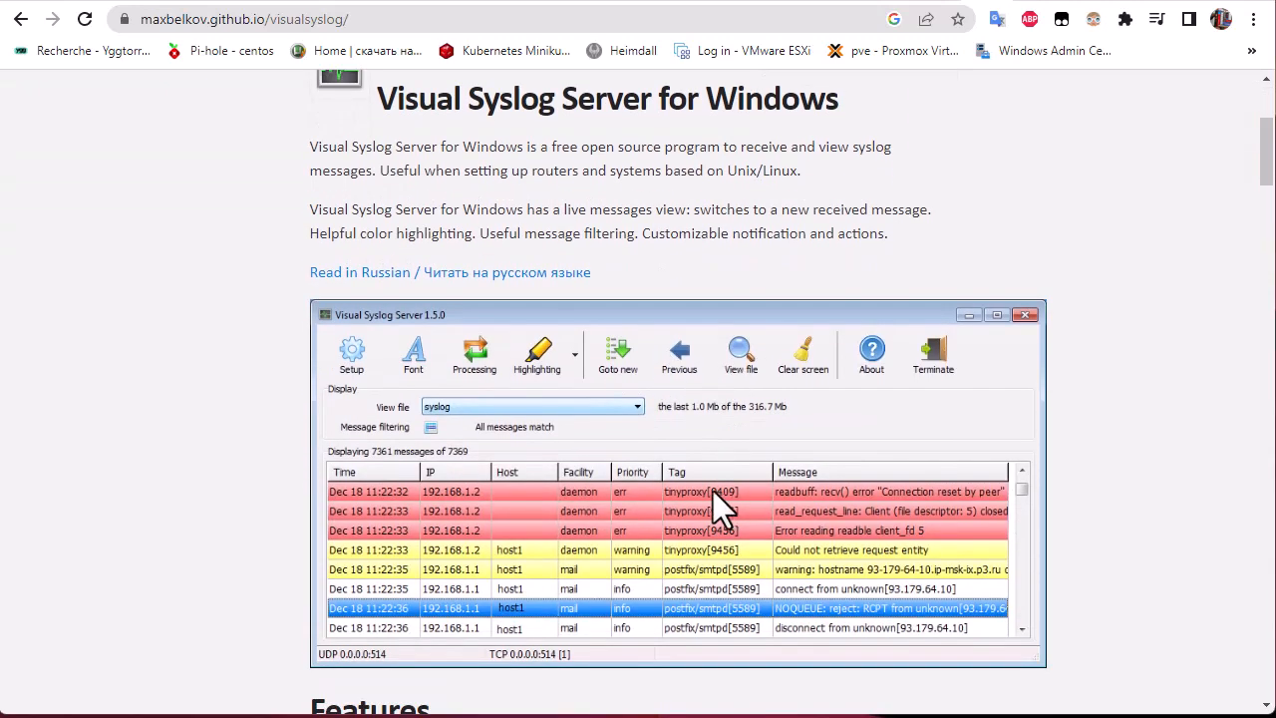
pyautogui.scroll(-3)
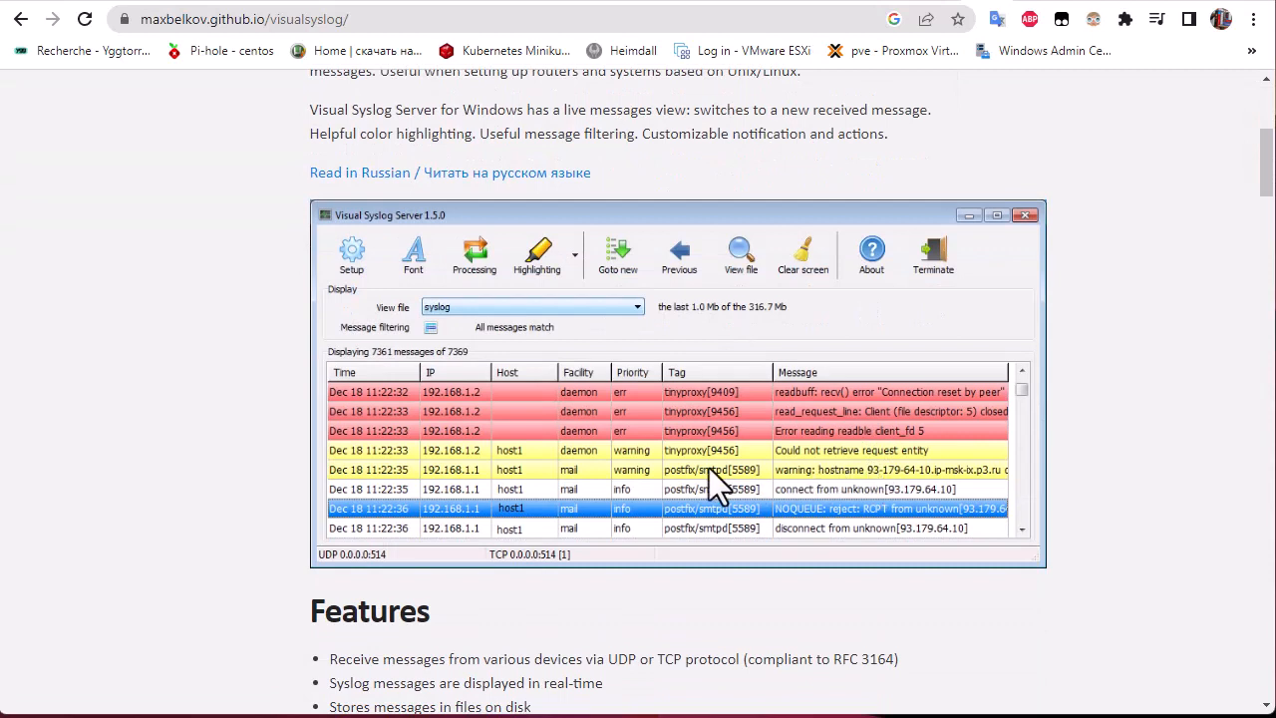
pyautogui.moveTo(1081, 315)
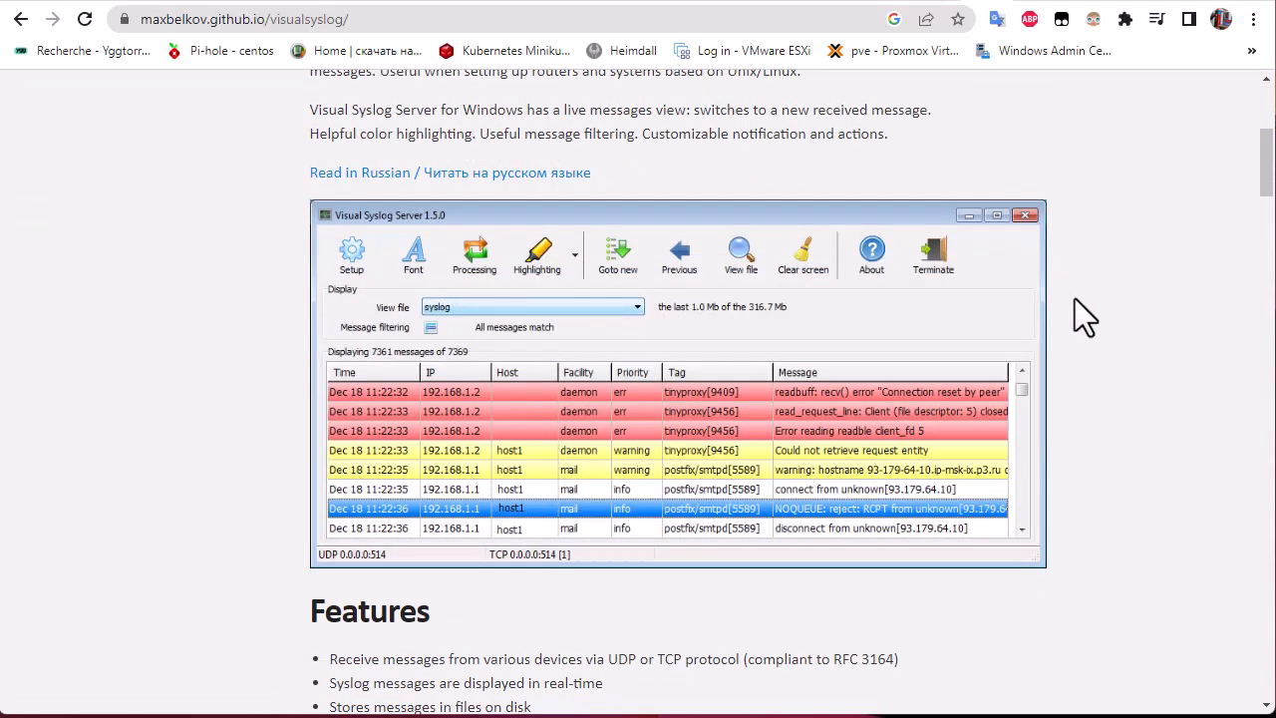
pyautogui.scroll(-3)
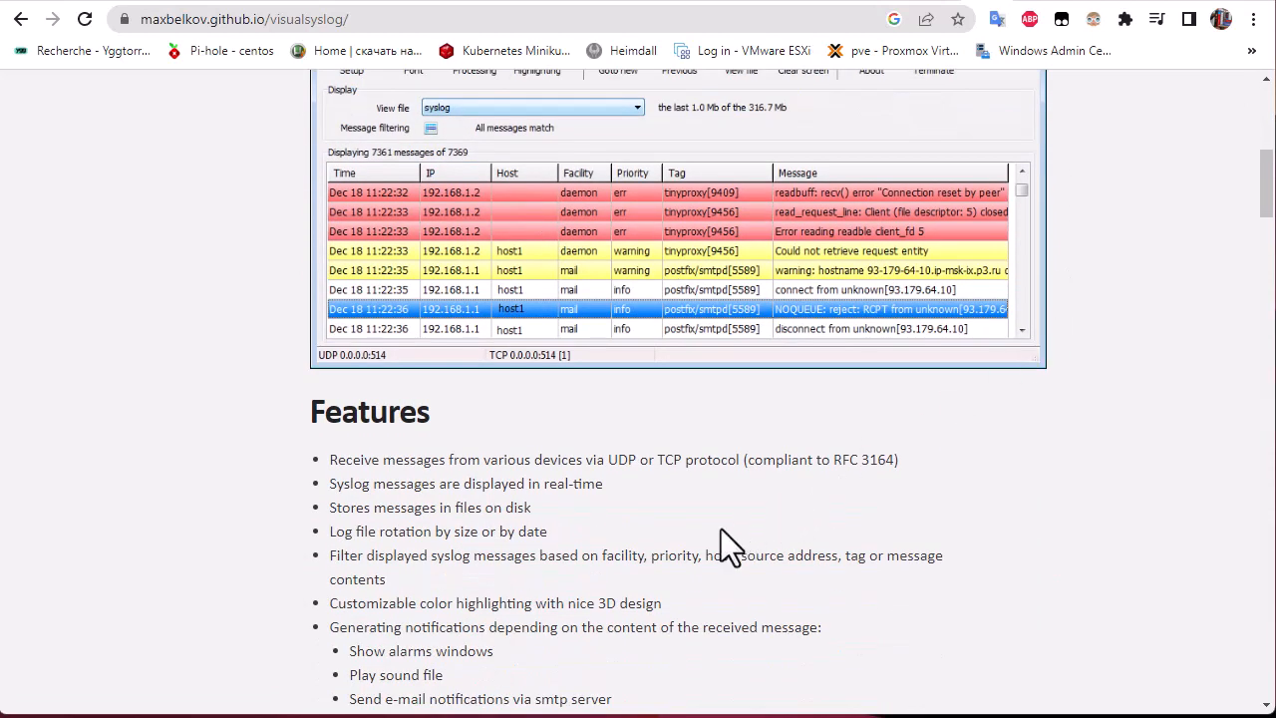
pyautogui.moveTo(549, 485)
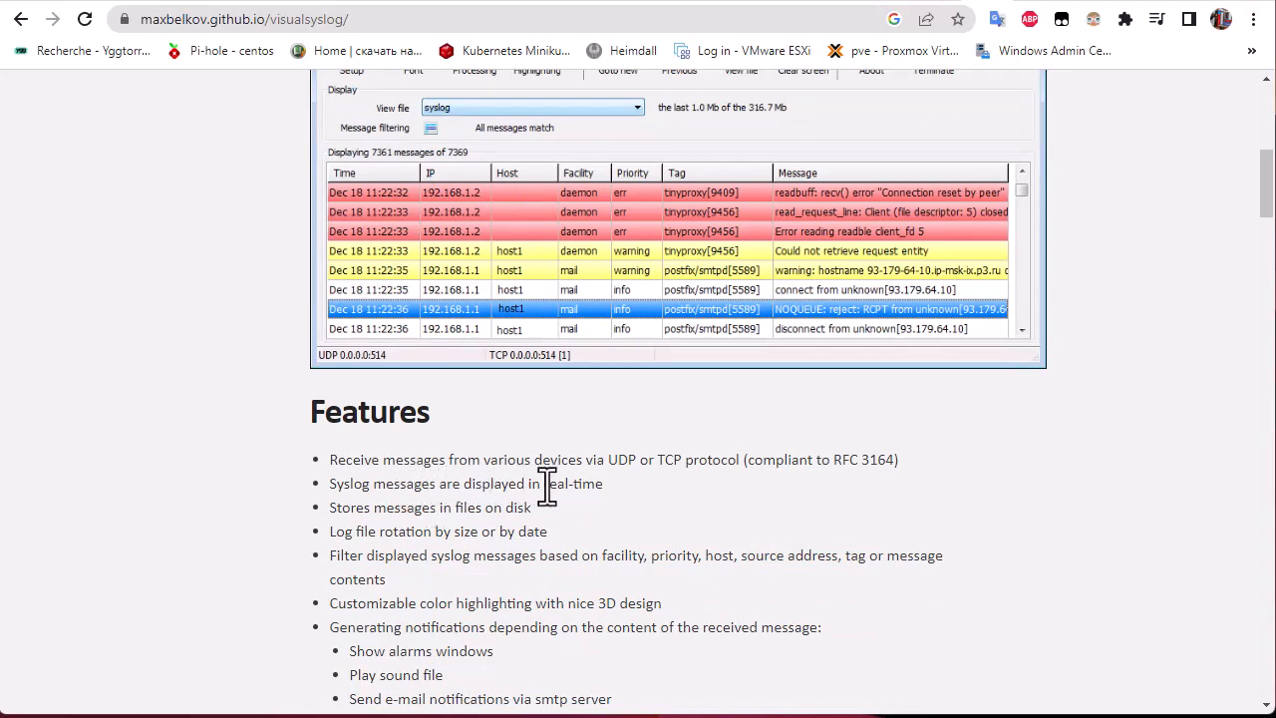
pyautogui.moveTo(633, 503)
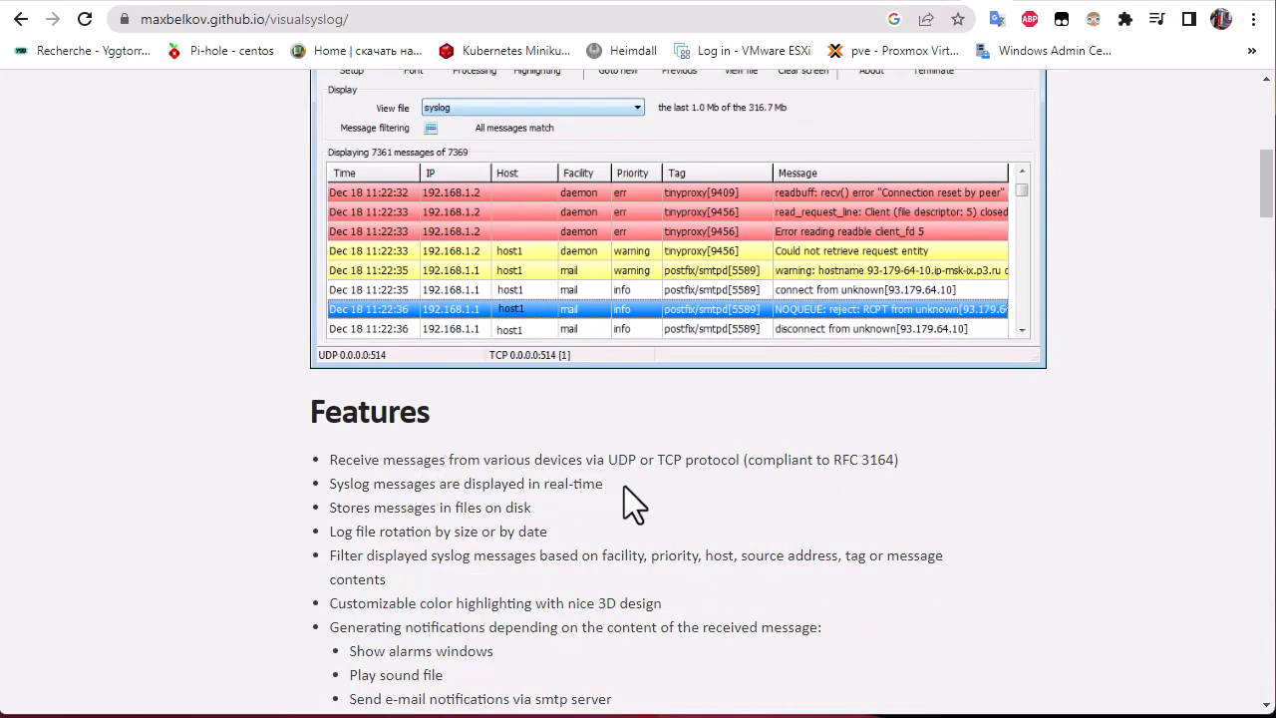
pyautogui.moveTo(682, 496)
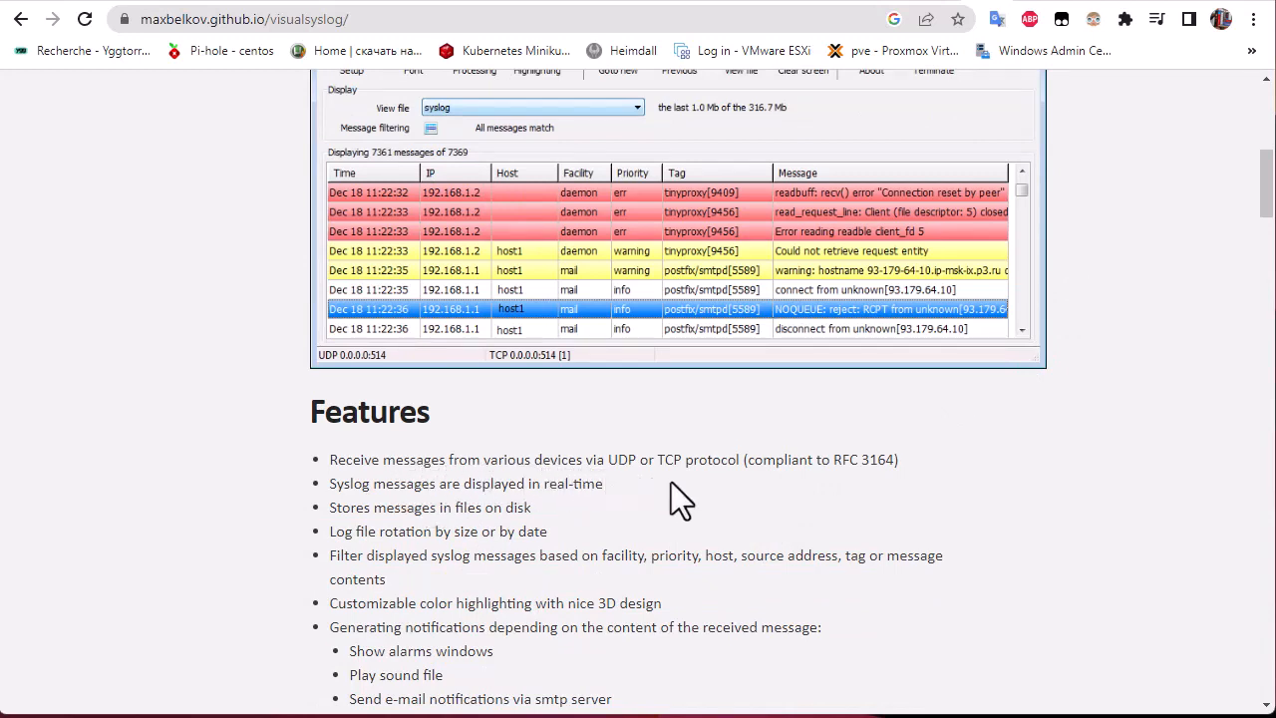
pyautogui.moveTo(718, 510)
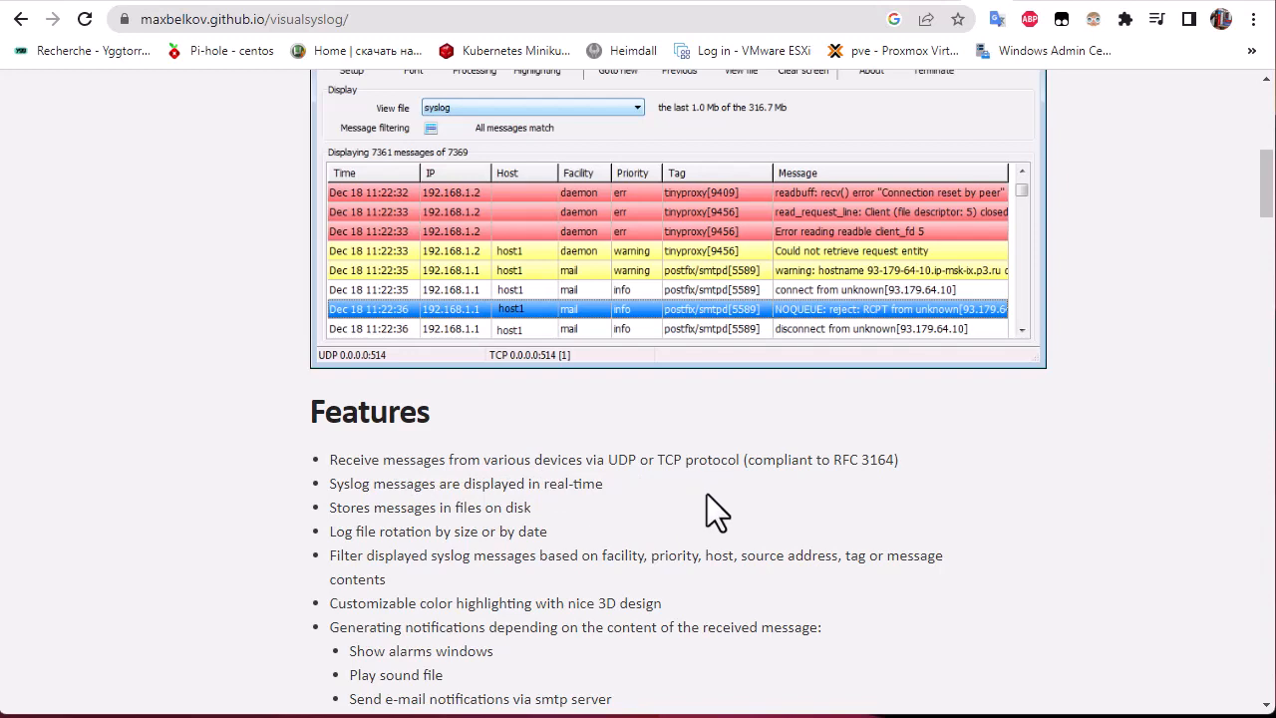
pyautogui.scroll(-3)
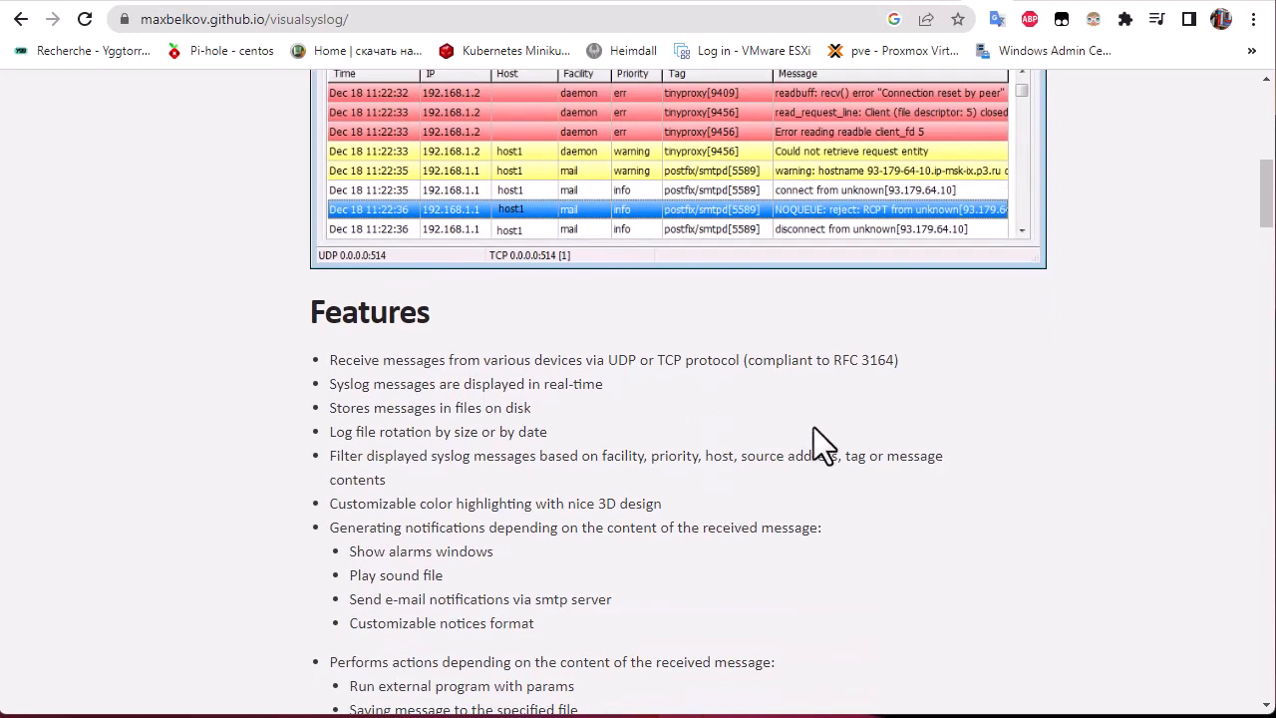
pyautogui.moveTo(873, 411)
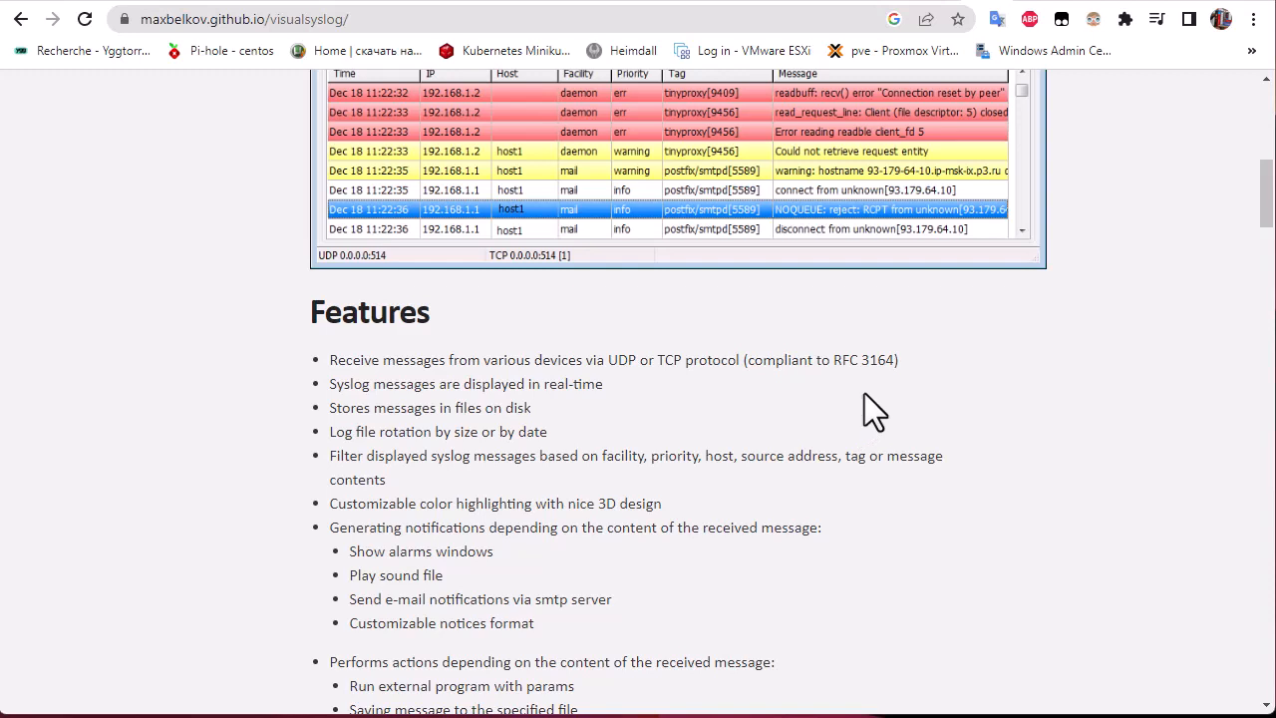
pyautogui.moveTo(881, 399)
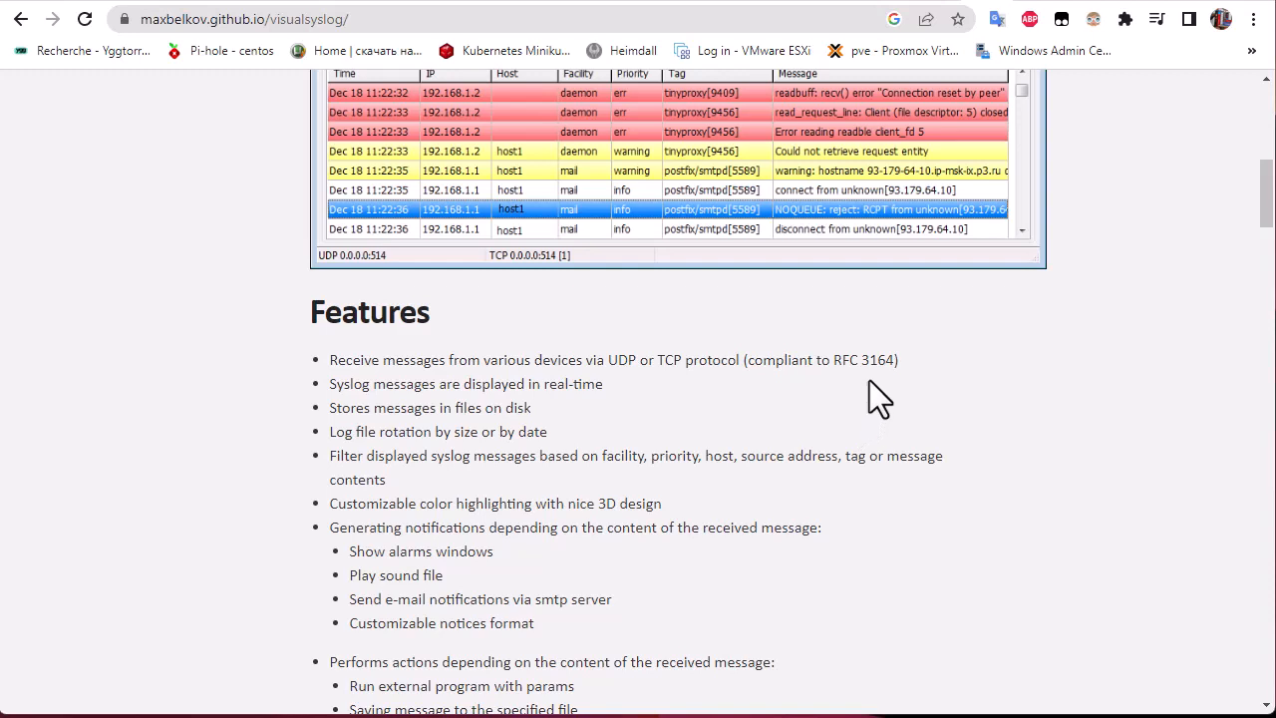
pyautogui.moveTo(905, 403)
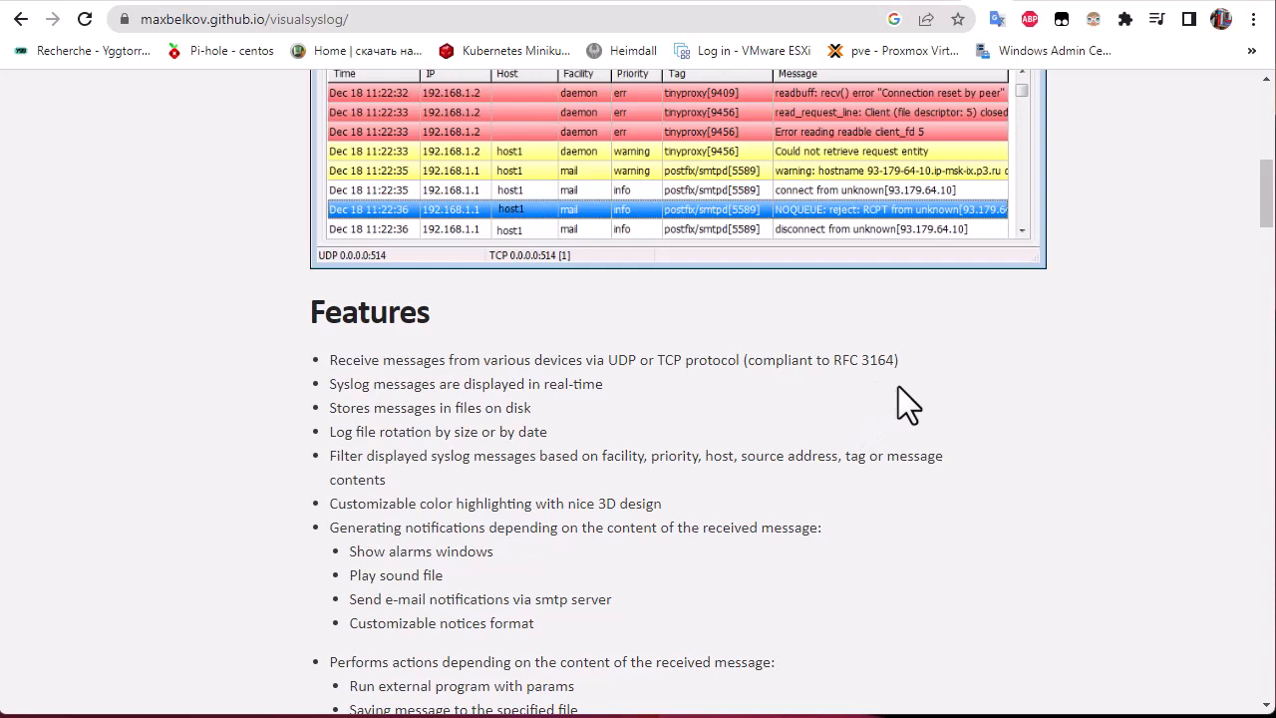
pyautogui.scroll(-3)
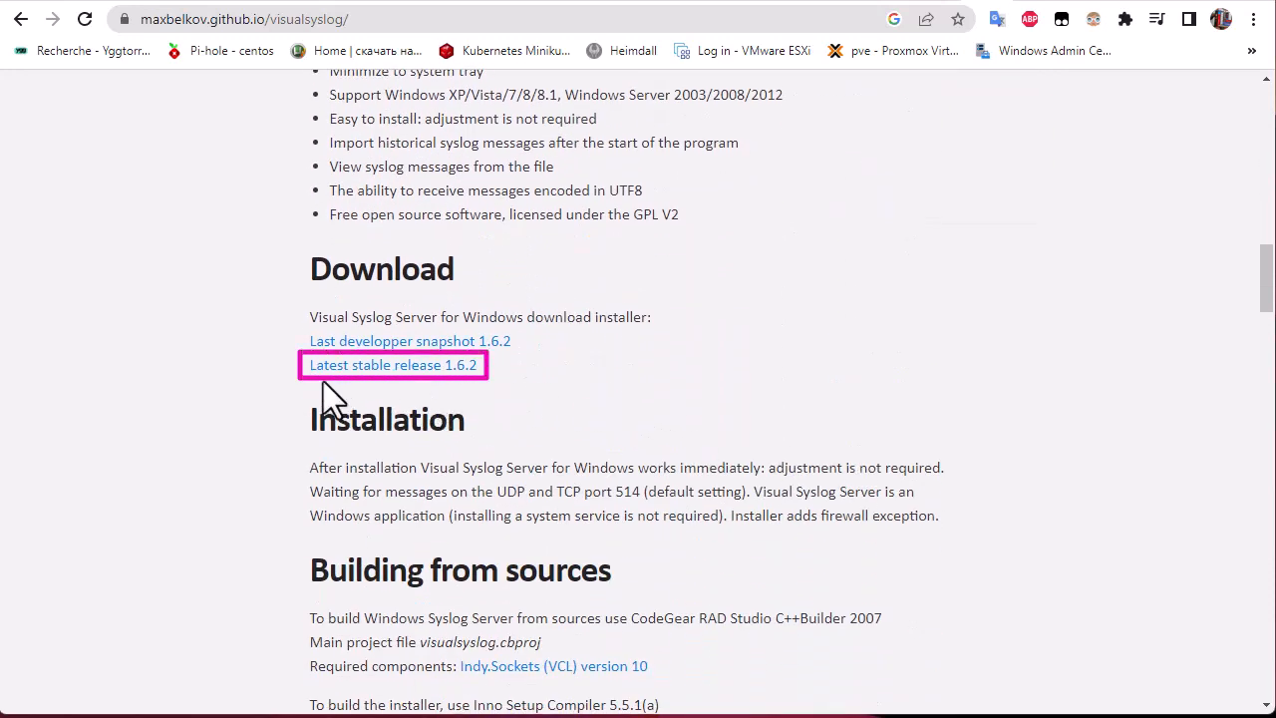
pyautogui.moveTo(443, 399)
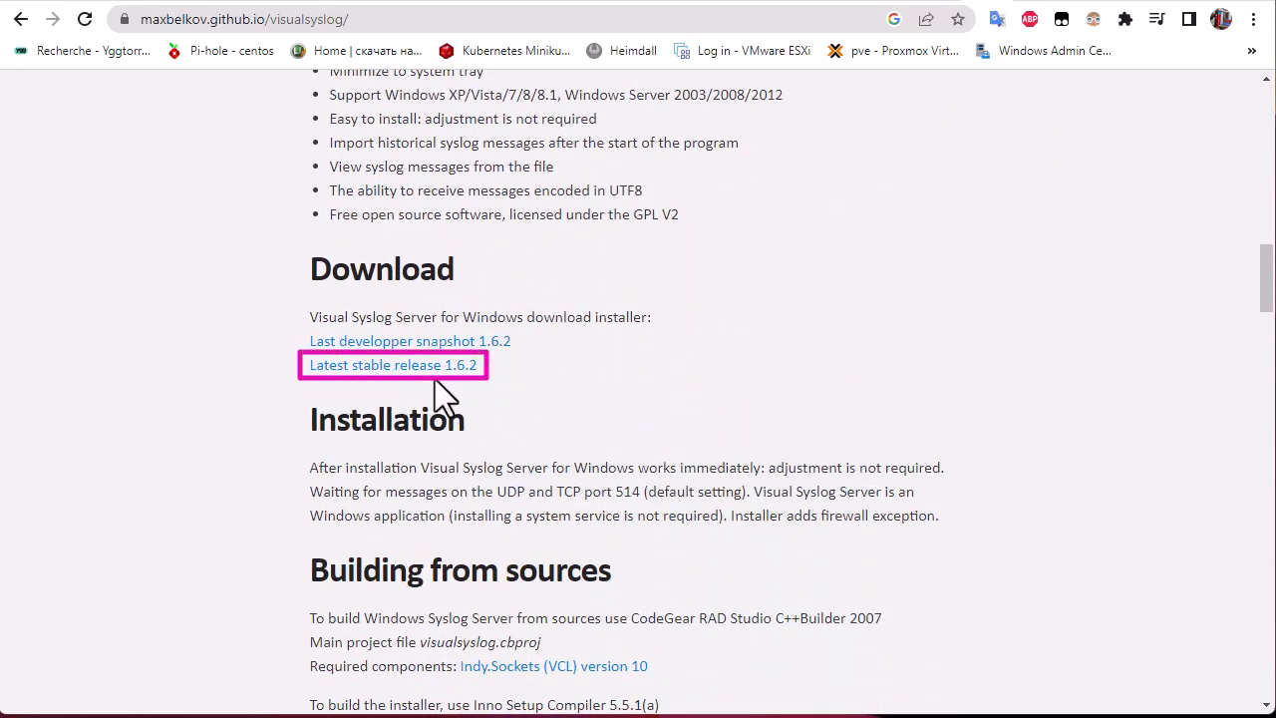
pyautogui.click(393, 363)
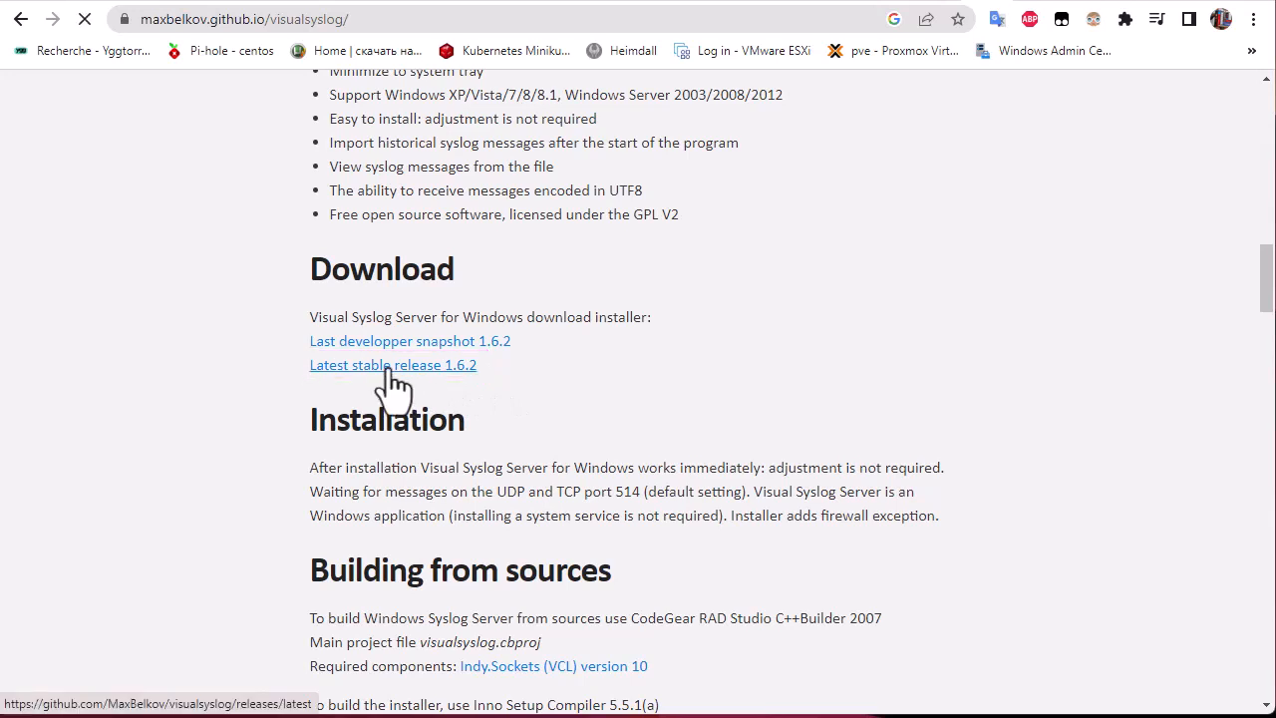
pyautogui.click(393, 362)
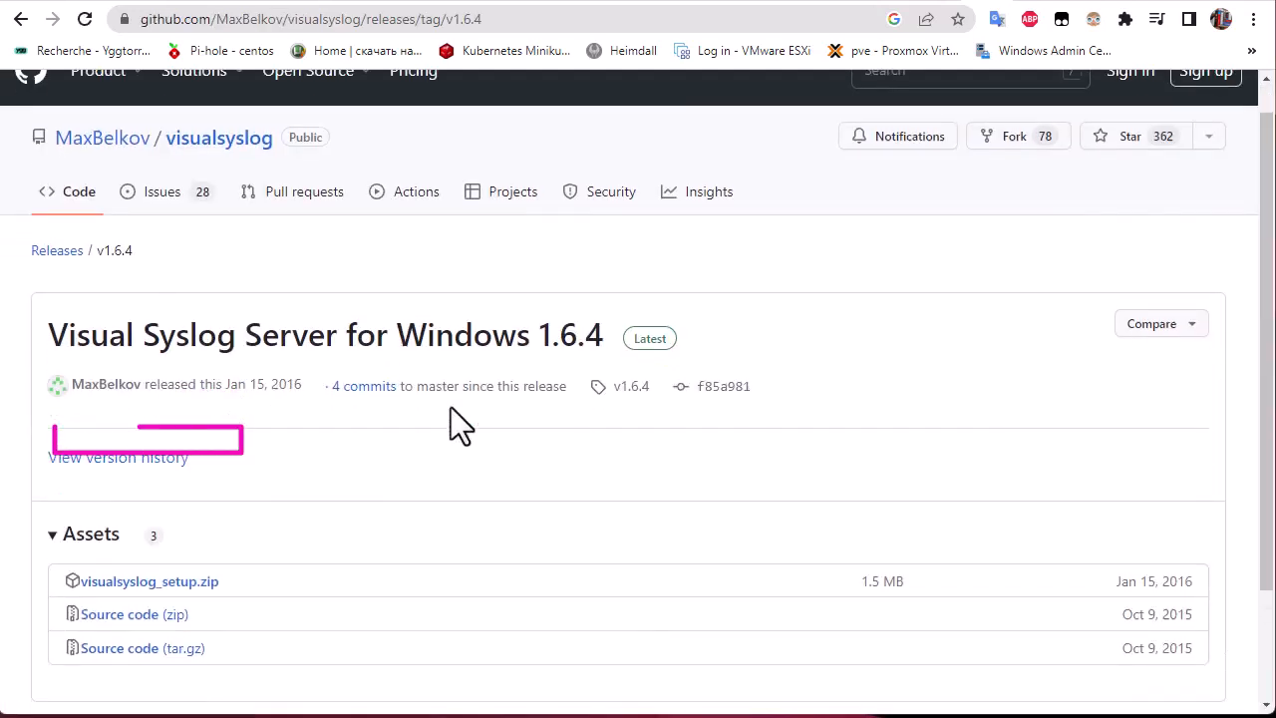
pyautogui.scroll(-3)
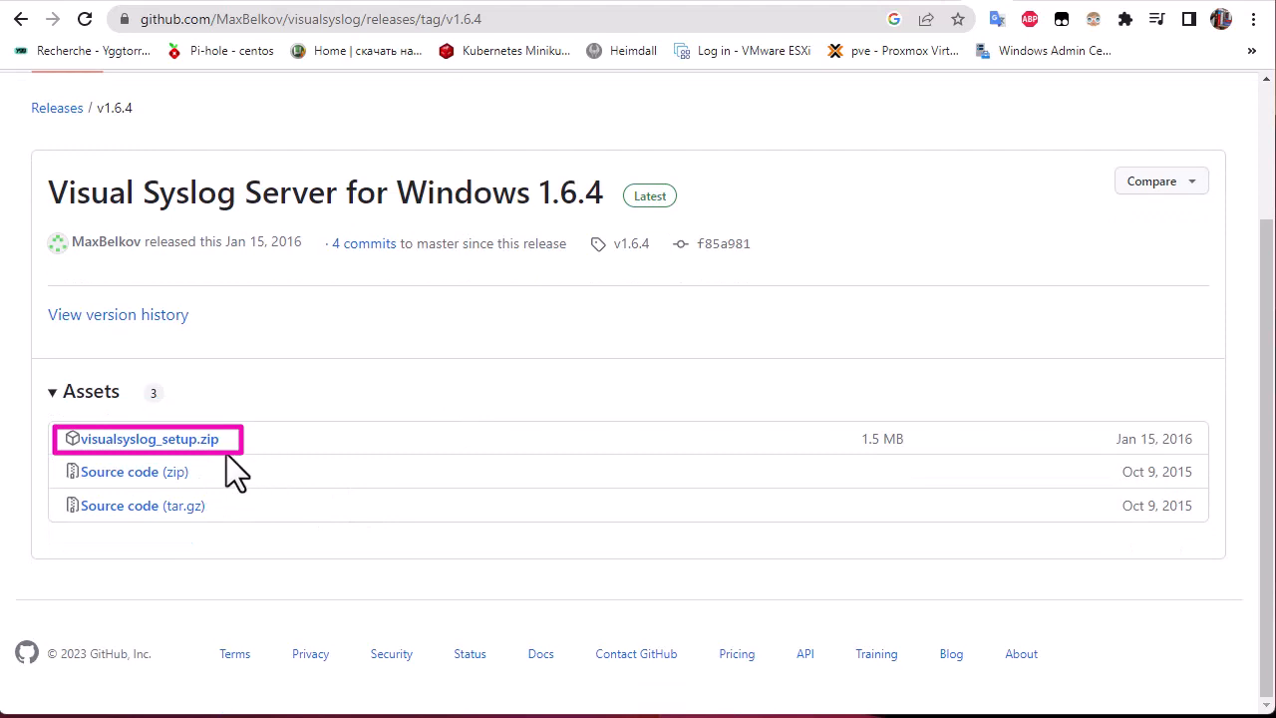
pyautogui.moveTo(588, 243)
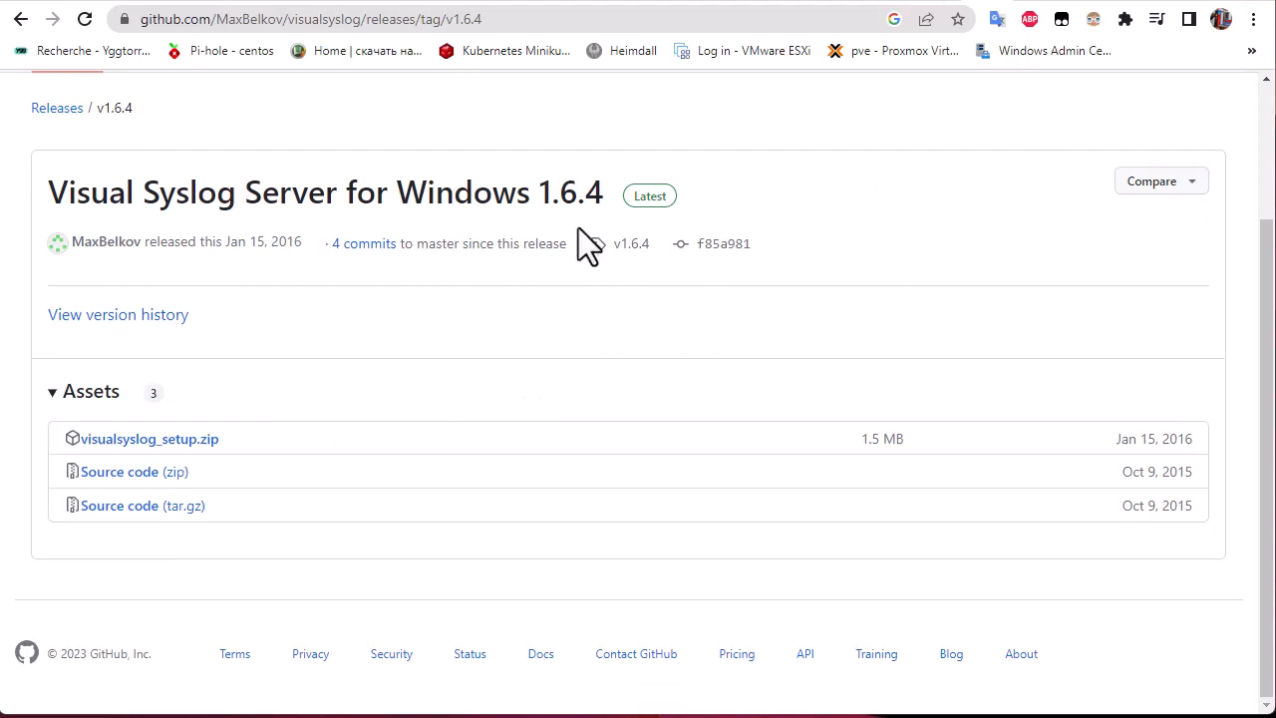
pyautogui.moveTo(1160, 10)
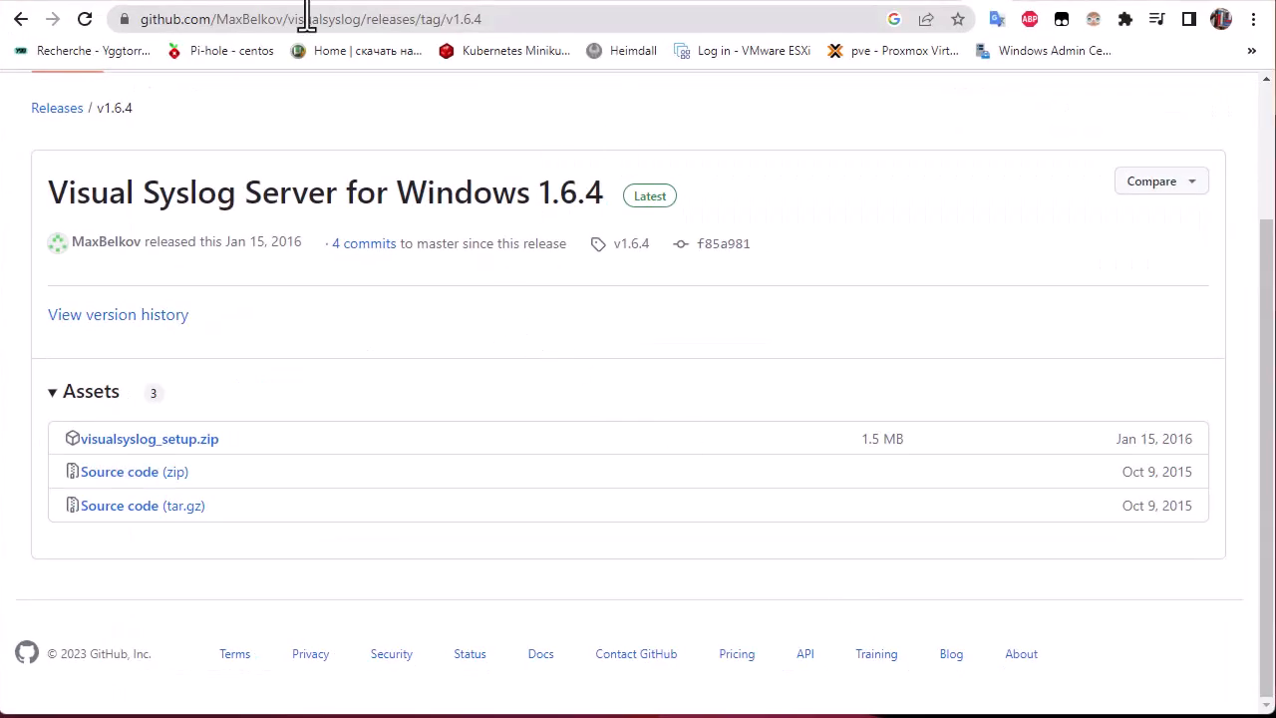
pyautogui.click(299, 20)
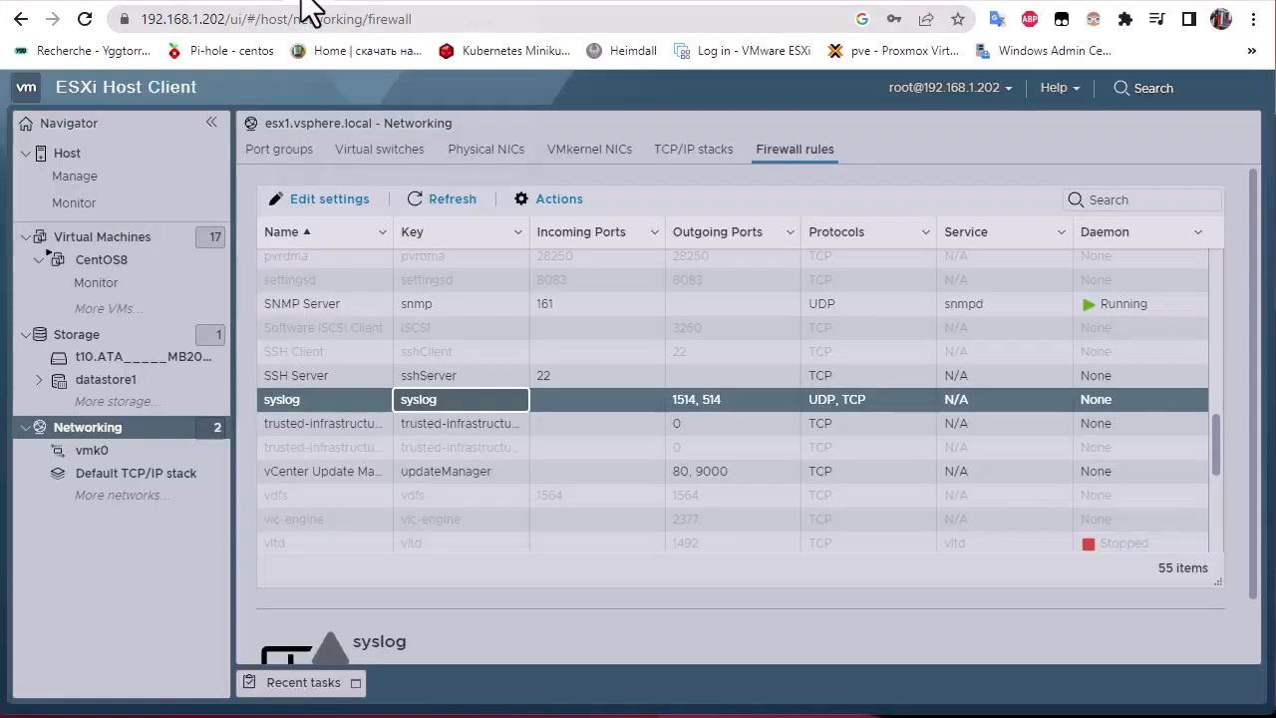
pyautogui.moveTo(249, 455)
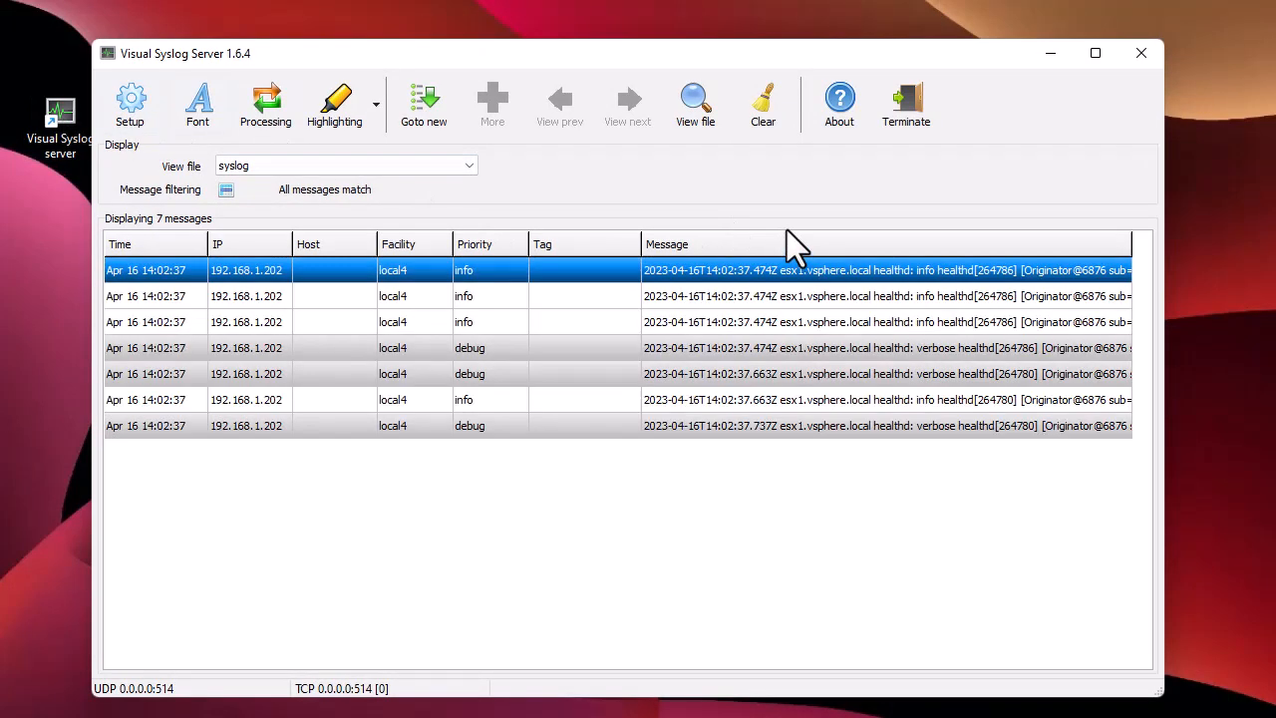
pyautogui.moveTo(618, 347)
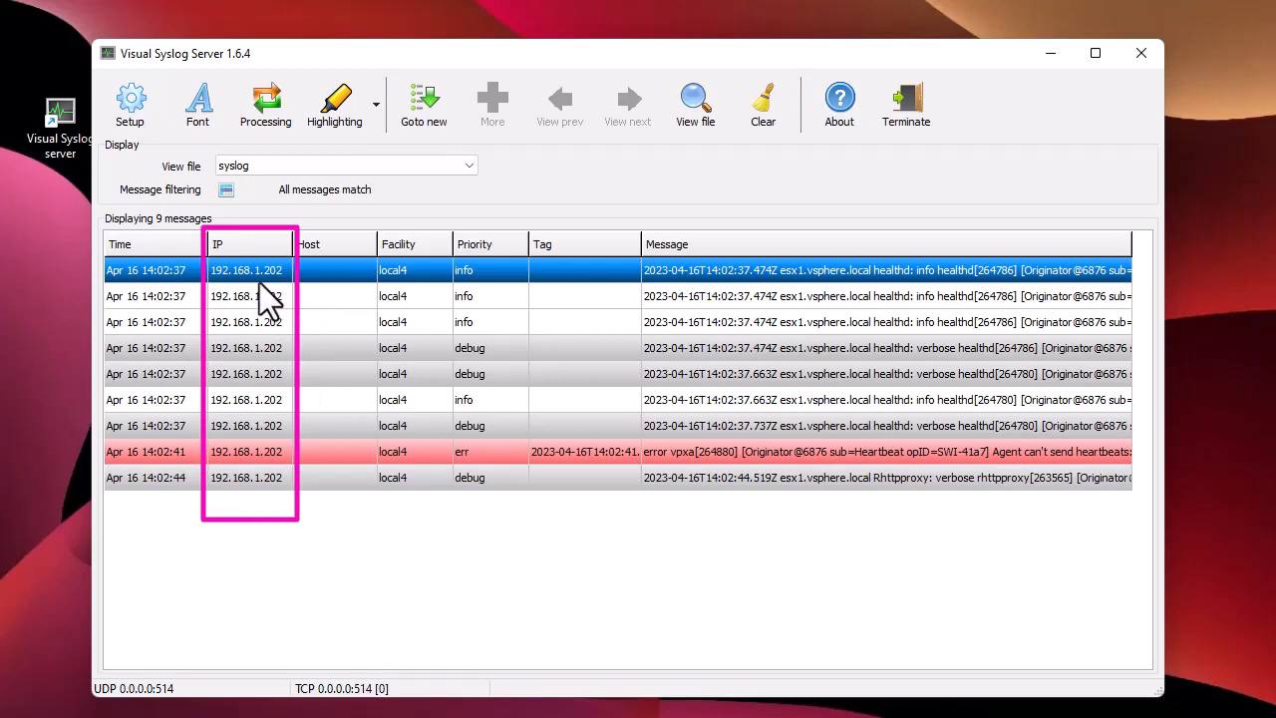
pyautogui.moveTo(279, 299)
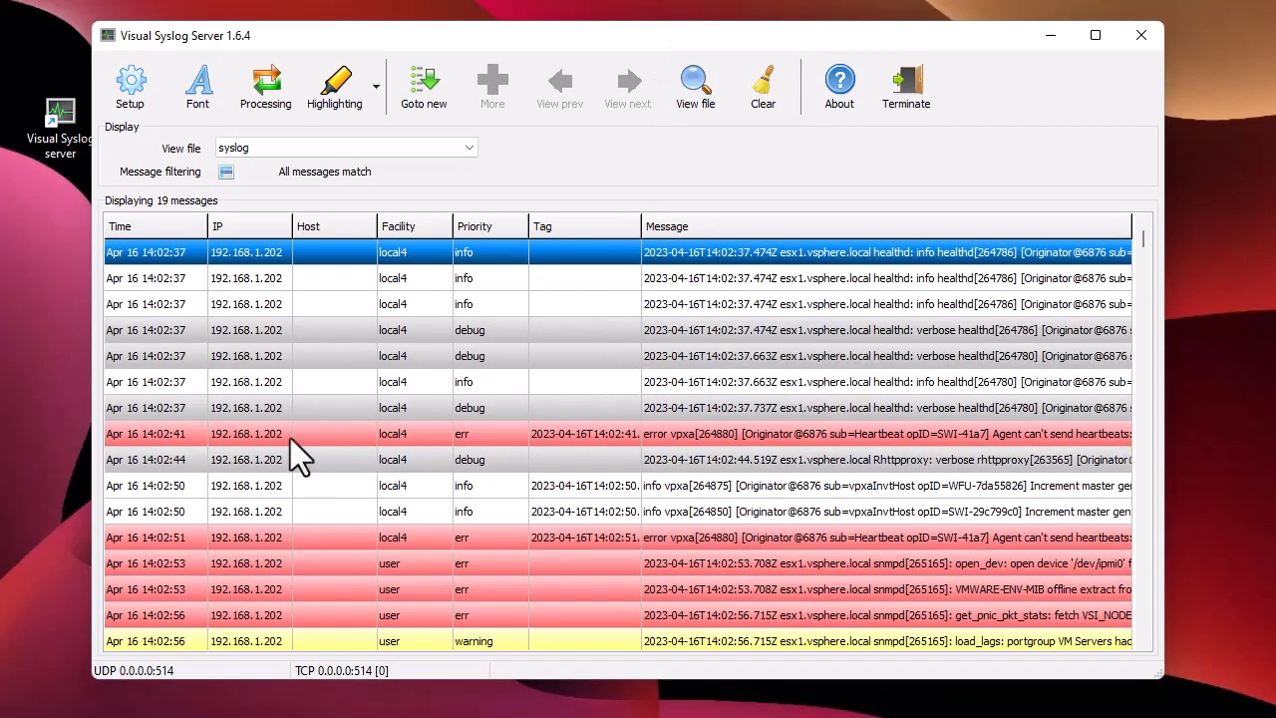
pyautogui.moveTo(269, 406)
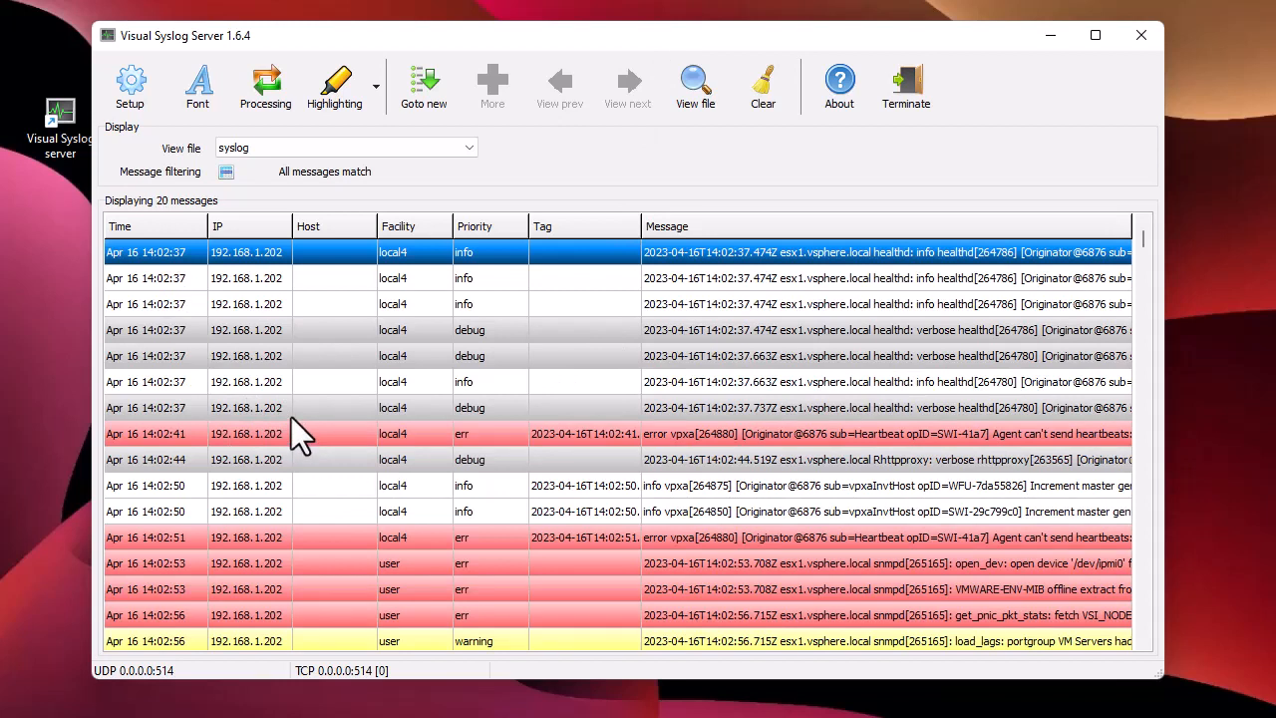
pyautogui.moveTo(648, 438)
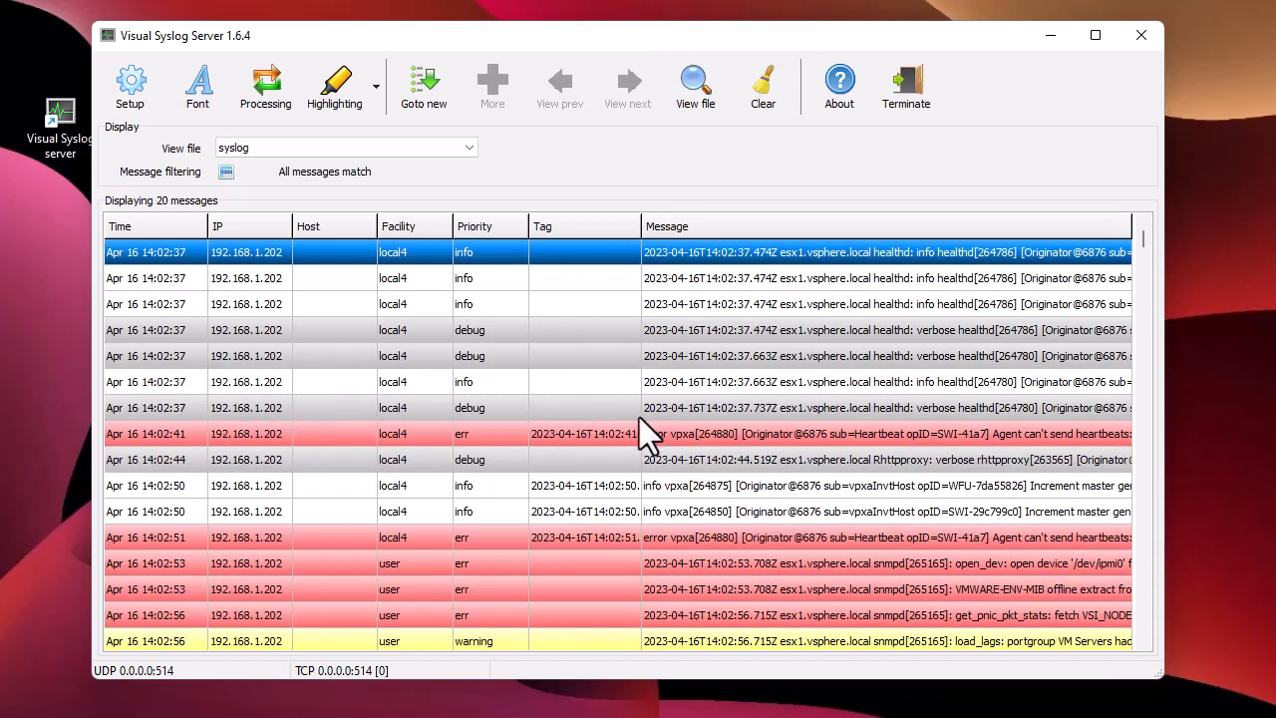
pyautogui.moveTo(261, 297)
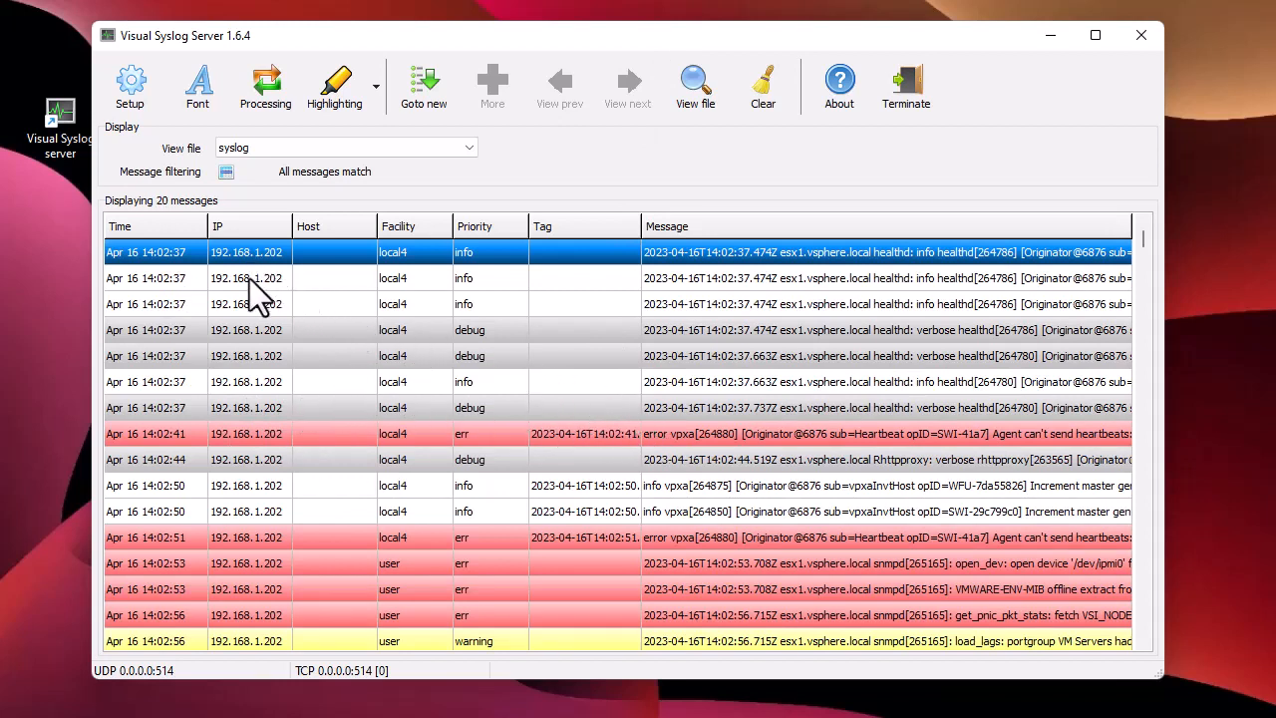
pyautogui.moveTo(423, 276)
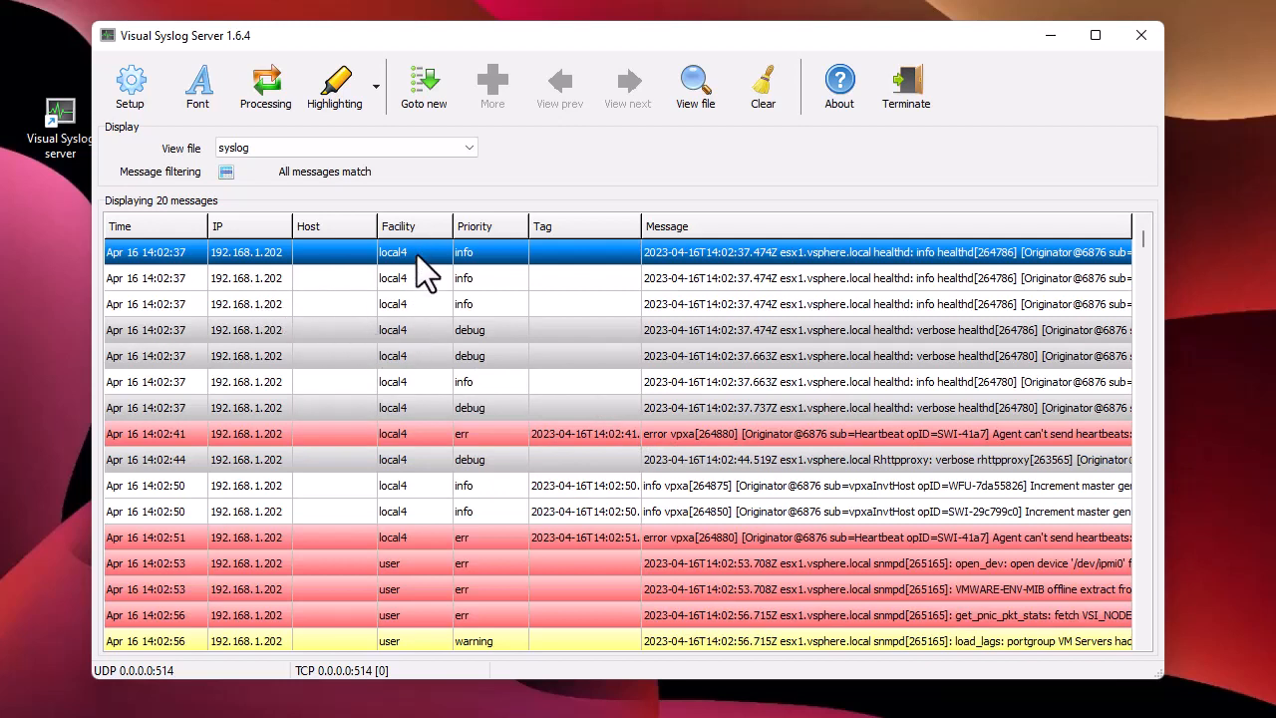
pyautogui.moveTo(494, 262)
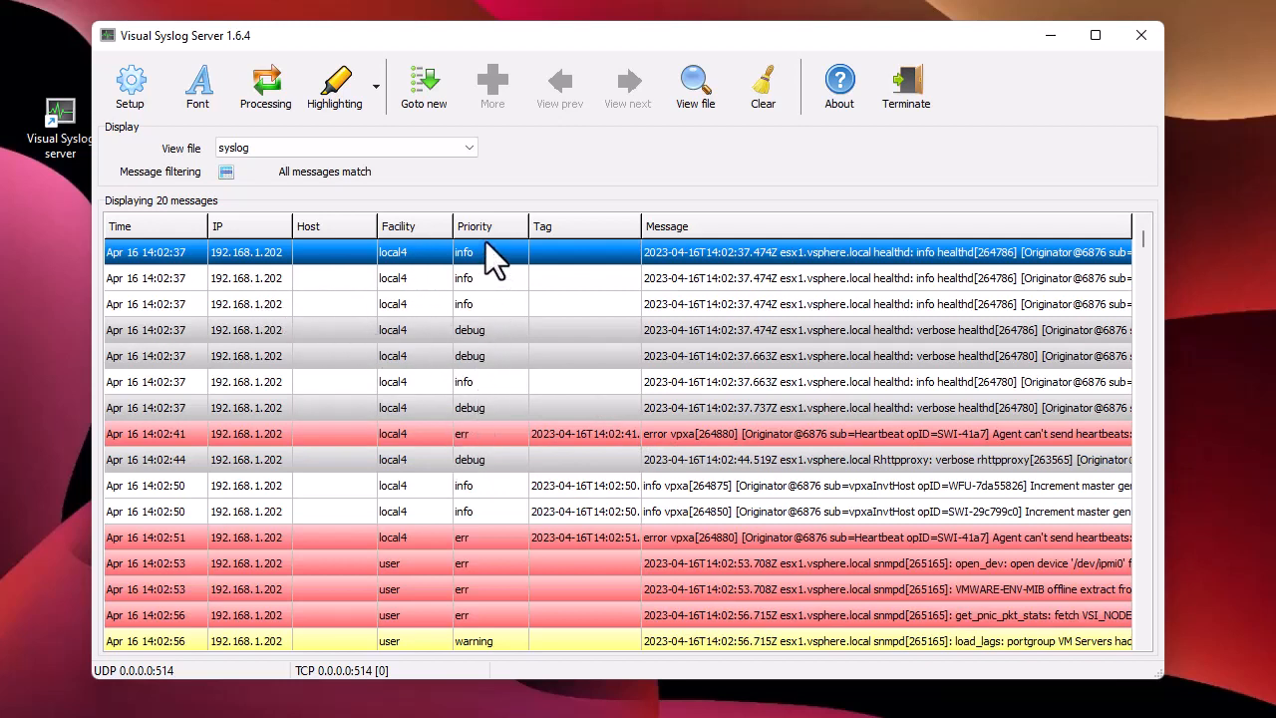
pyautogui.moveTo(509, 329)
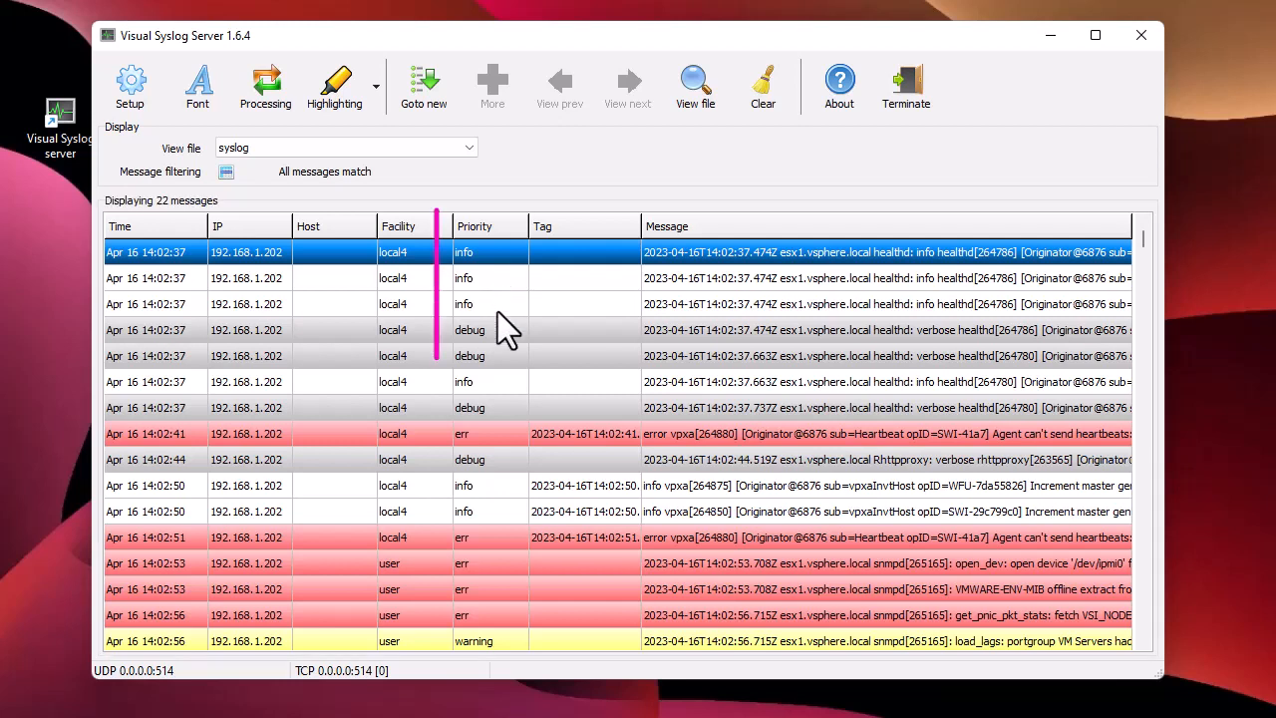
# Step: Jump to the newest of the 654 messages received from the ESXi host at 192.168.1.202
pyautogui.click(488, 225)
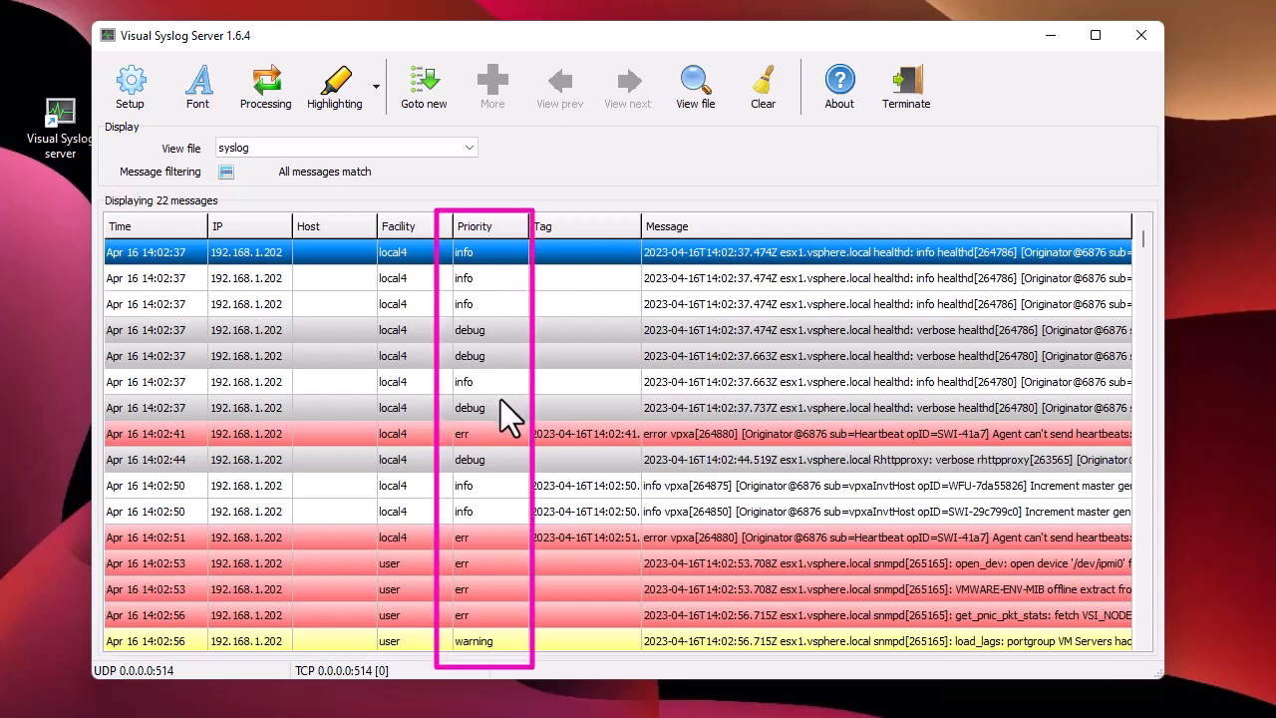
pyautogui.moveTo(546, 434)
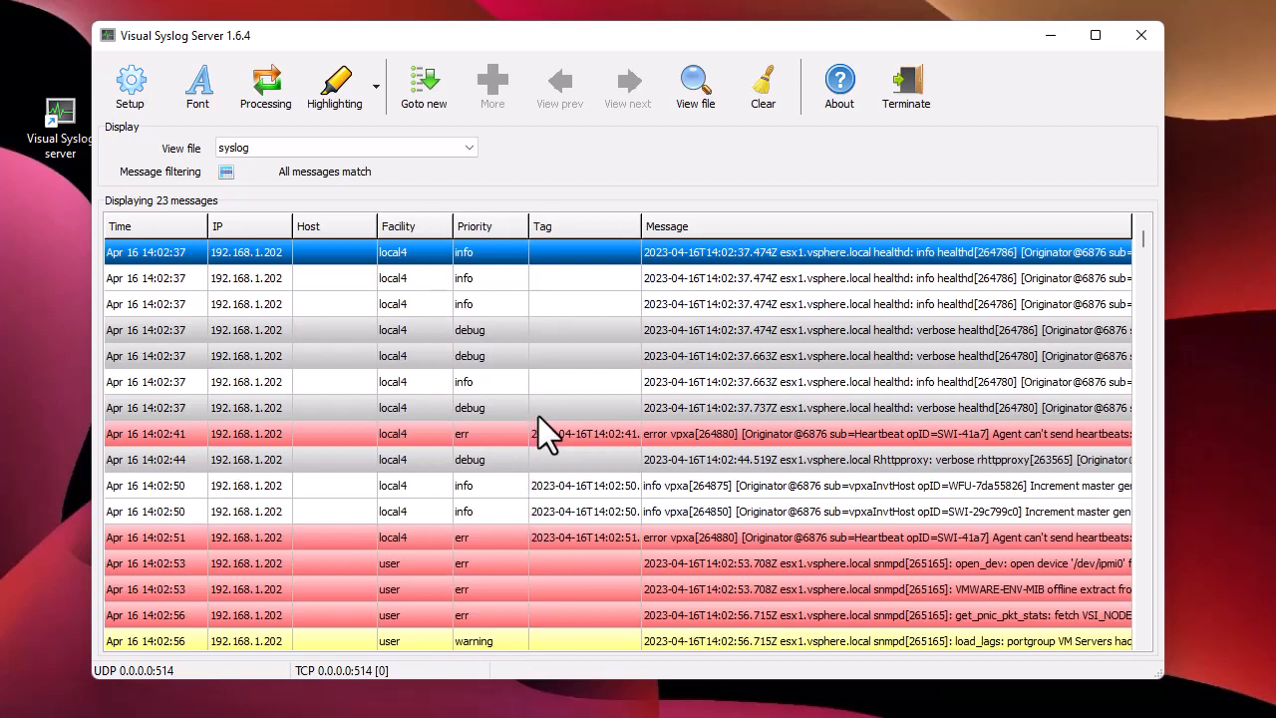
pyautogui.moveTo(462, 468)
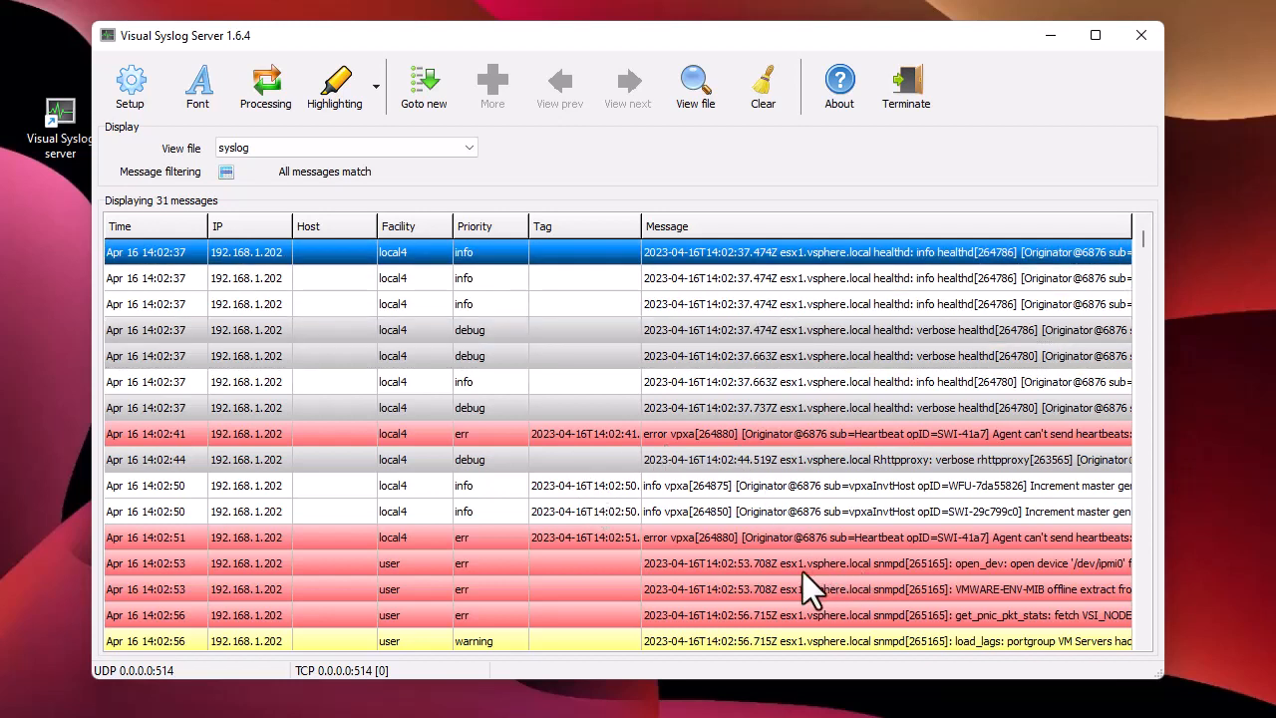
pyautogui.moveTo(710, 638)
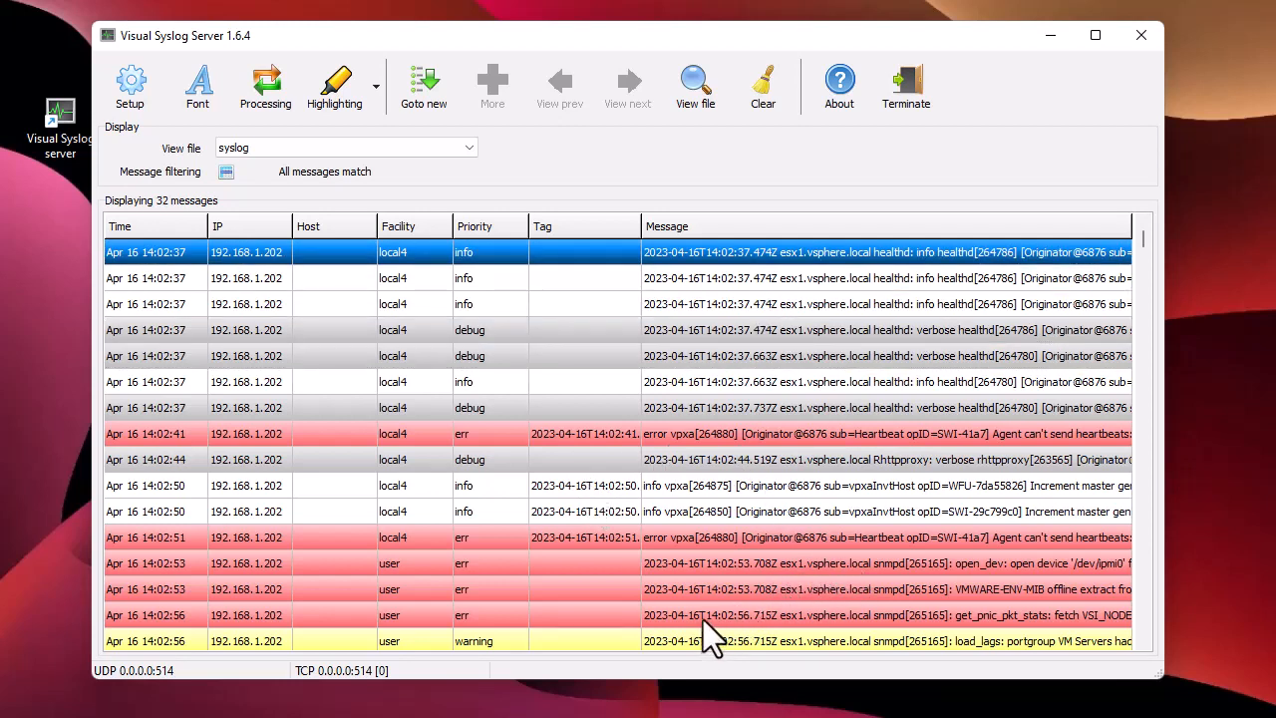
pyautogui.moveTo(1165, 669)
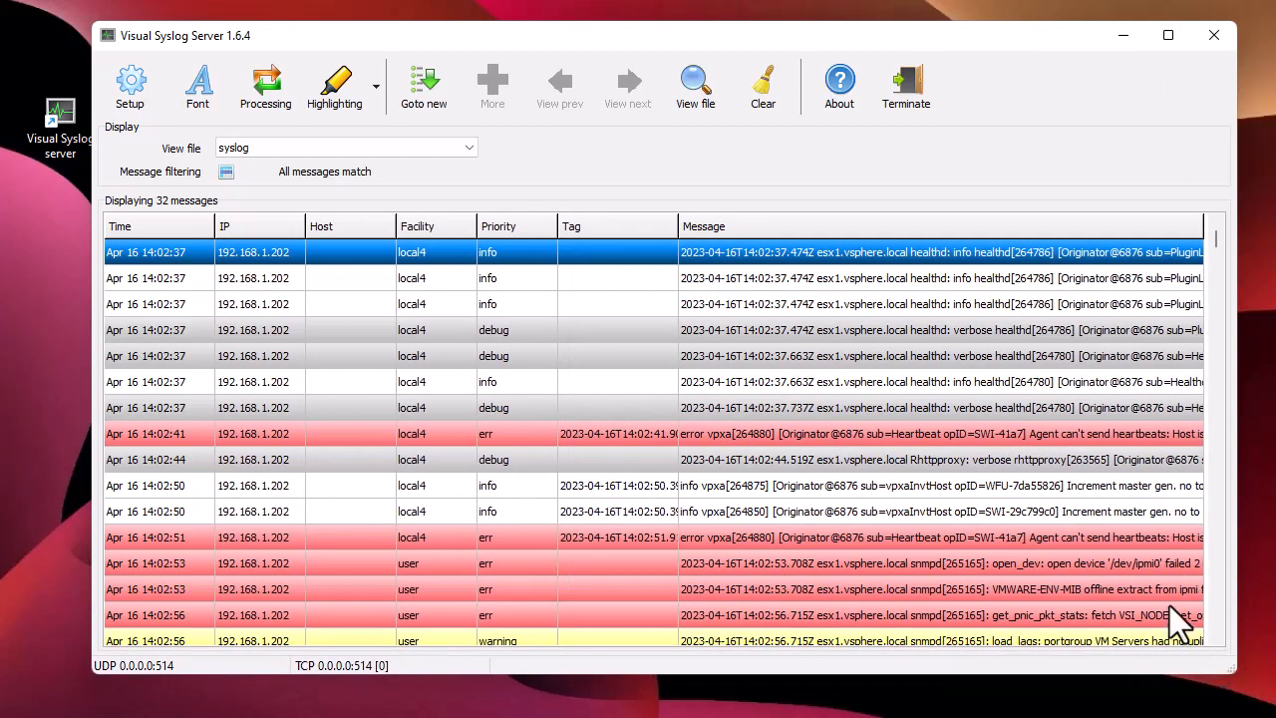
pyautogui.moveTo(762, 343)
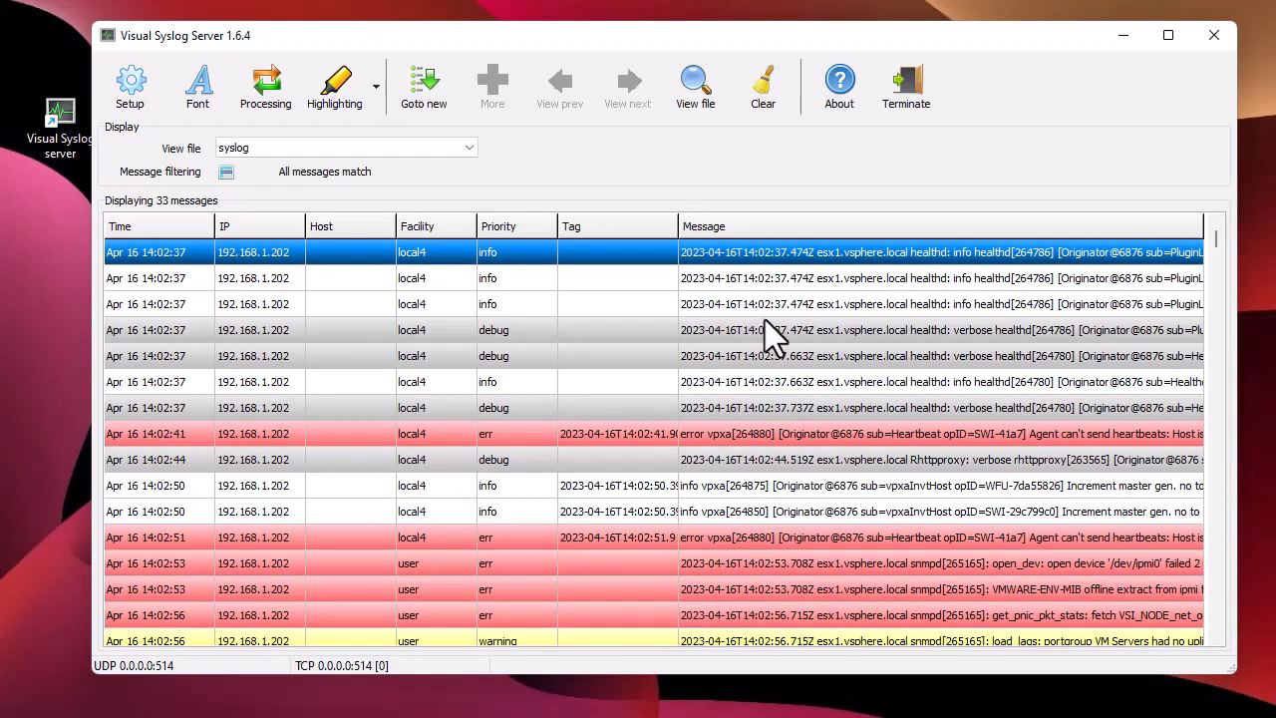
pyautogui.click(423, 84)
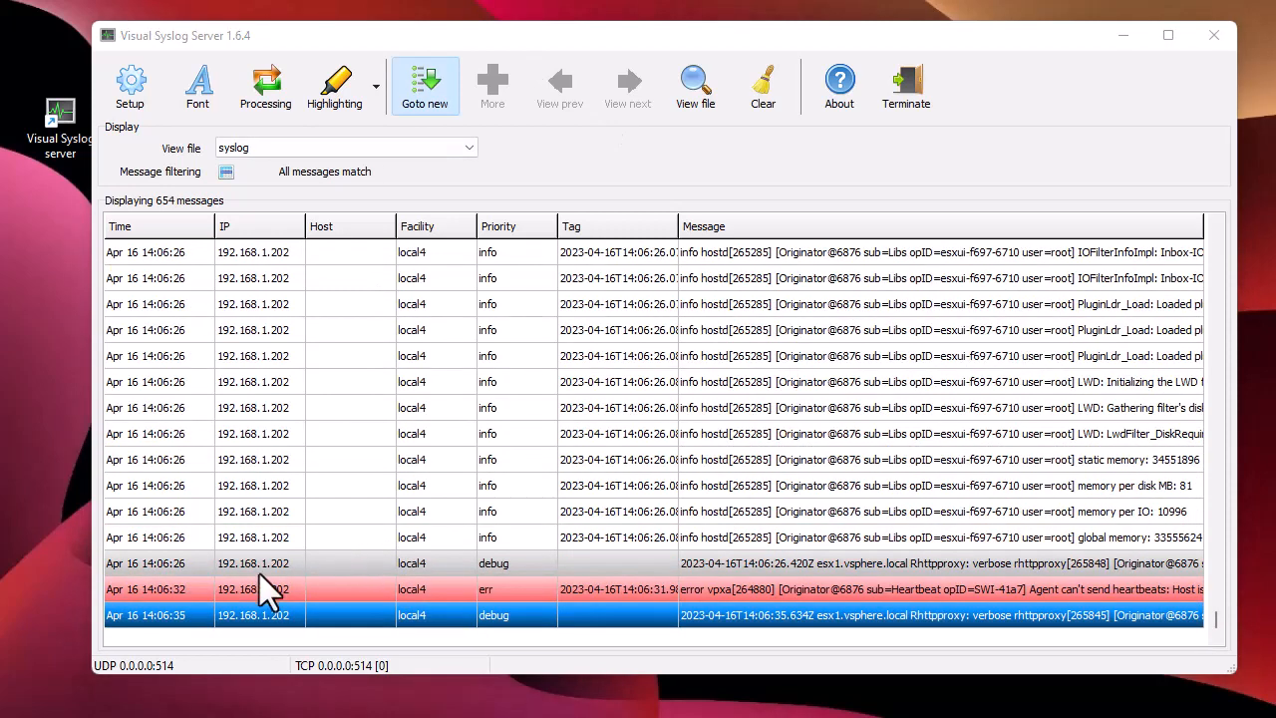
pyautogui.click(422, 84)
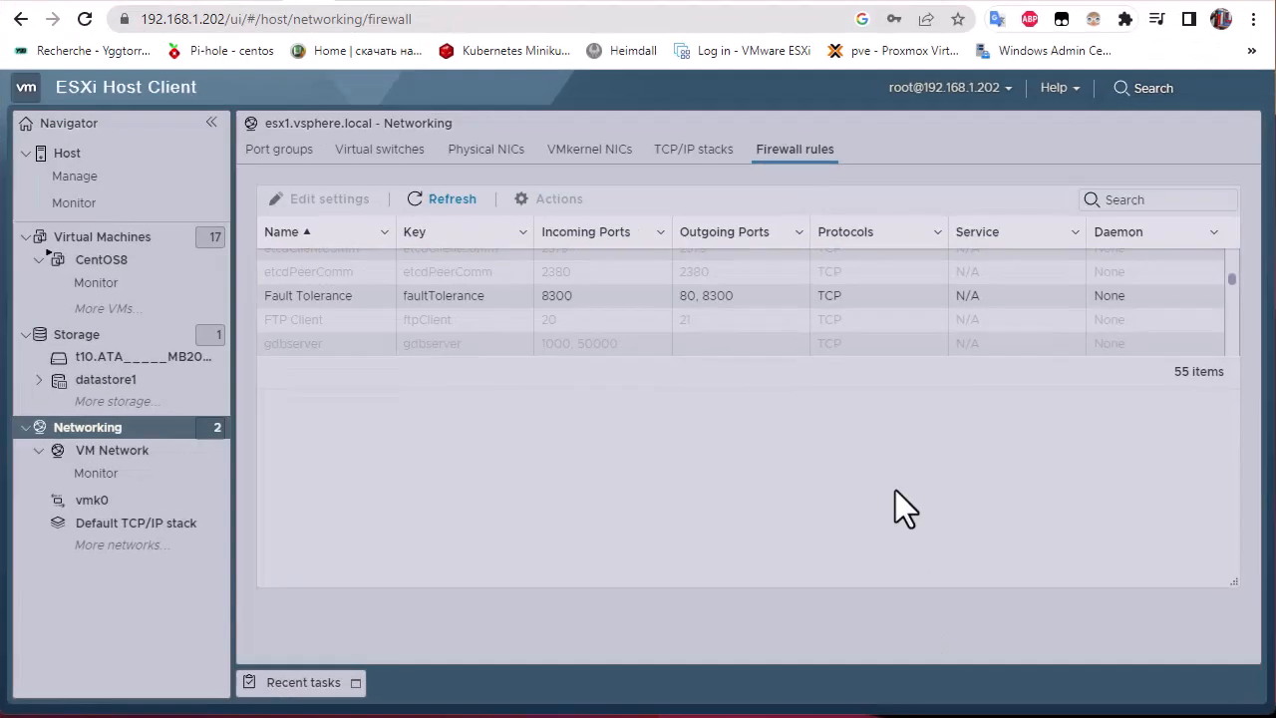
pyautogui.moveTo(74, 203)
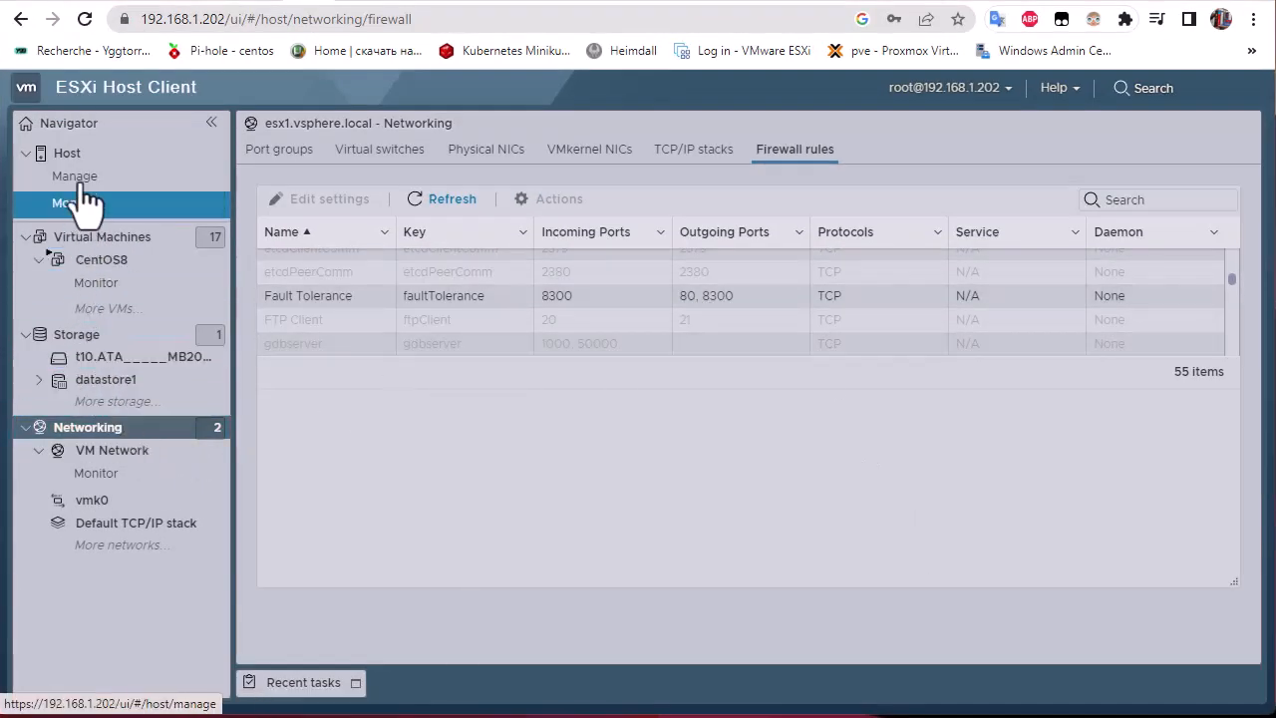
# Step: Review the host summary page's Hardware and Networking section
pyautogui.click(67, 151)
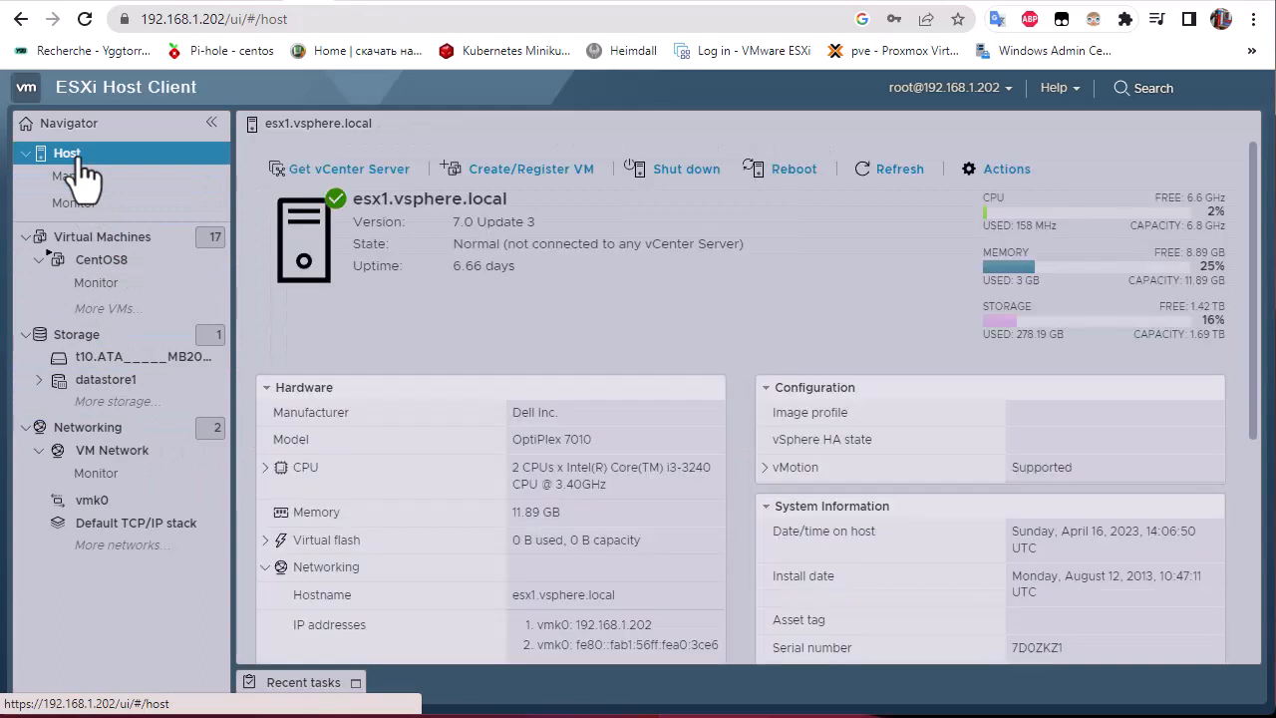
pyautogui.scroll(-3)
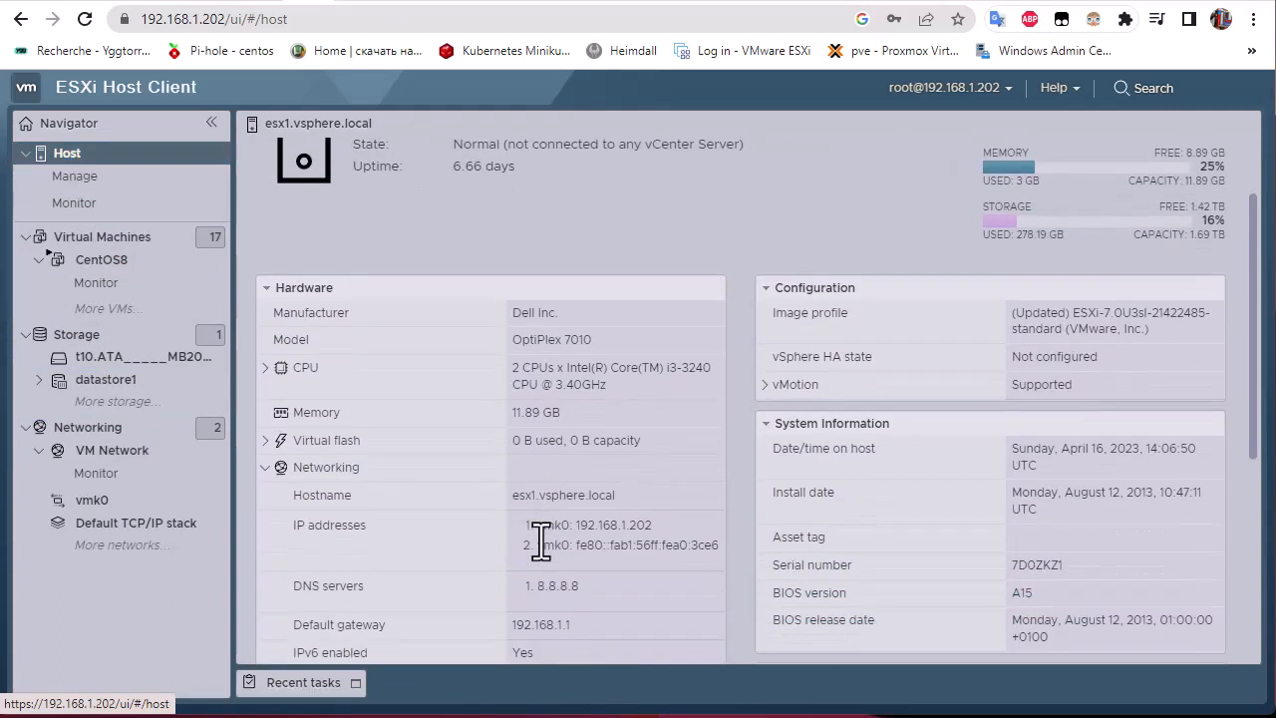
pyautogui.scroll(-3)
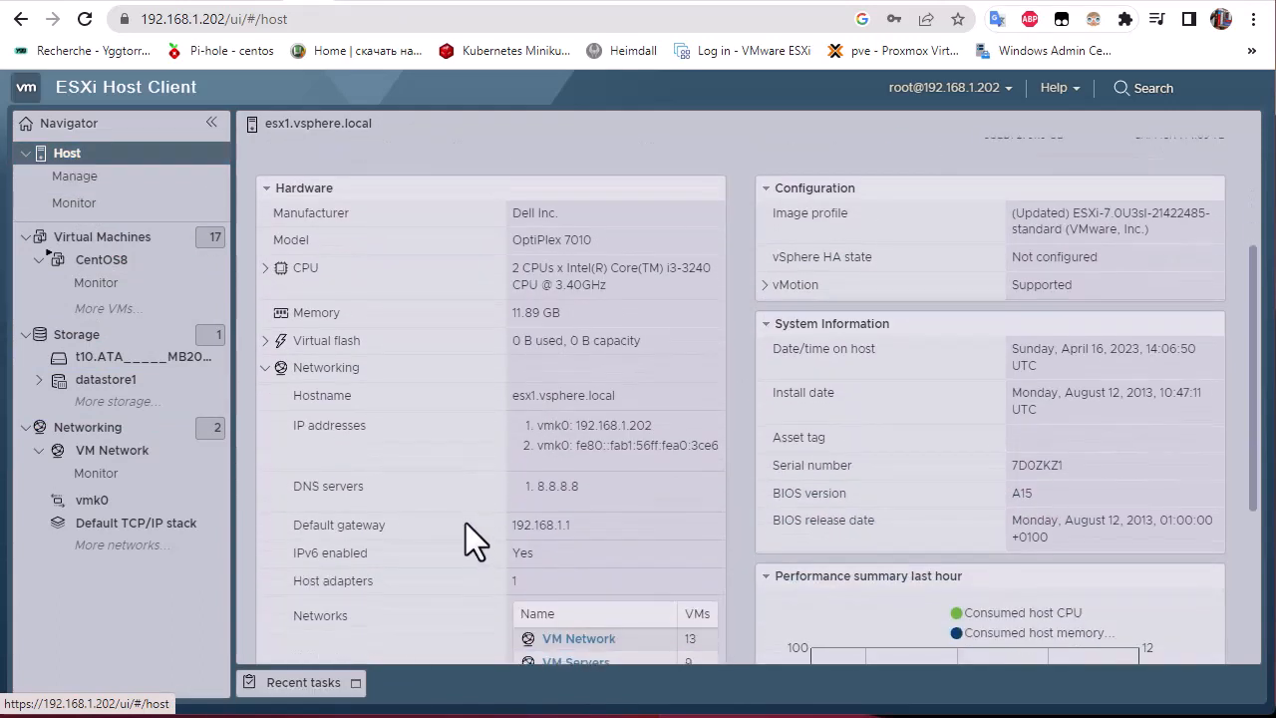
pyautogui.doubleClick(588, 425)
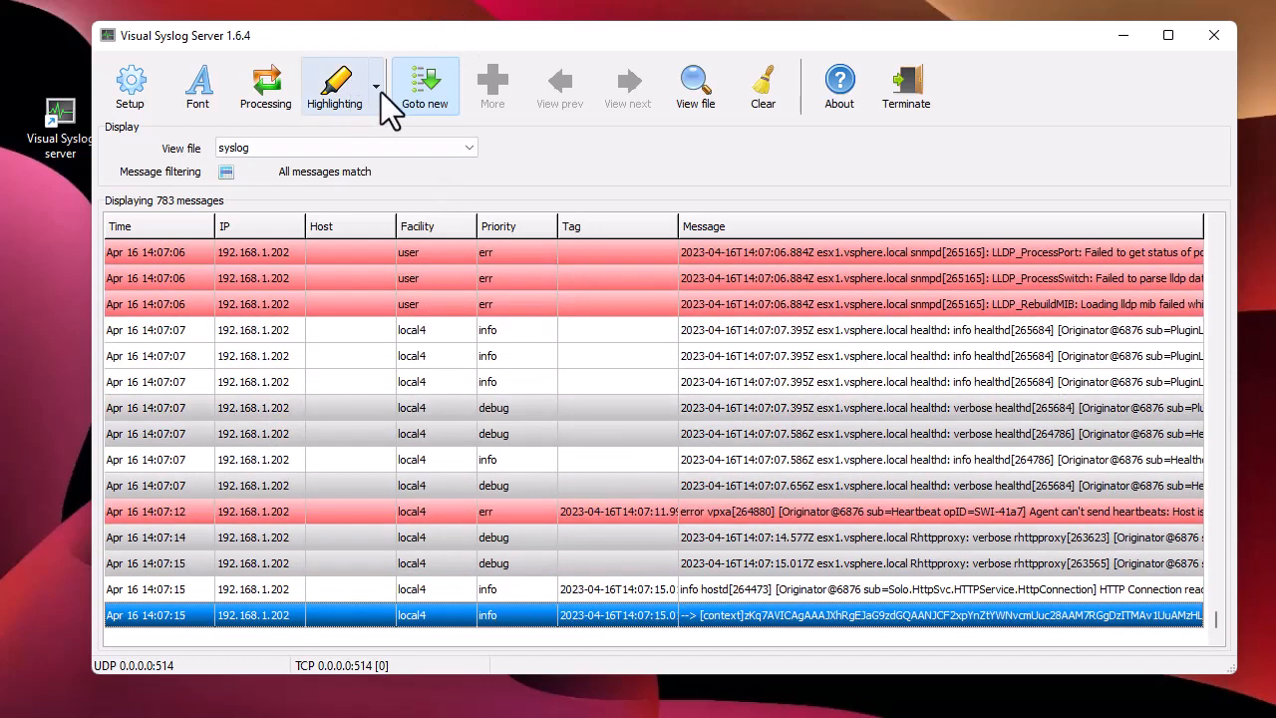
# Step: Switch message highlighting to the Dark profile
pyautogui.click(375, 88)
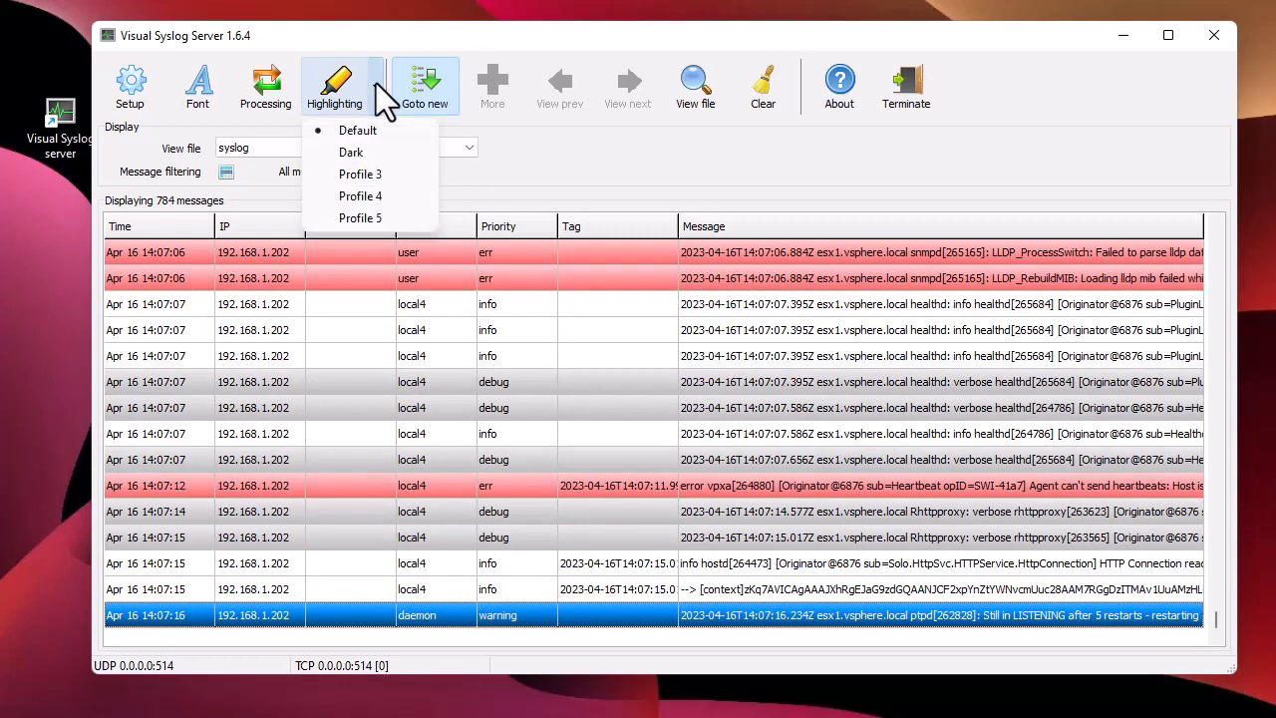
pyautogui.moveTo(351, 152)
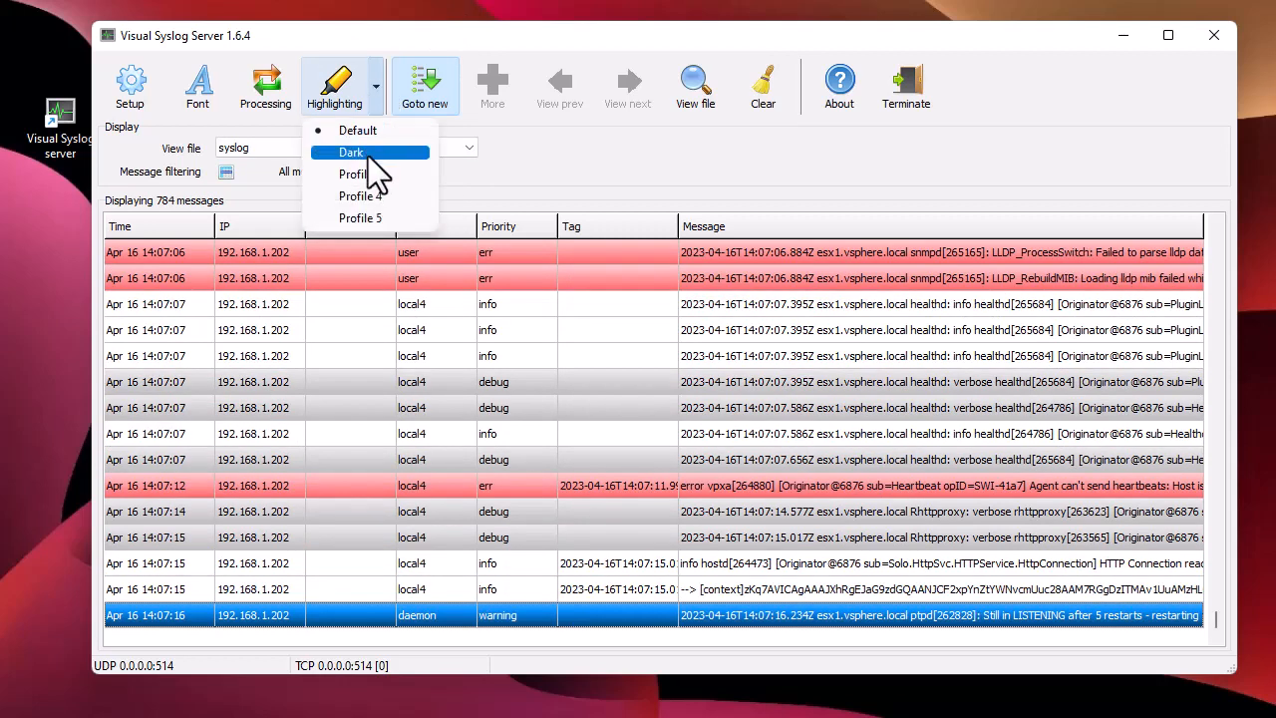
pyautogui.click(350, 152)
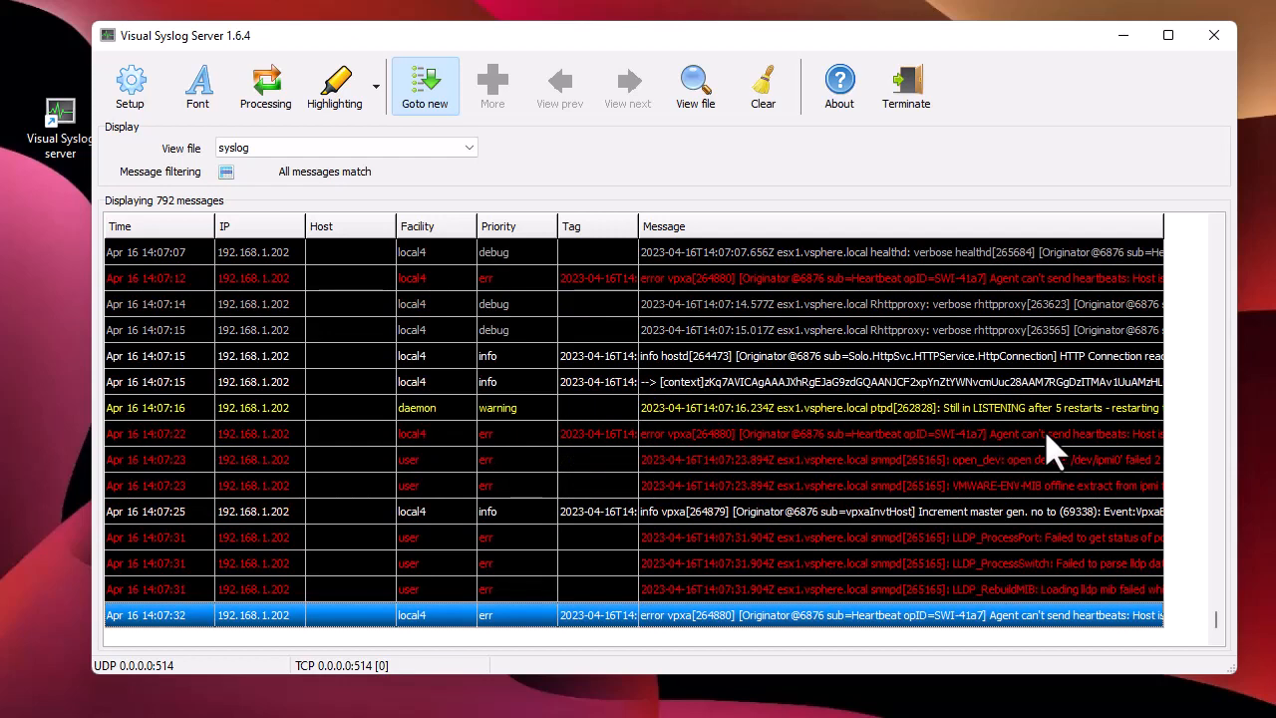
pyautogui.moveTo(1020, 454)
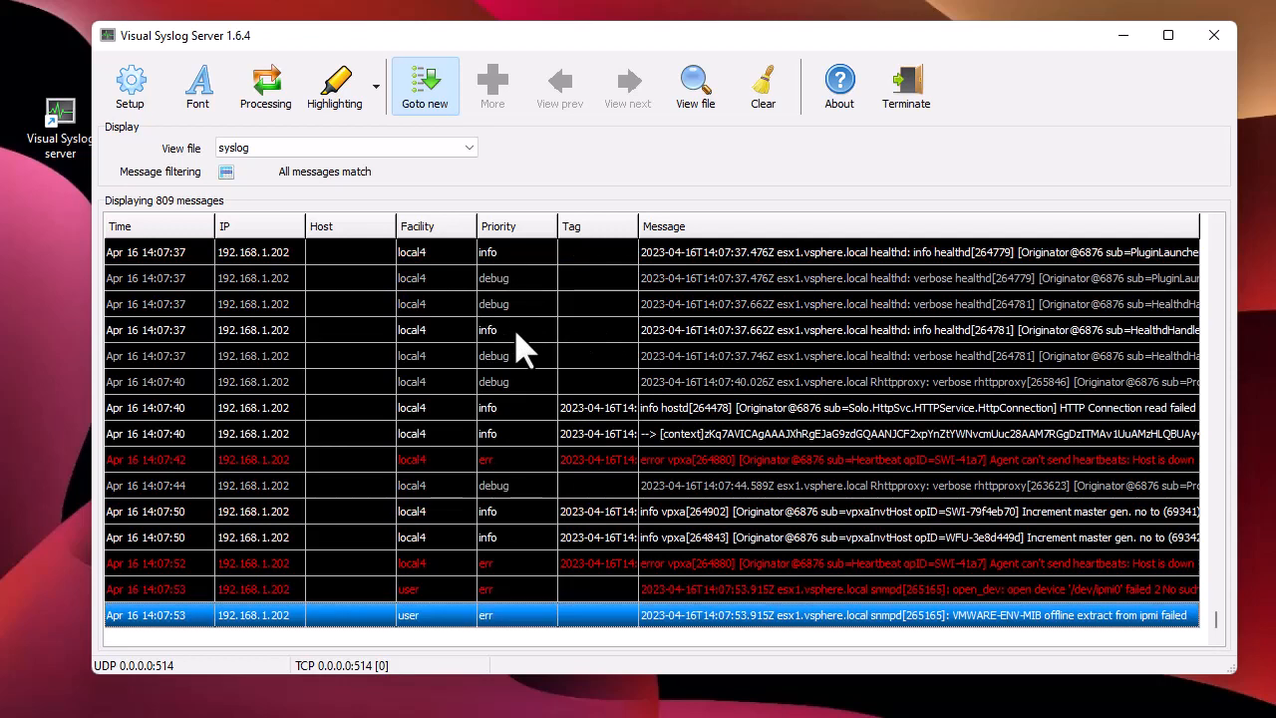
pyautogui.moveTo(582, 240)
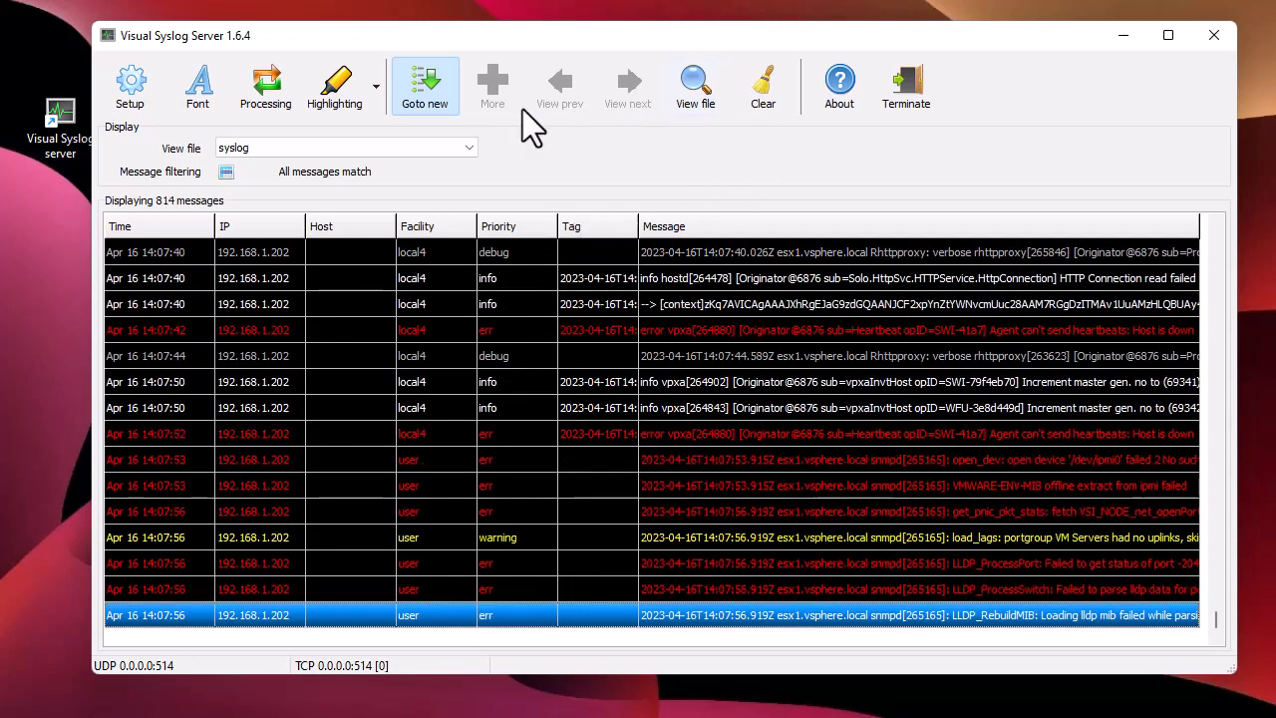
pyautogui.moveTo(220, 50)
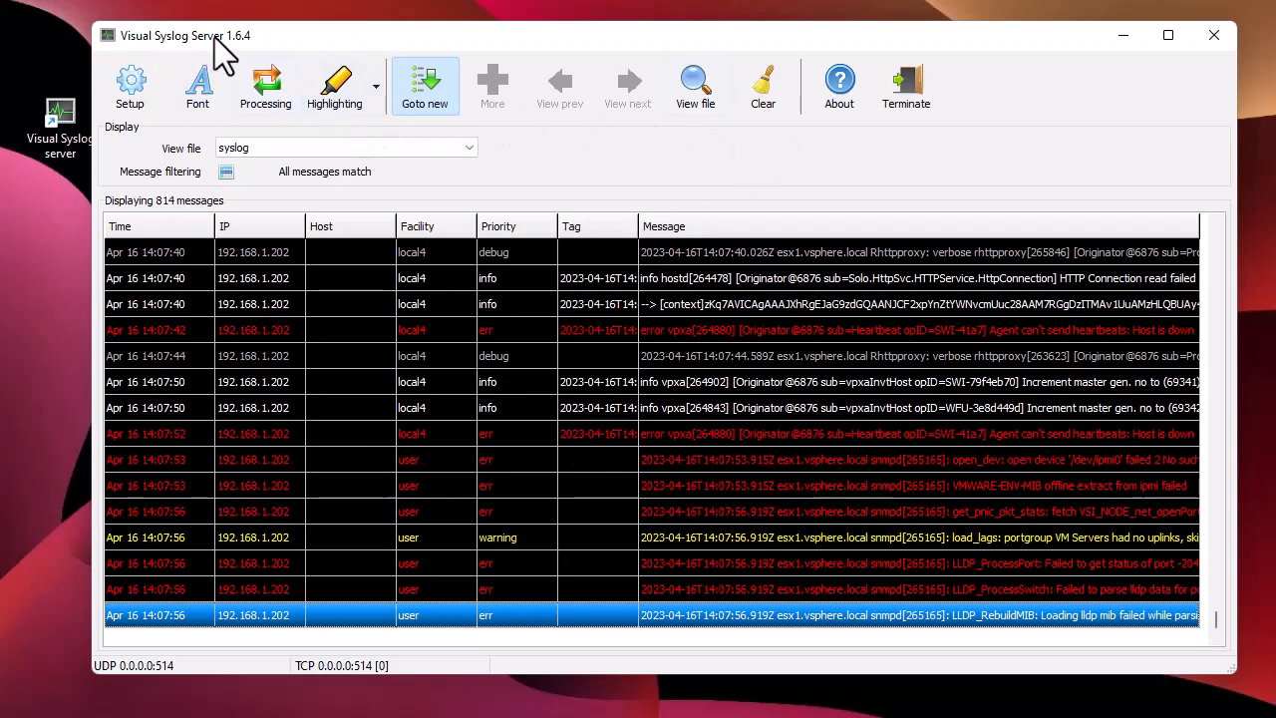
pyautogui.moveTo(307, 52)
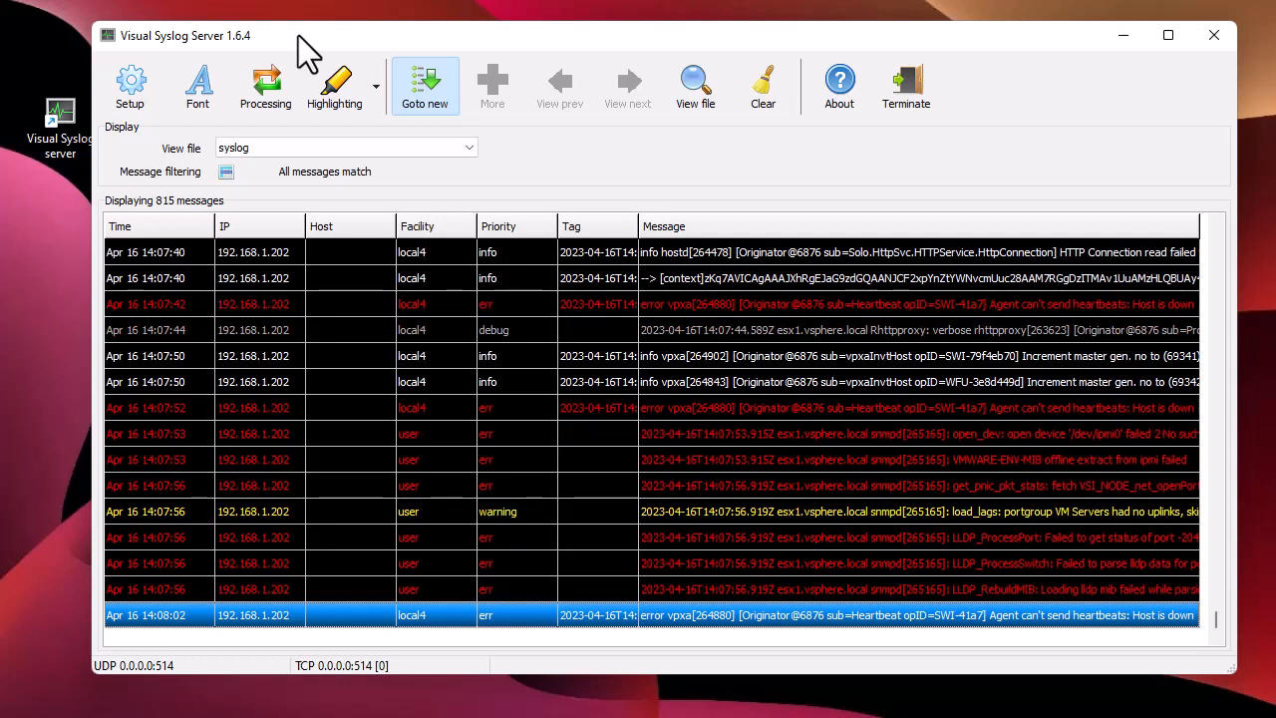
pyautogui.moveTo(761, 196)
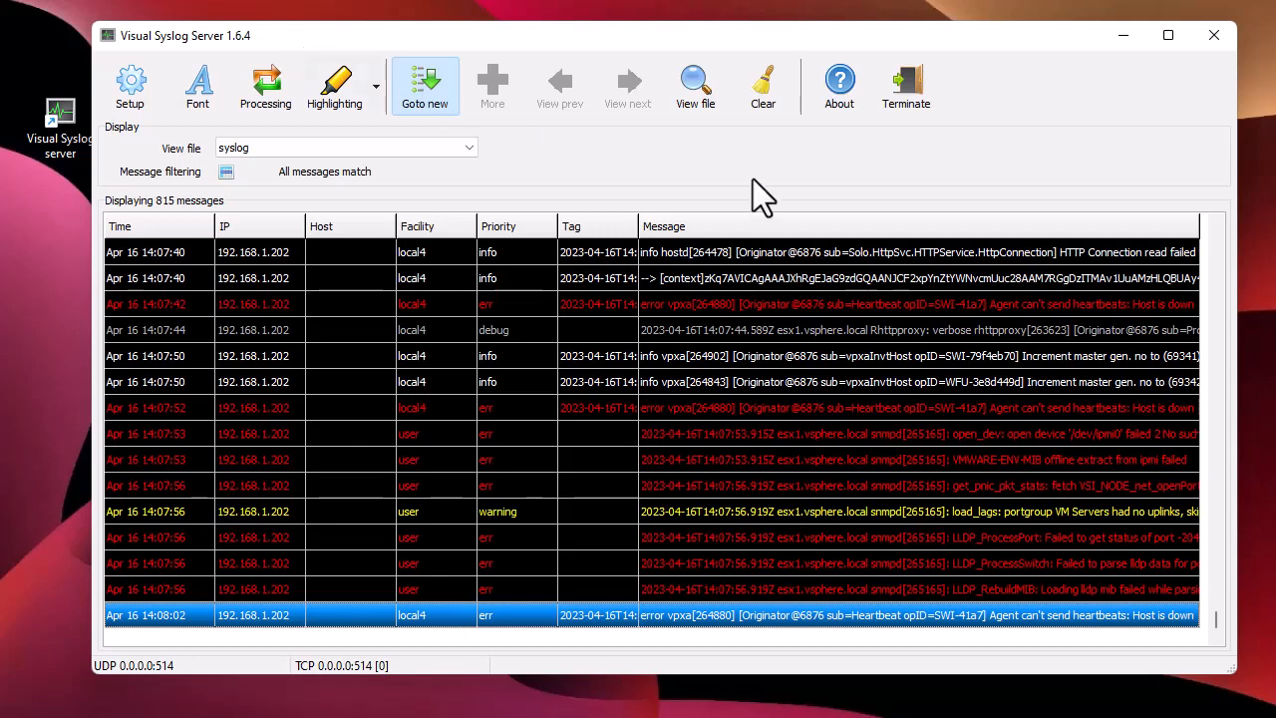
pyautogui.moveTo(1200, 359)
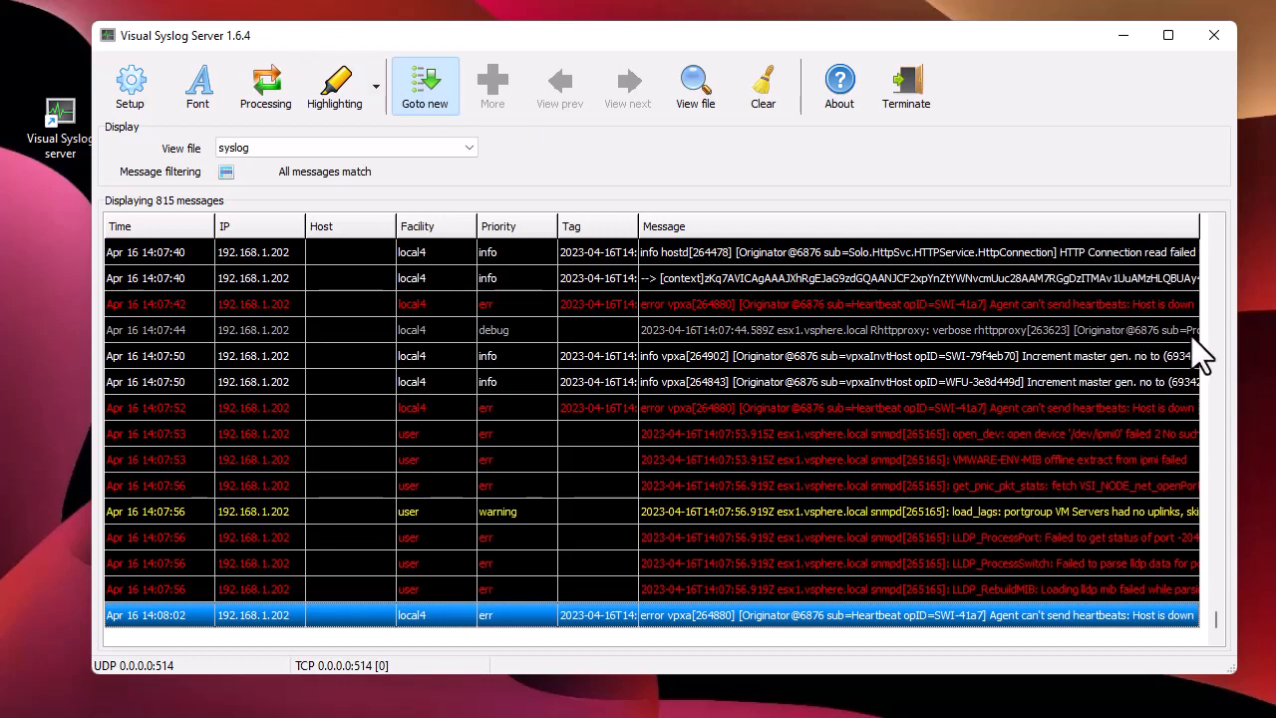